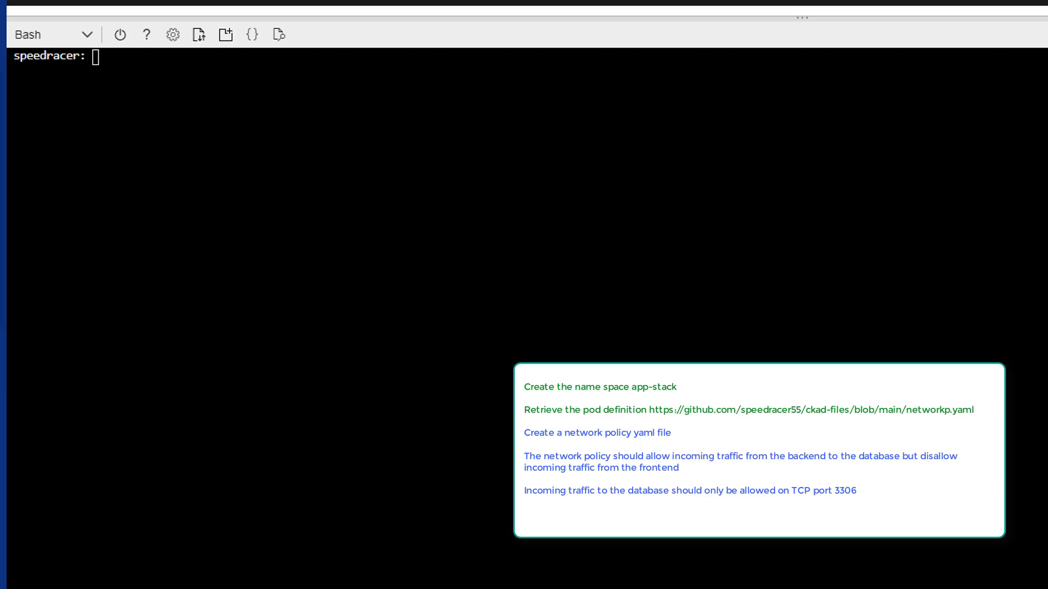
Step: Run kubectl create namespace app-stack to add the app-stack namespace to the cluster
{"action": "type", "text": "kub"}
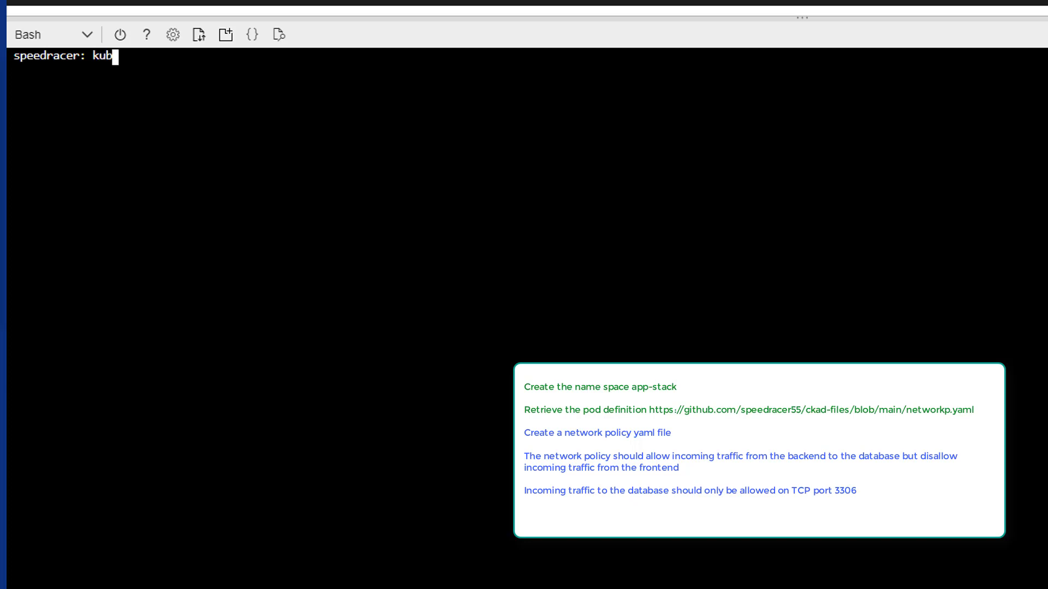
{"action": "type", "text": "ectl c"}
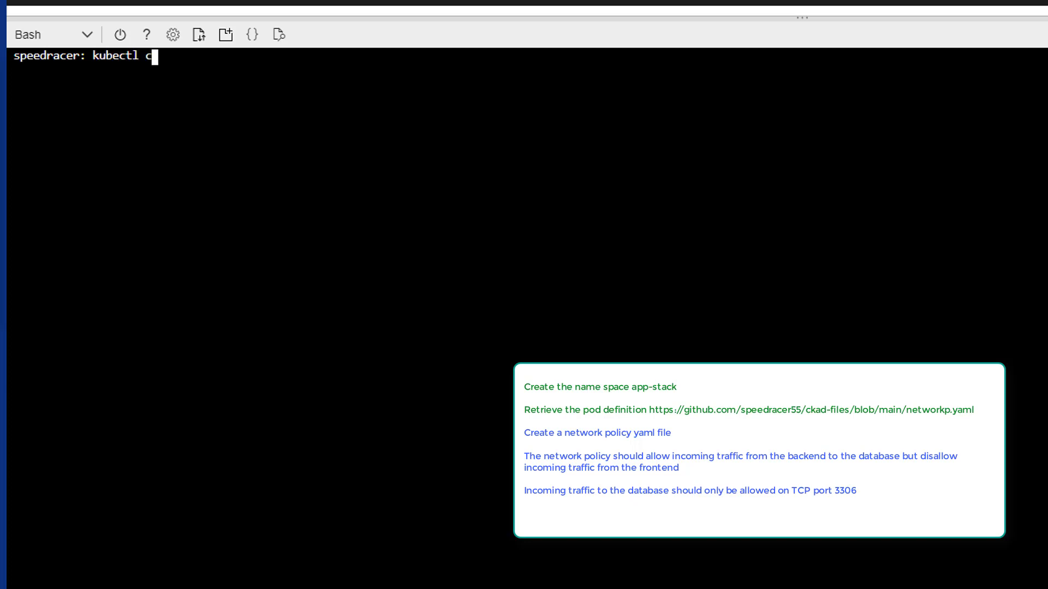
{"action": "type", "text": "reate"}
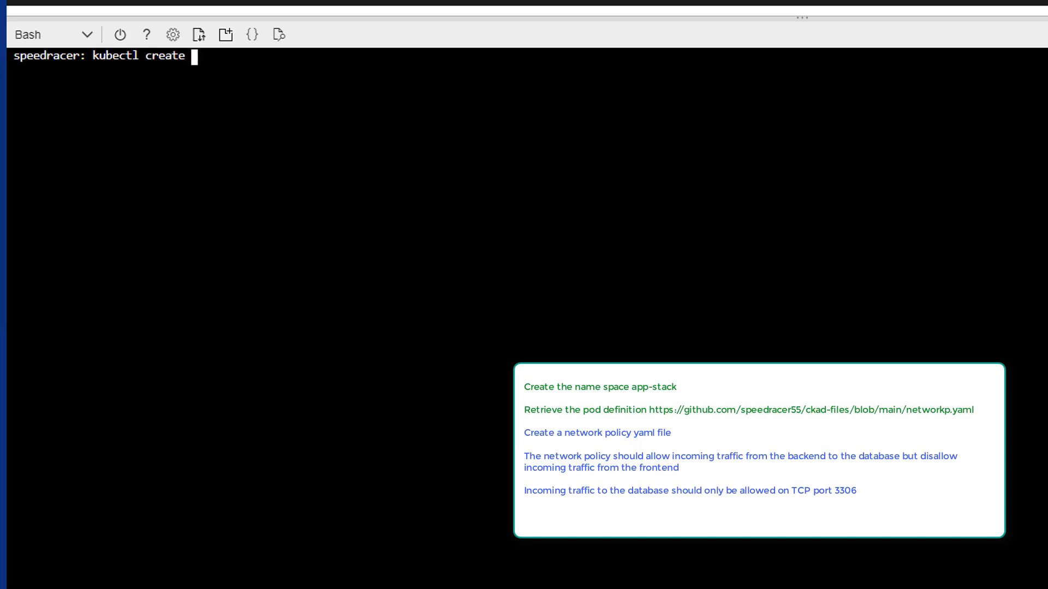
{"action": "type", "text": "namespace"}
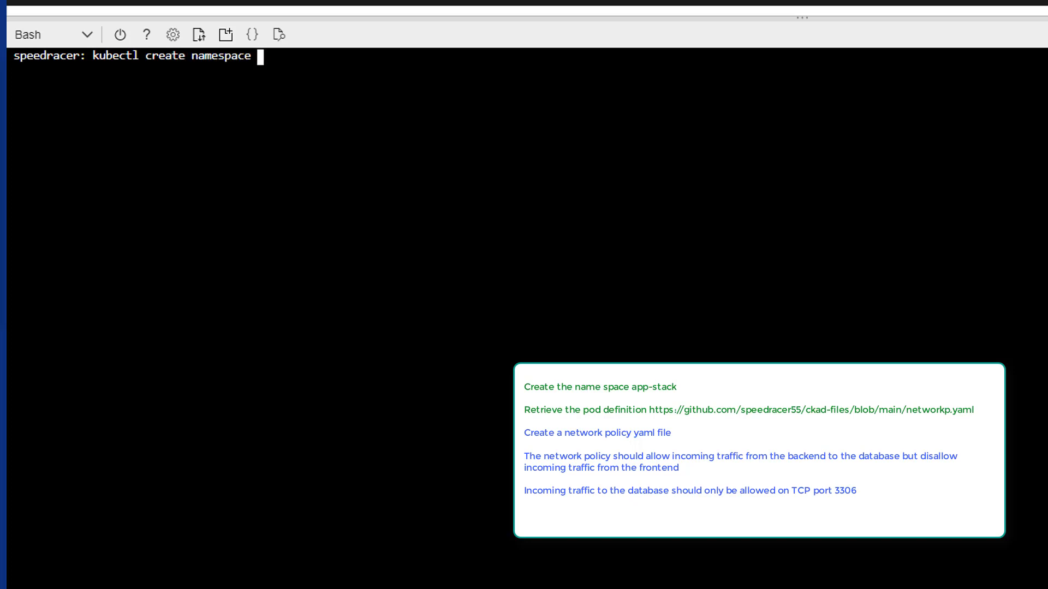
{"action": "type", "text": "app"}
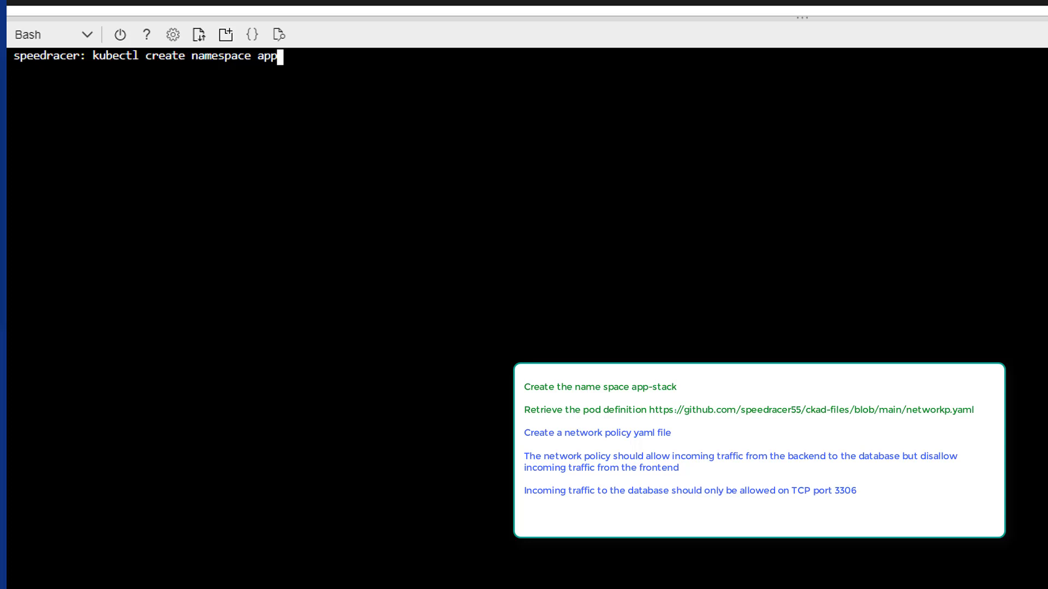
{"action": "type", "text": "-stack"}
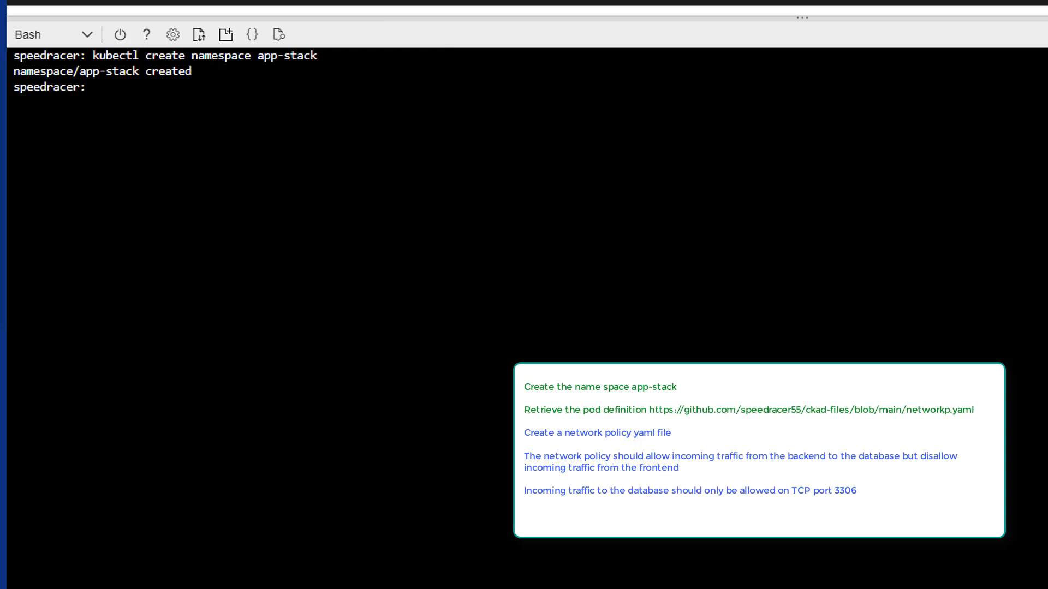
{"action": "mouse_move", "coordinate": [496, 24]}
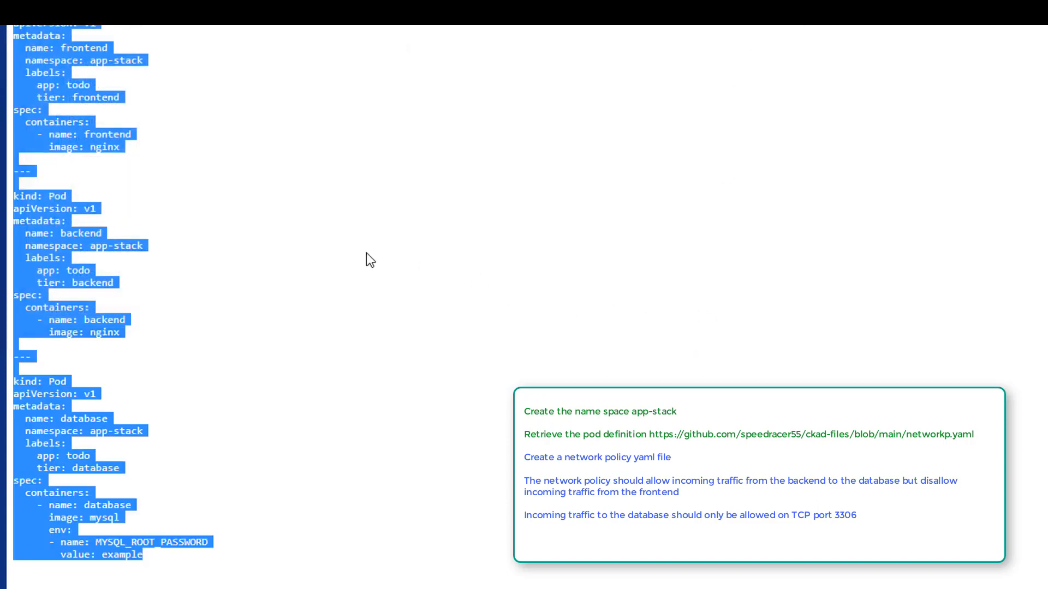
{"action": "mouse_move", "coordinate": [307, 263]}
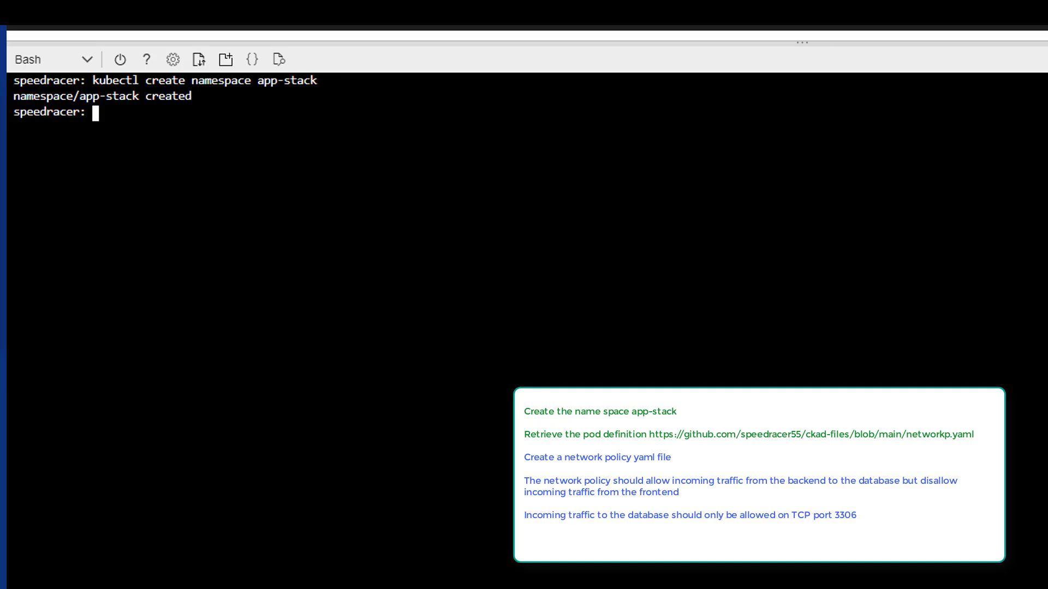
Step: Open a new networkp.yaml file in the Cloud Shell editor with code
{"action": "type", "text": "code"}
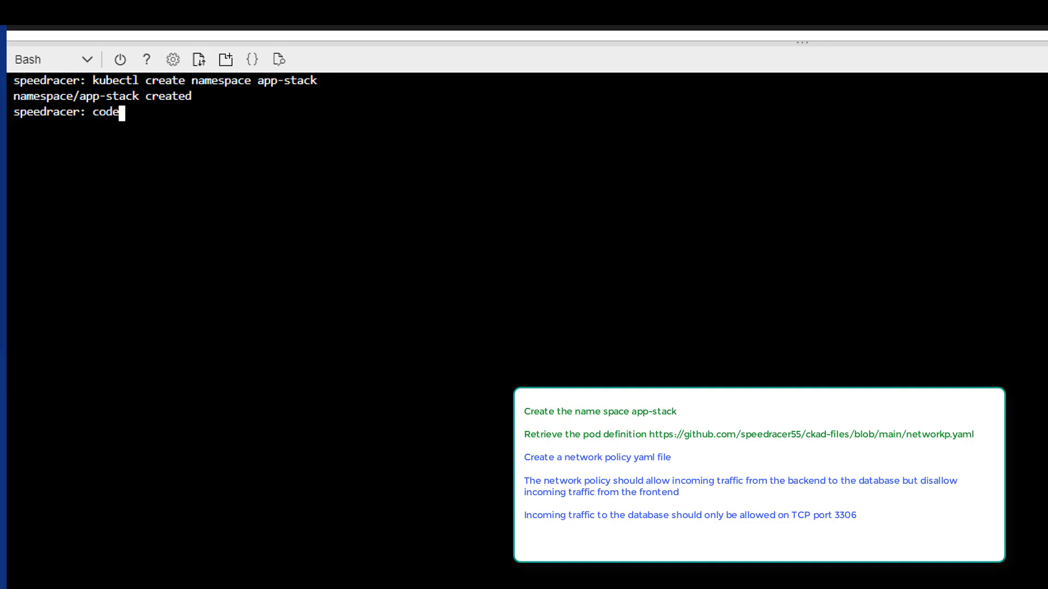
{"action": "type", "text": "net"}
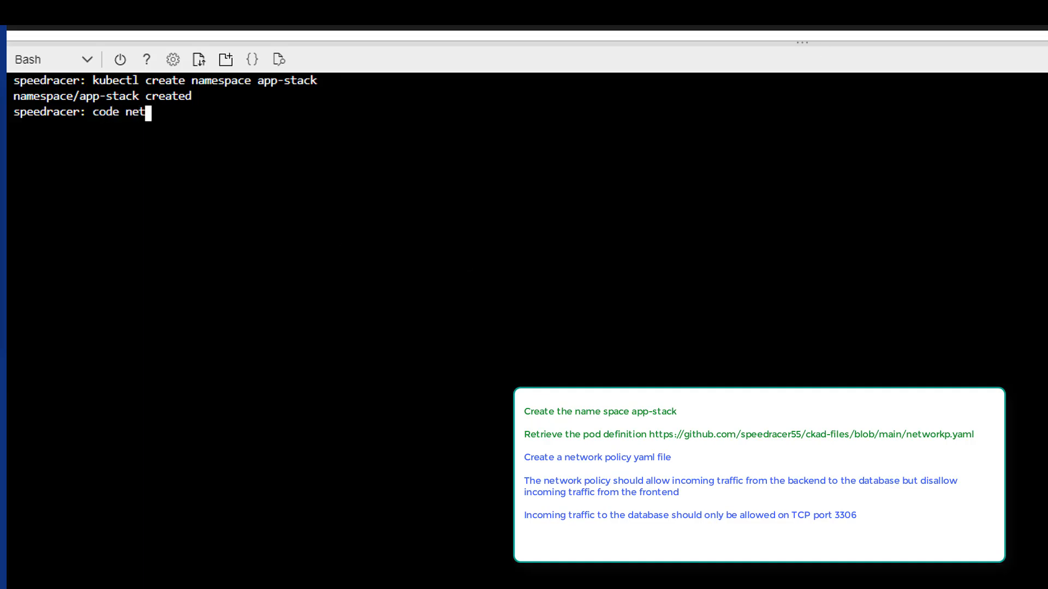
{"action": "type", "text": "workp"}
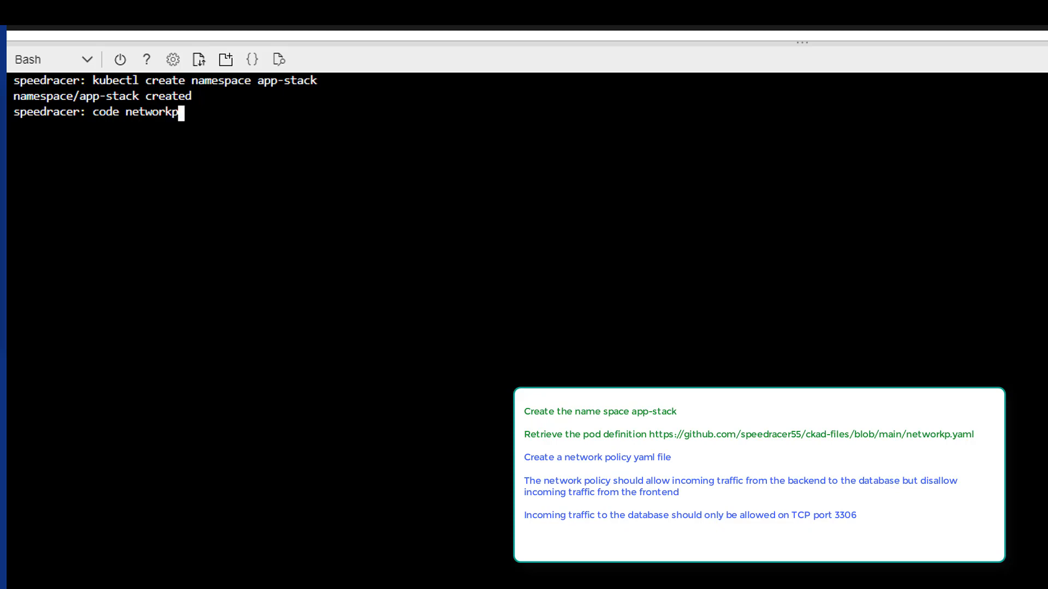
{"action": "key", "text": "Enter"}
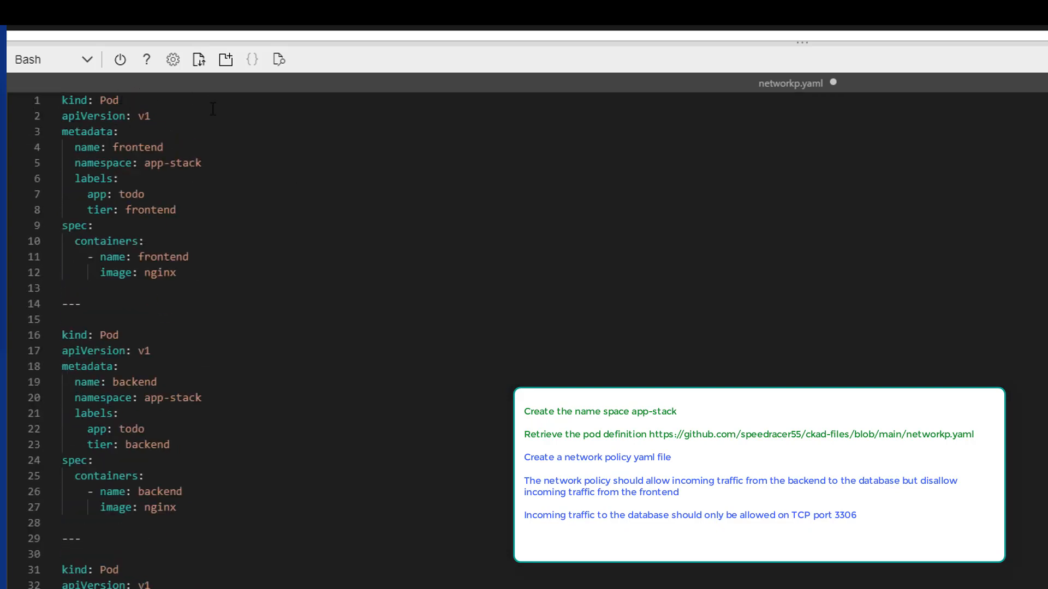
{"action": "mouse_move", "coordinate": [247, 170]}
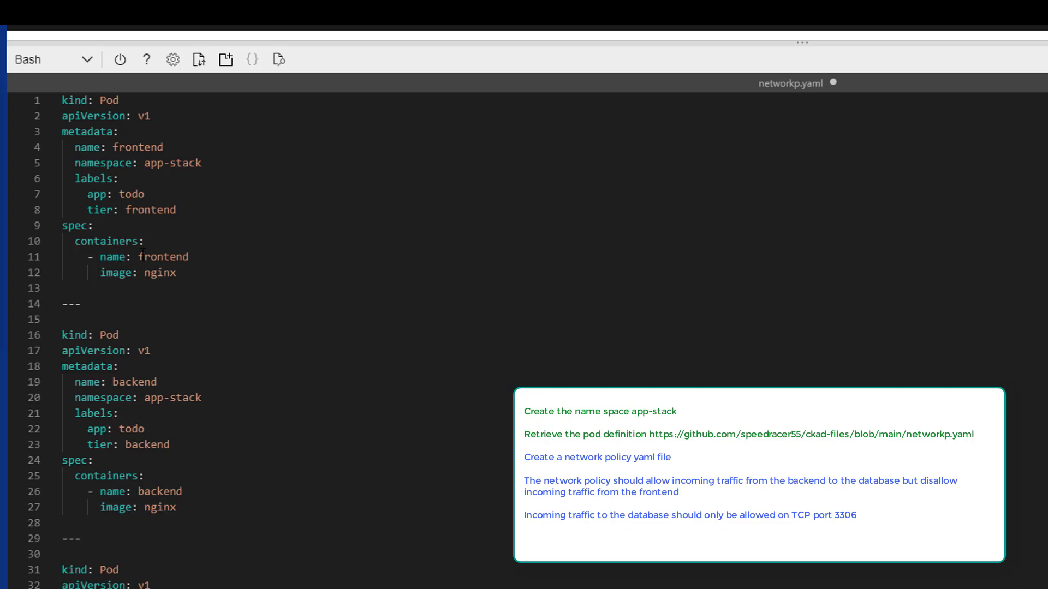
Step: Review the backend and database pod names and labels in networkp.yaml
{"action": "double_click", "coordinate": [163, 257]}
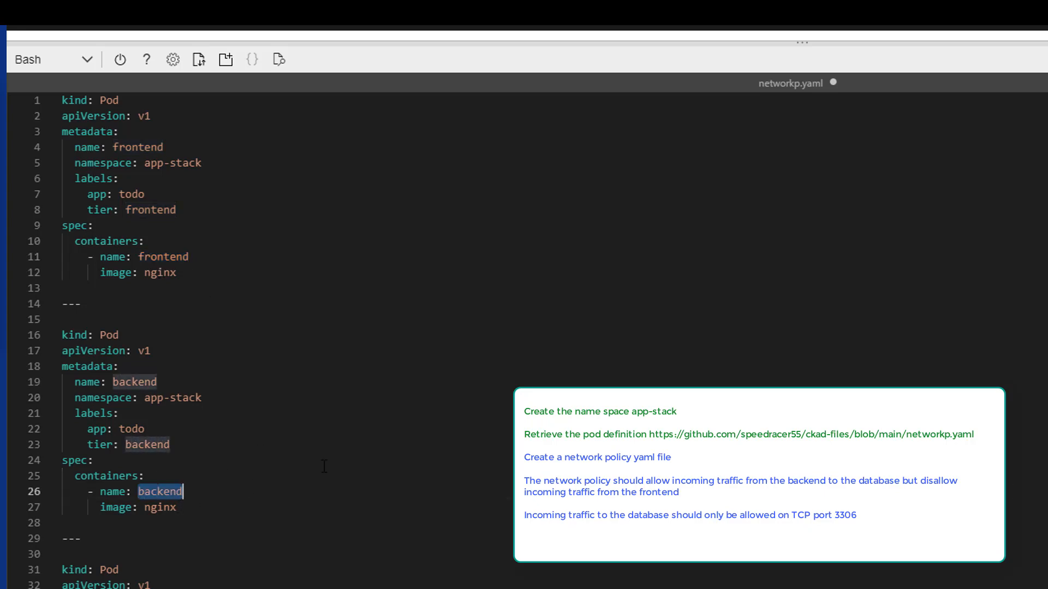
{"action": "scroll", "scroll_direction": "down", "scroll_amount": 3}
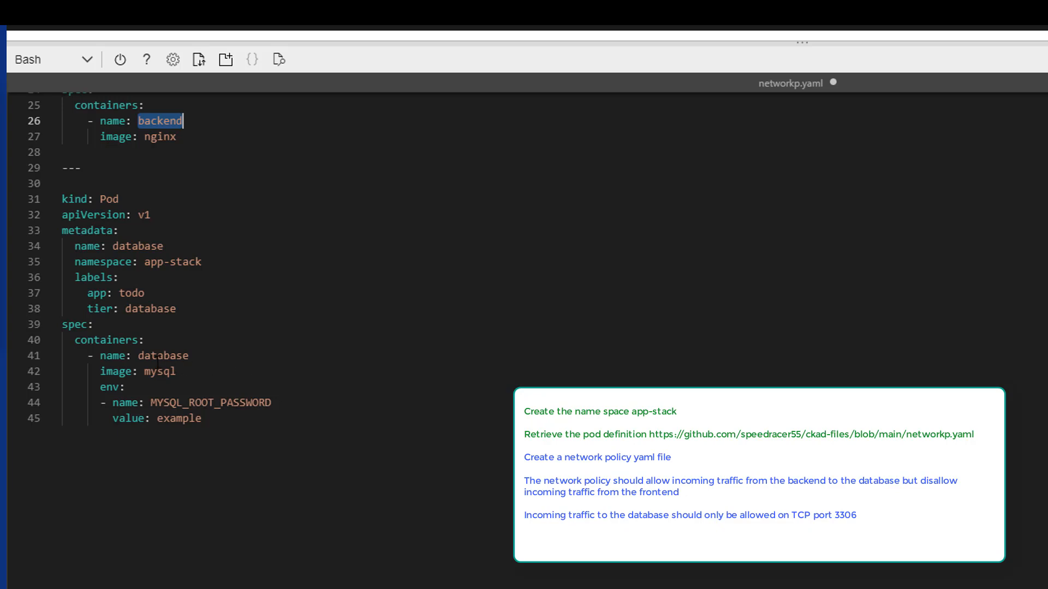
{"action": "double_click", "coordinate": [163, 356]}
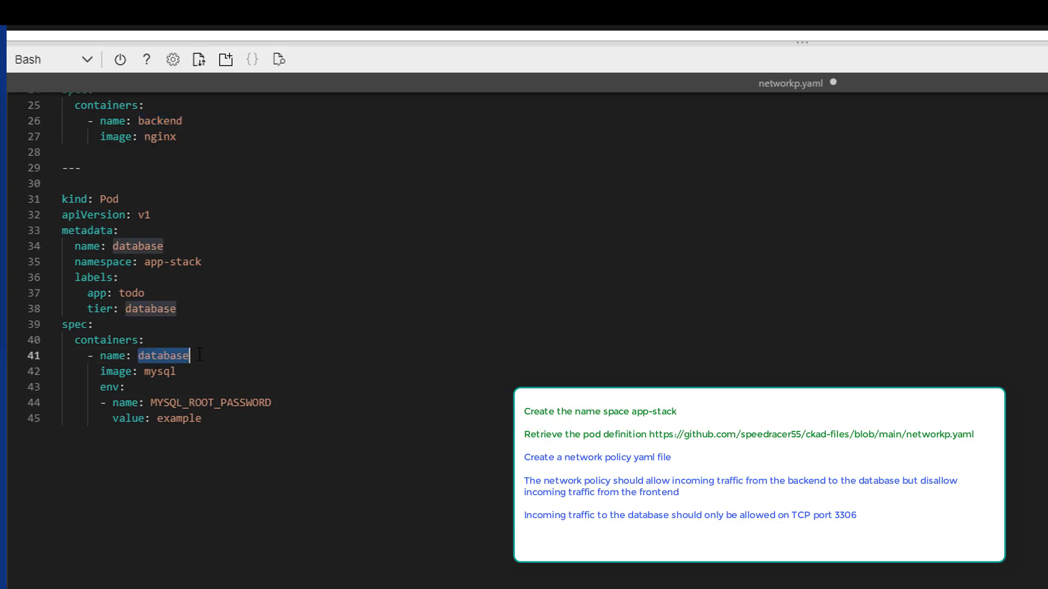
{"action": "mouse_move", "coordinate": [245, 367]}
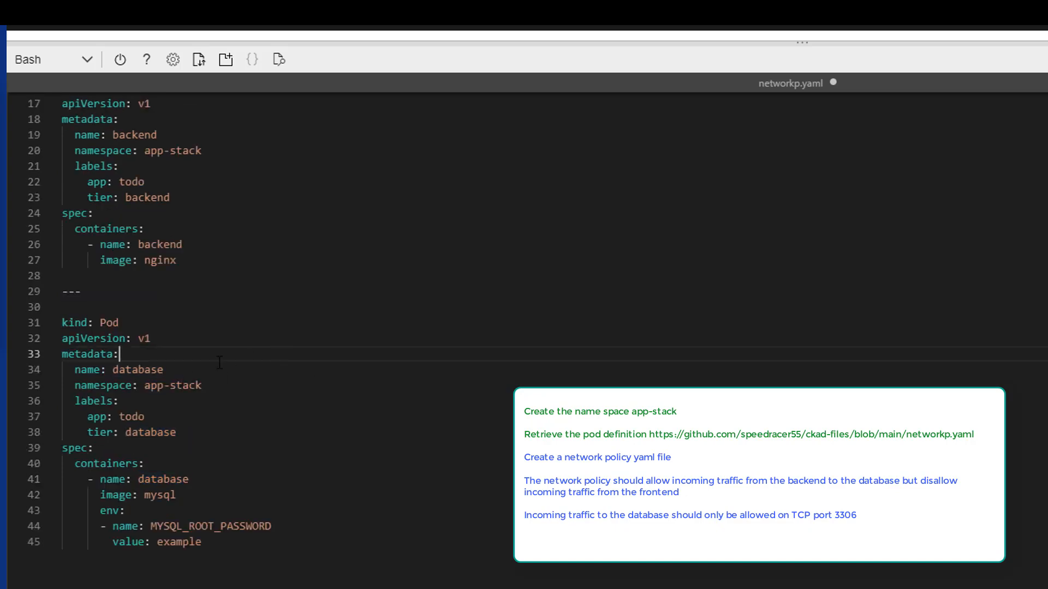
{"action": "mouse_move", "coordinate": [142, 371]}
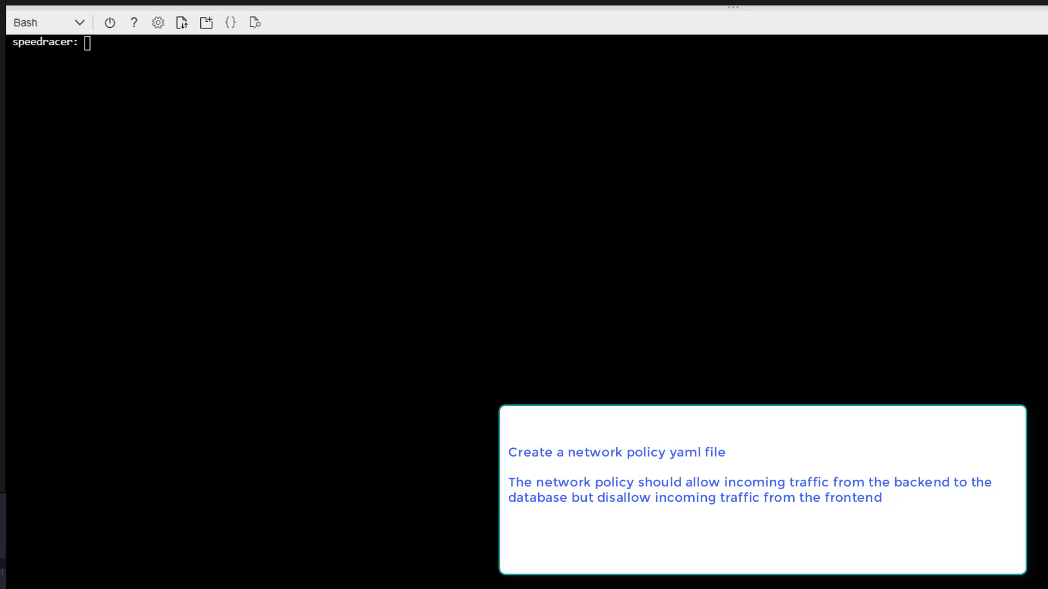
{"action": "mouse_move", "coordinate": [133, 23]}
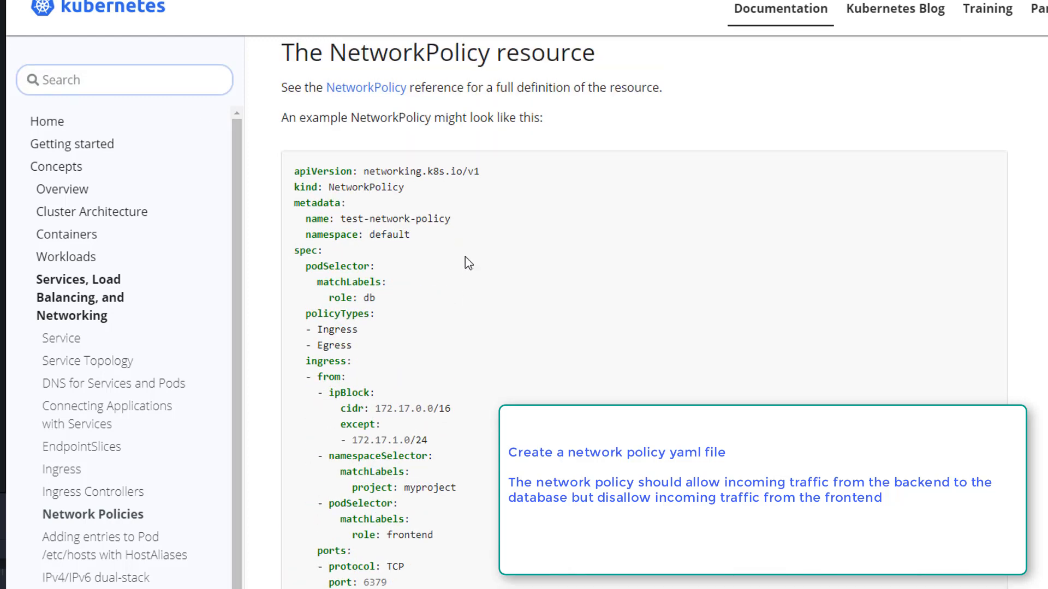
Step: Select and copy the example NetworkPolicy YAML from the Network Policies docs page
{"action": "left_click_drag", "start_coordinate": [295, 171], "coordinate": [375, 298]}
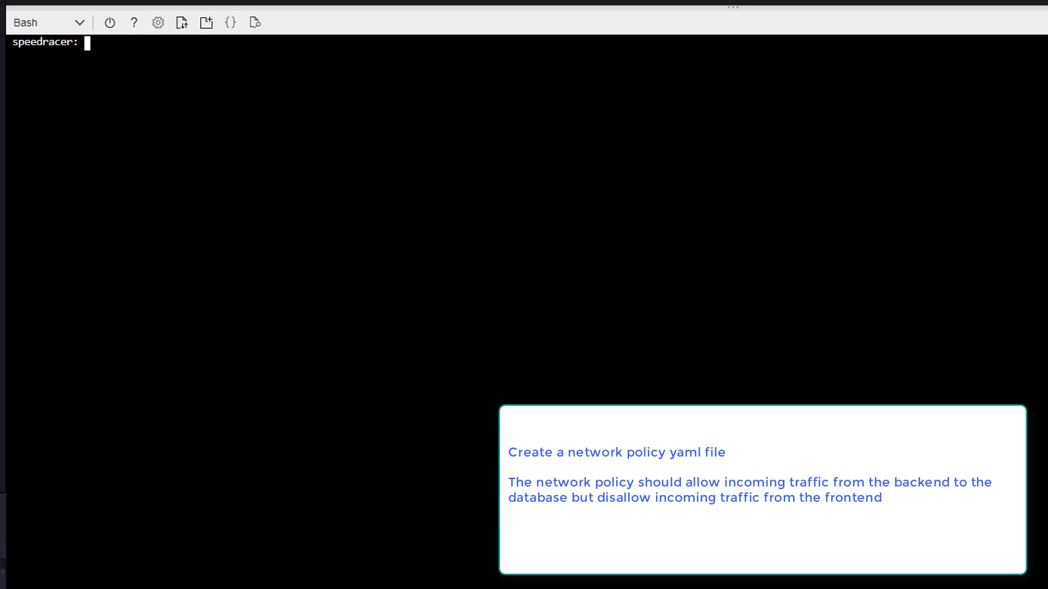
Step: Start a new q15.yaml file in the editor with code q15.yaml
{"action": "type", "text": "code"}
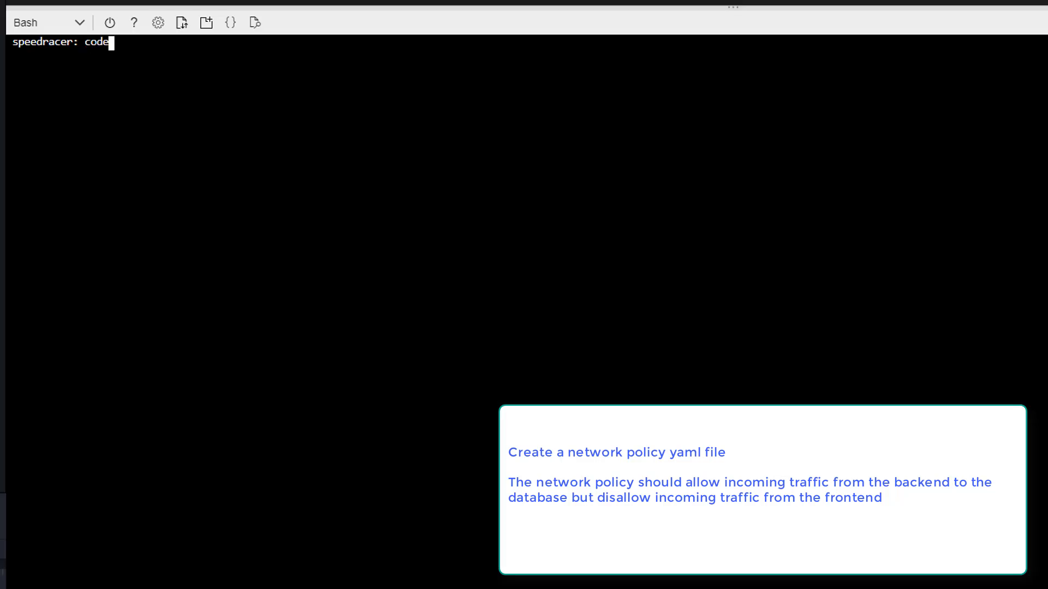
{"action": "type", "text": "q1"}
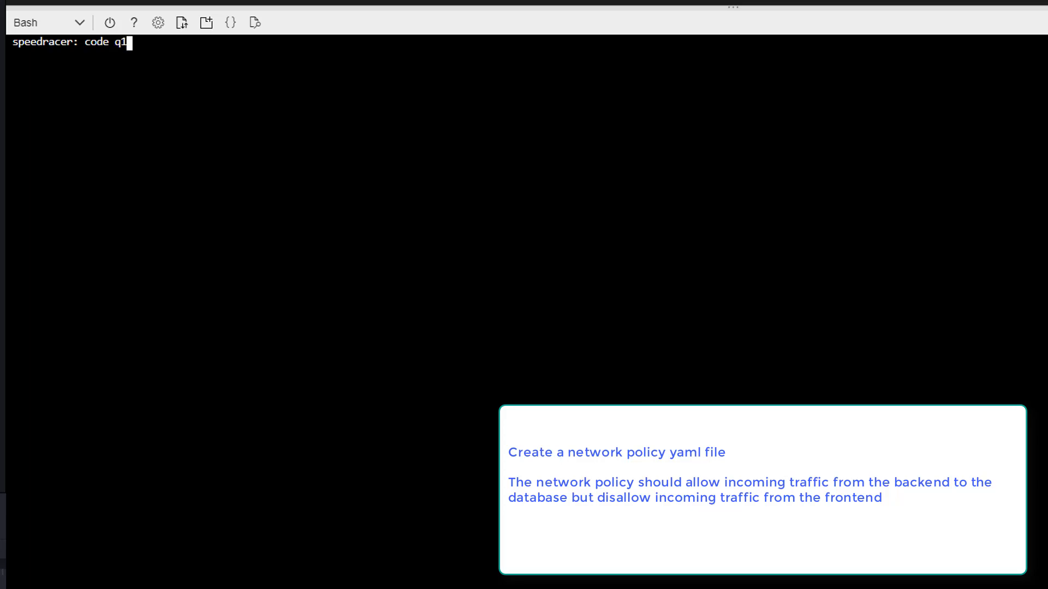
{"action": "type", "text": "5.yaml"}
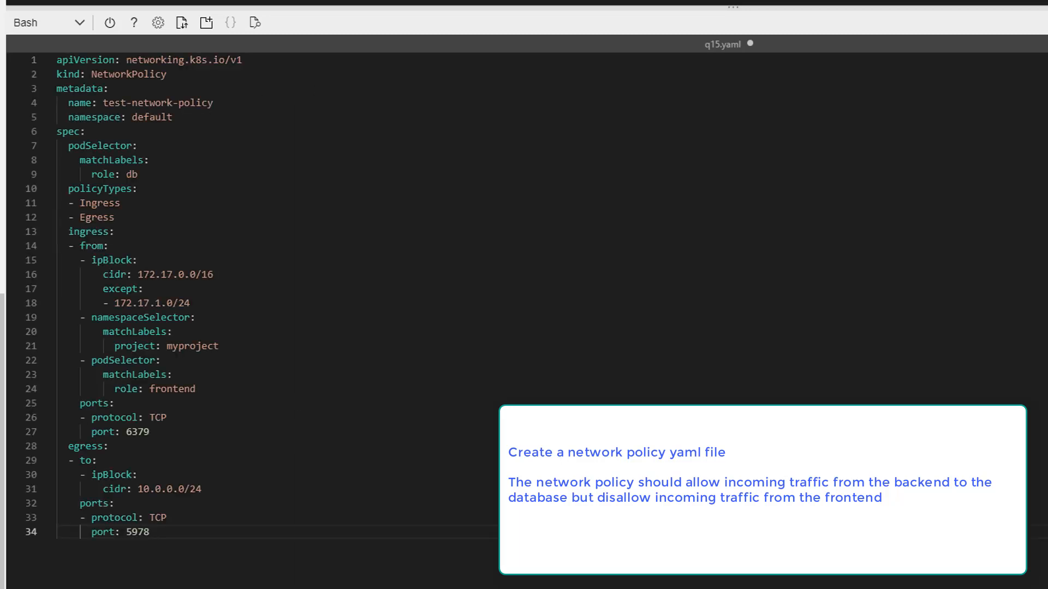
{"action": "mouse_move", "coordinate": [69, 443]}
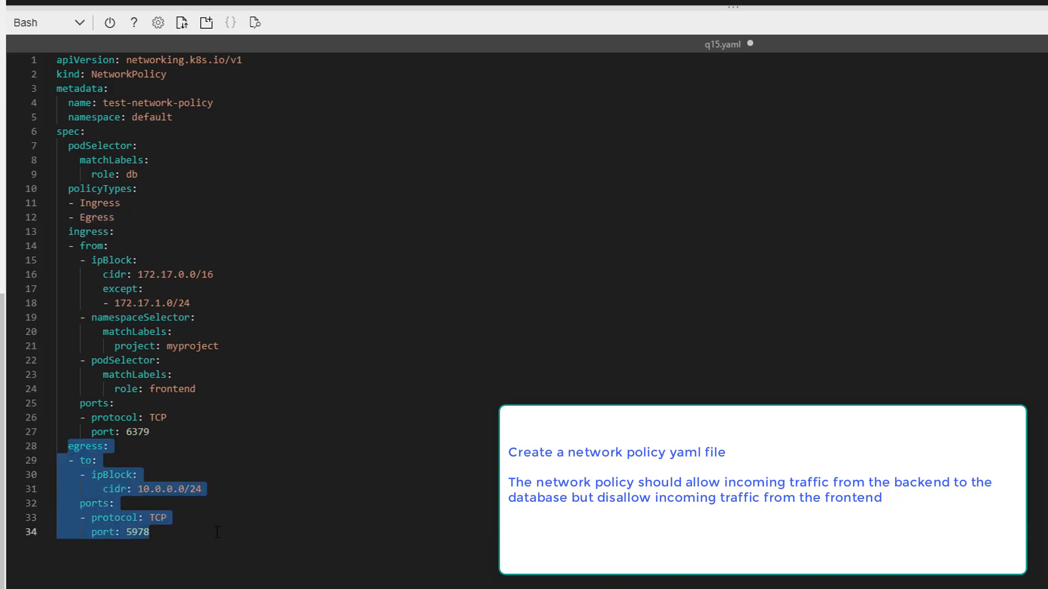
Step: Delete the egress section and the ipBlock and namespaceSelector sources from q15.yaml
{"action": "key", "text": "Delete"}
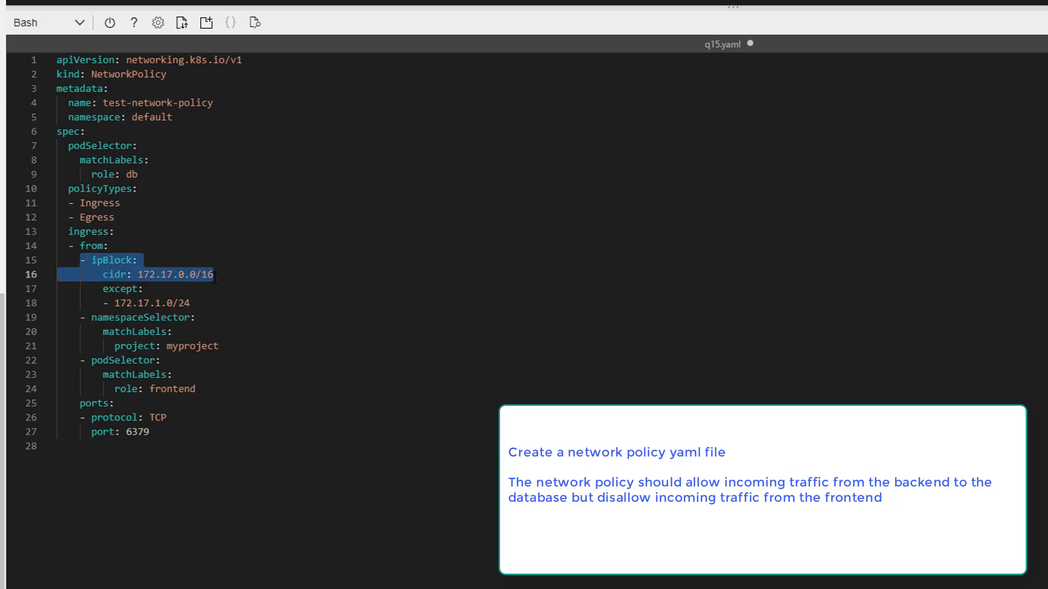
{"action": "left_click_drag", "start_coordinate": [214, 274], "coordinate": [191, 303]}
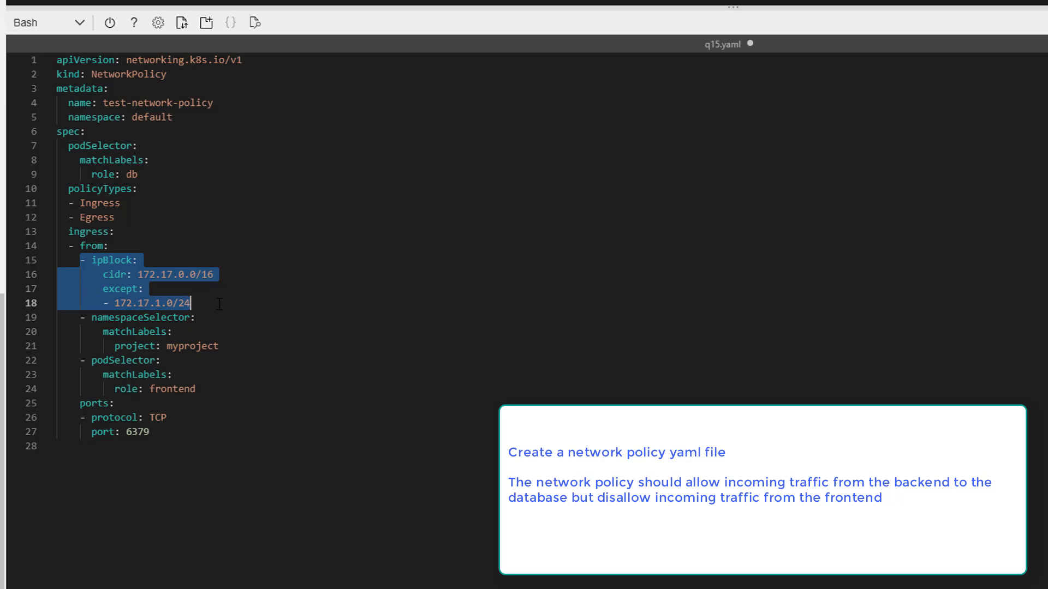
{"action": "left_click_drag", "start_coordinate": [190, 303], "coordinate": [219, 345]}
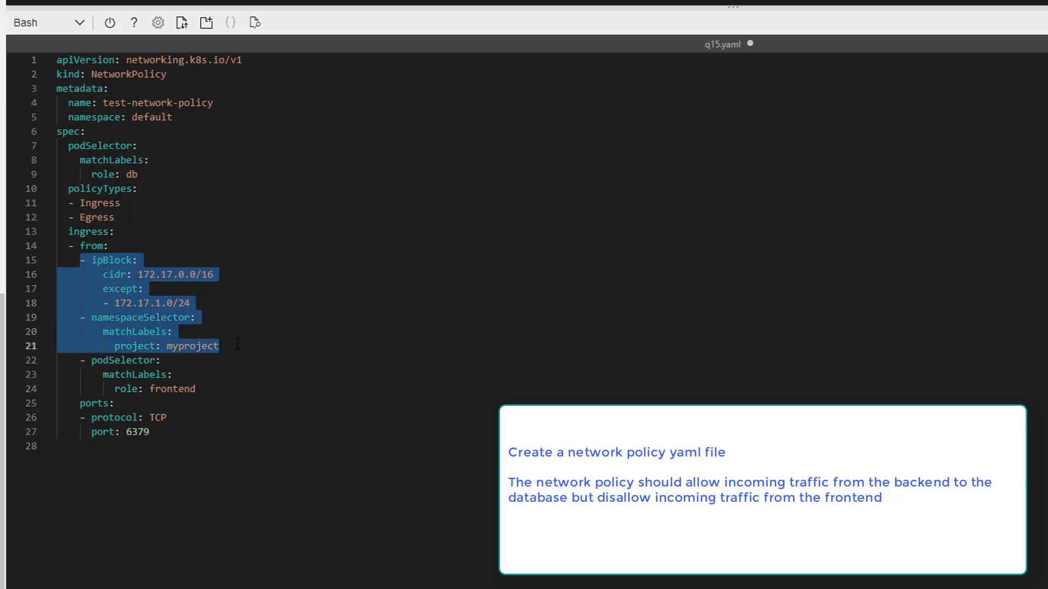
{"action": "key", "text": "Delete"}
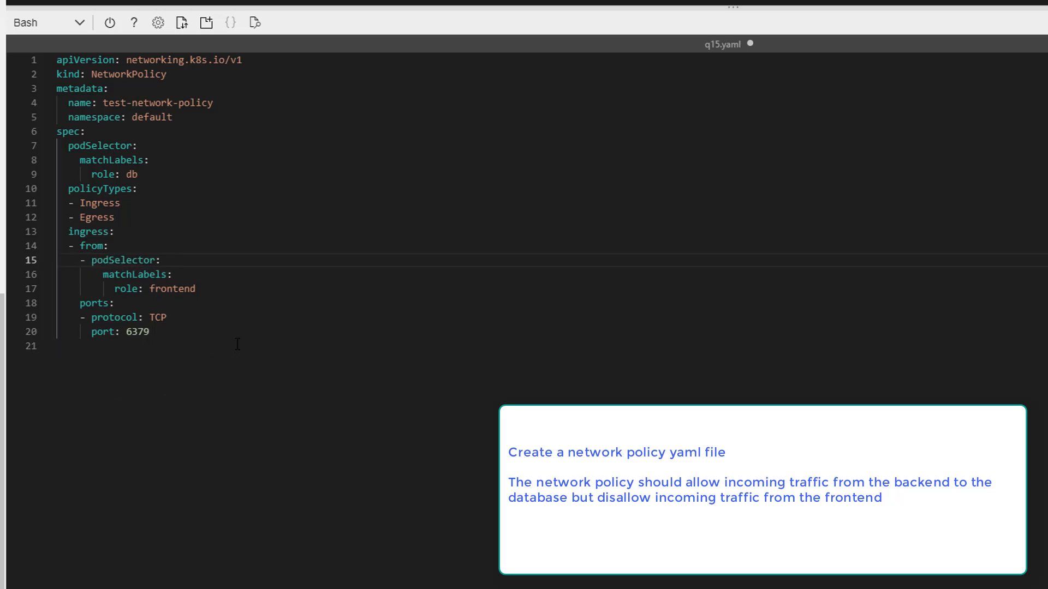
{"action": "mouse_move", "coordinate": [242, 348]}
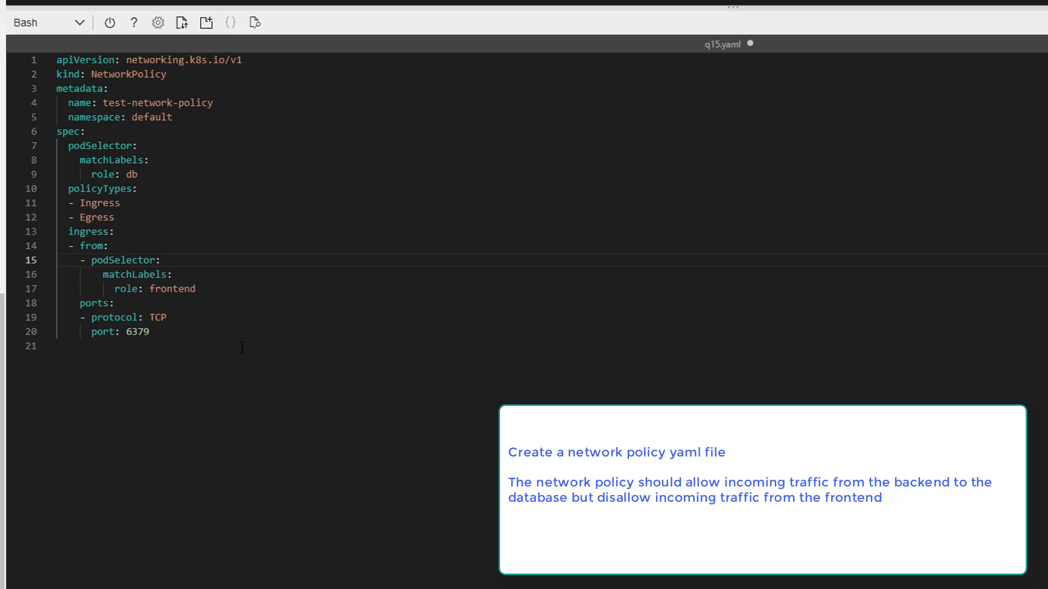
{"action": "mouse_move", "coordinate": [217, 329]}
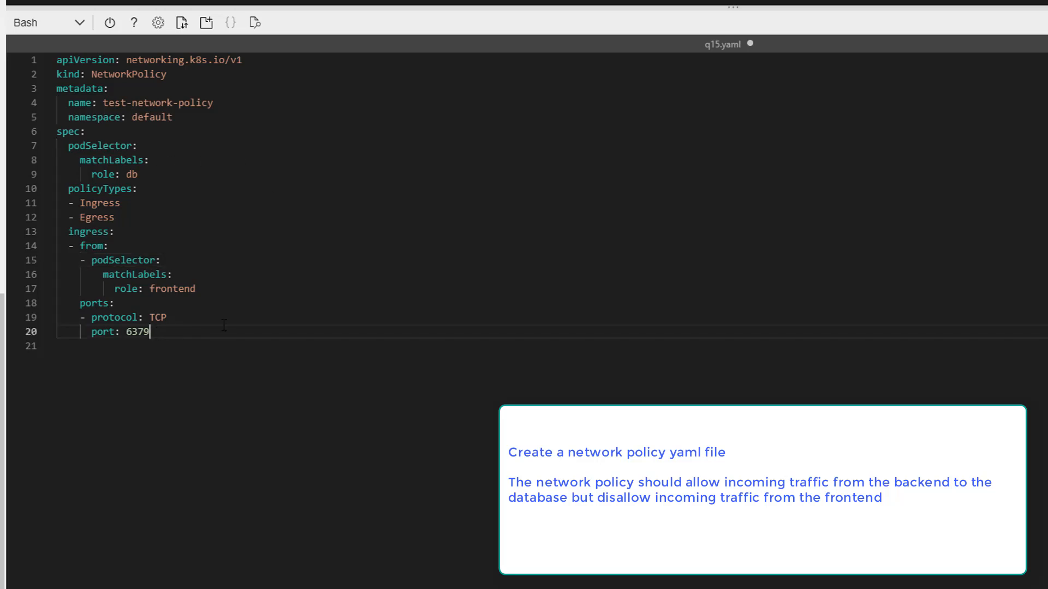
Step: Change the policy's ingress port to 3306
{"action": "double_click", "coordinate": [135, 331]}
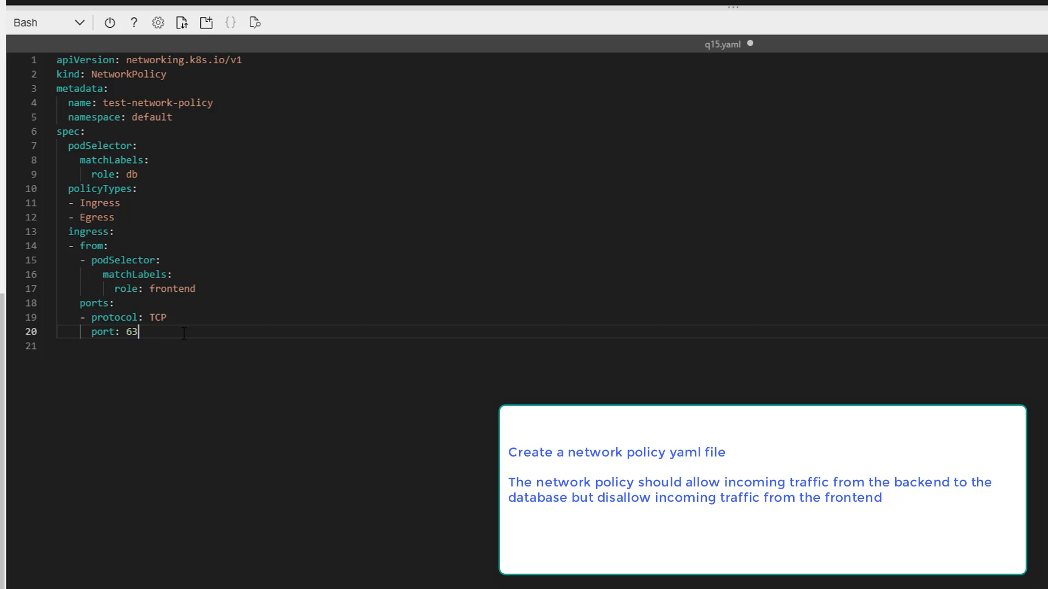
{"action": "type", "text": "30"}
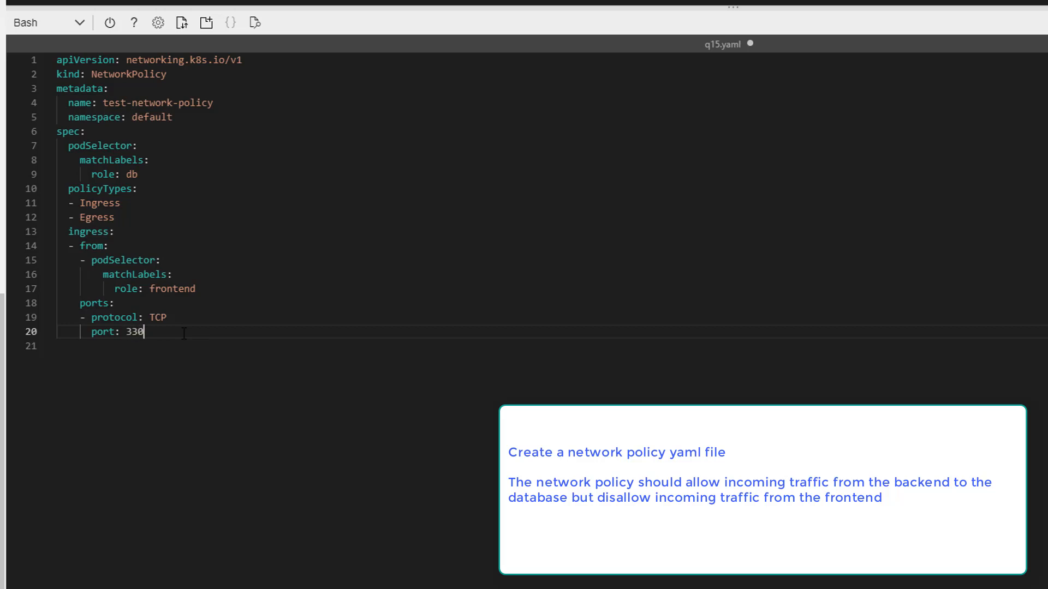
{"action": "type", "text": "6"}
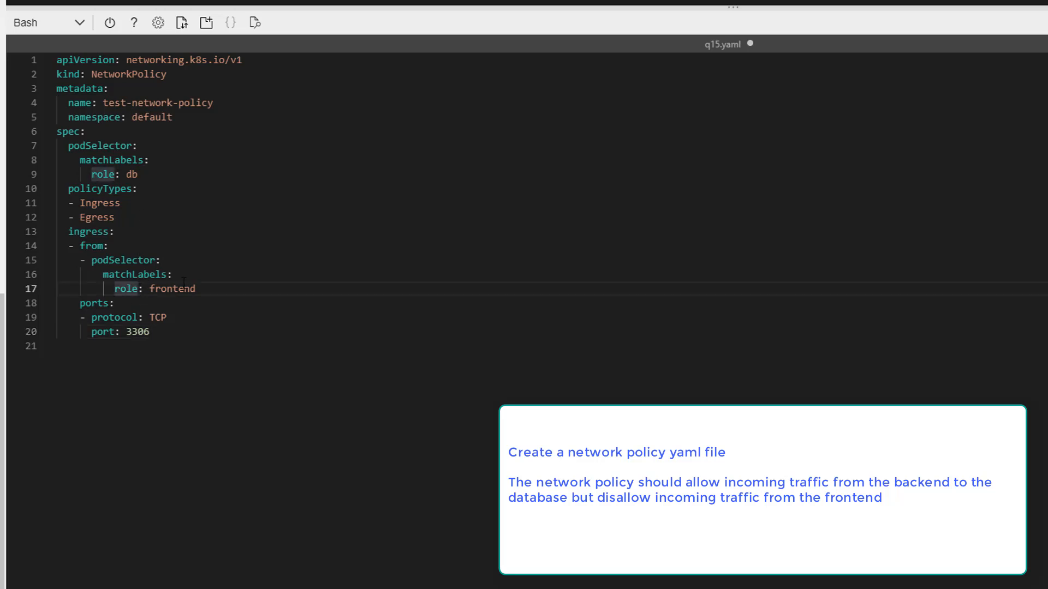
Step: Relabel the allowed source pods as app: todo with tier: backend
{"action": "key", "text": "Backspace"}
{"action": "type", "text": "app: ti"}
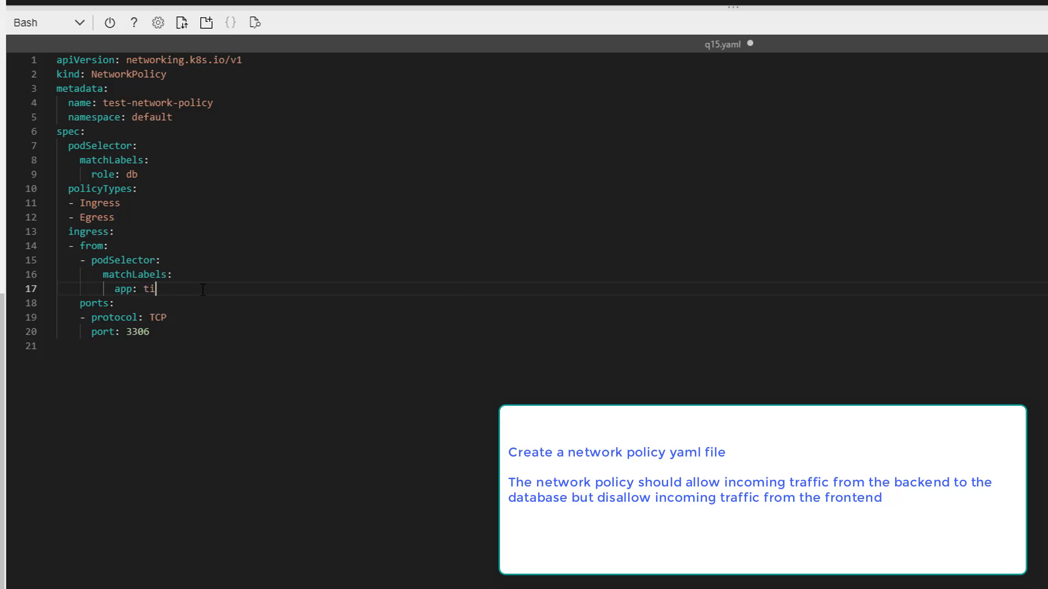
{"action": "type", "text": "do"}
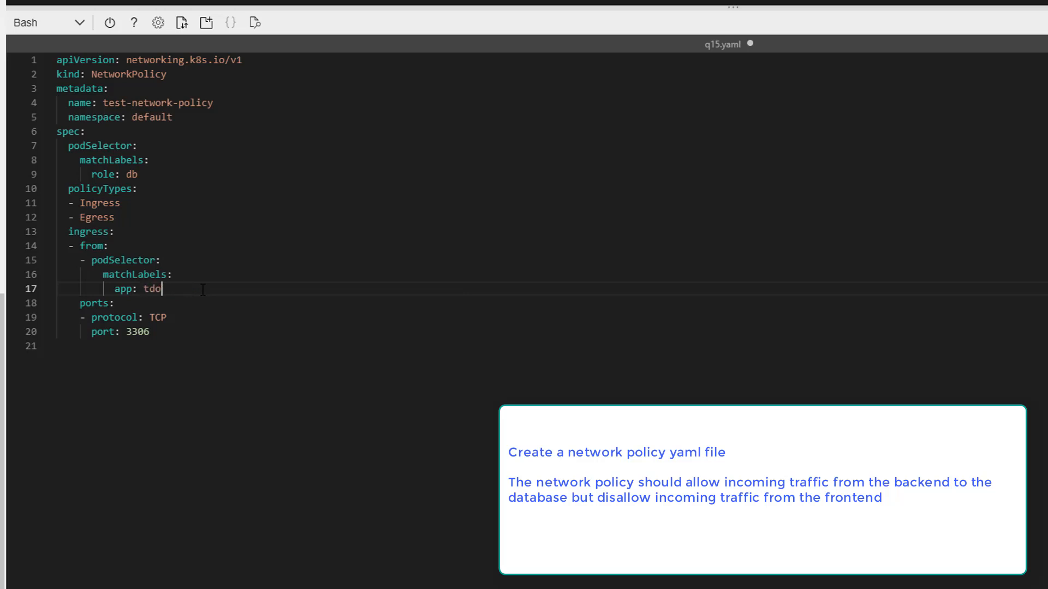
{"action": "key", "text": "Backspace"}
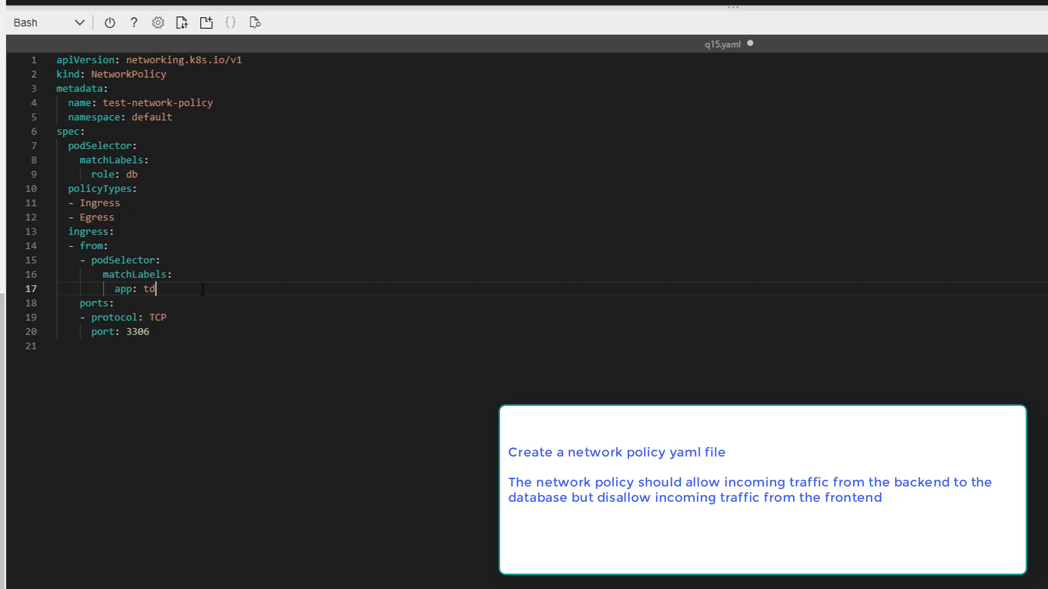
{"action": "type", "text": "do"}
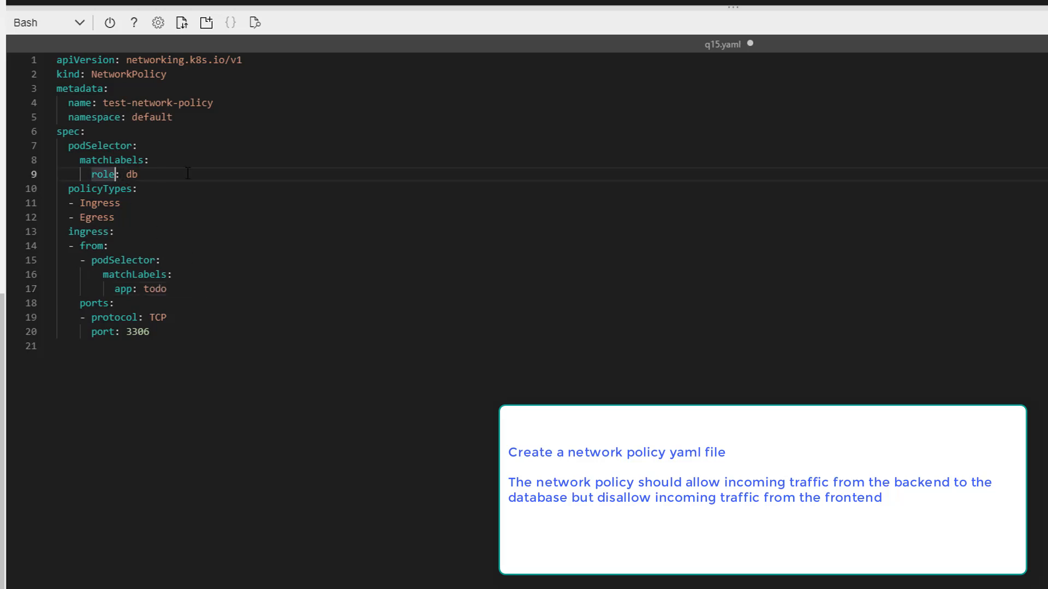
{"action": "type", "text": "app"}
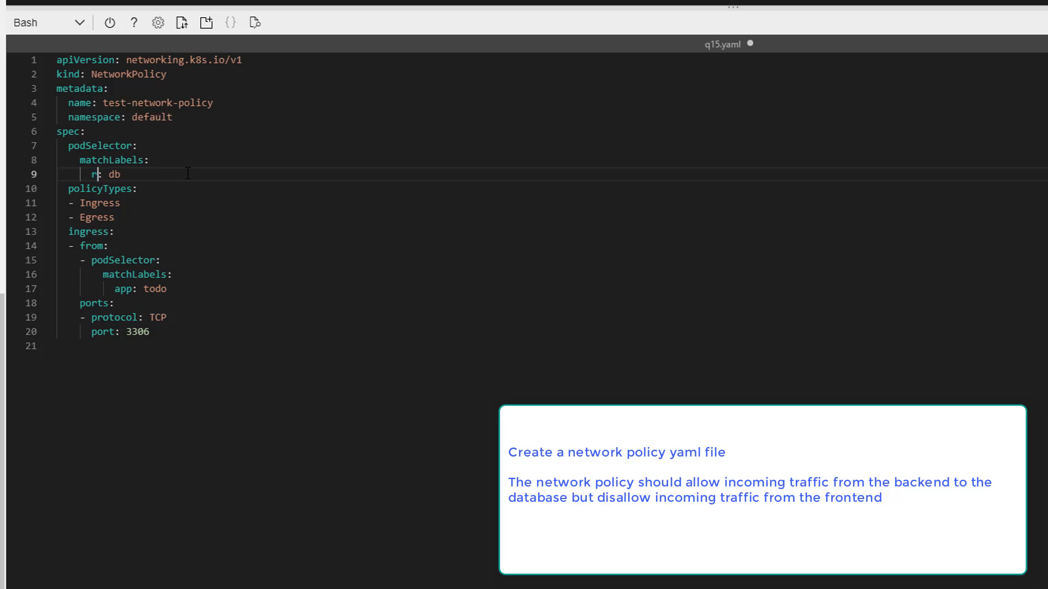
{"action": "type", "text": "pp:"}
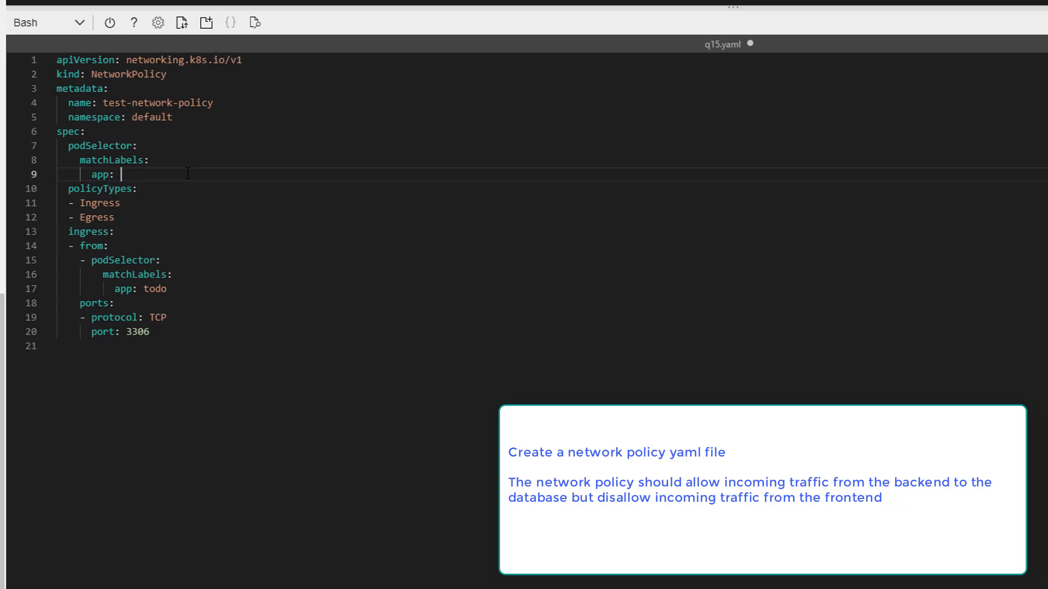
{"action": "type", "text": "todo"}
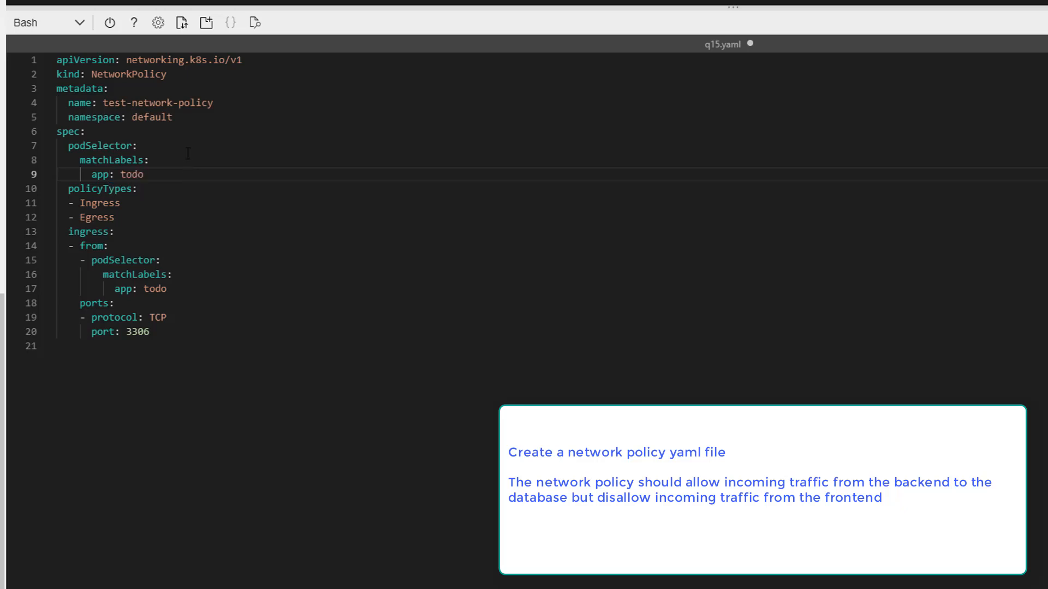
{"action": "key", "text": "Enter"}
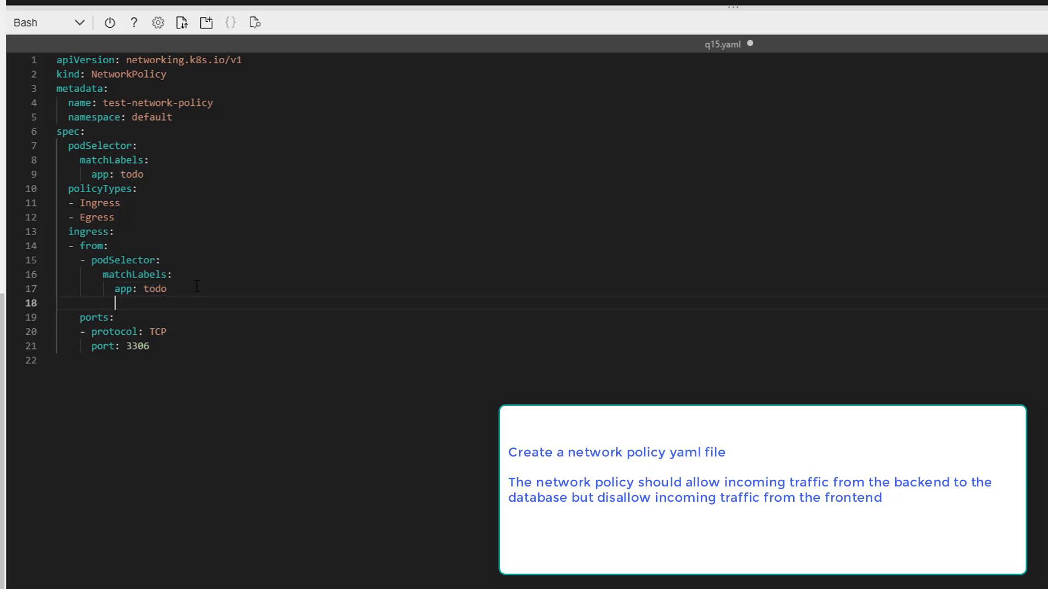
{"action": "type", "text": "tier"}
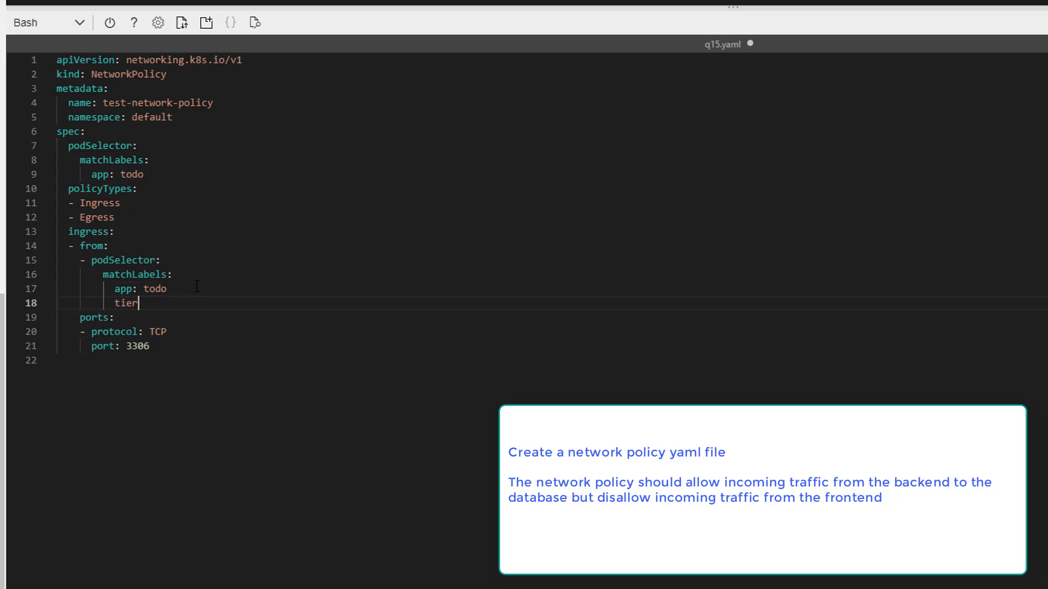
{"action": "type", "text": ": backe"}
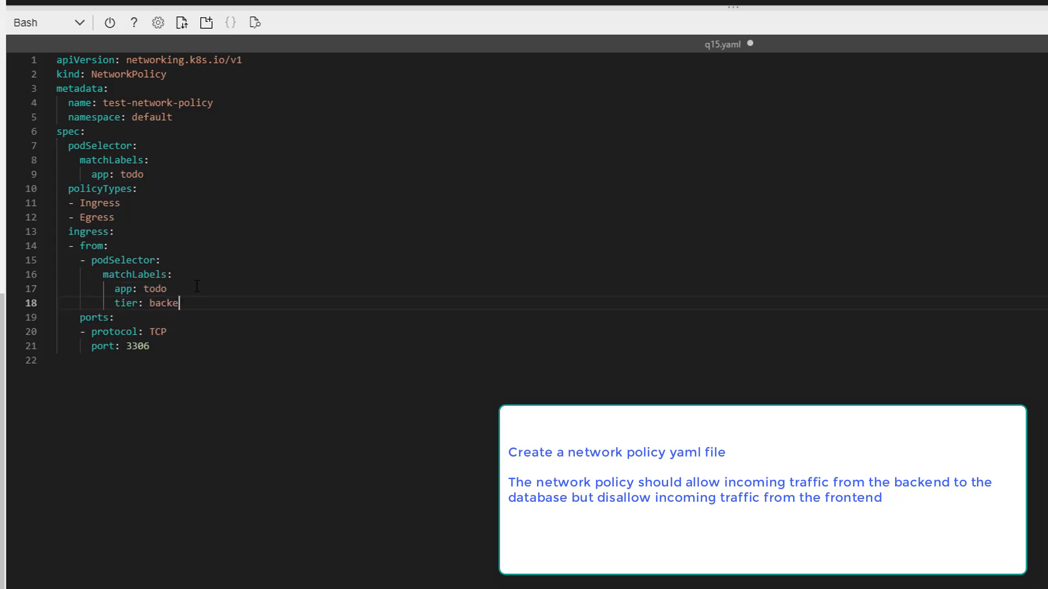
{"action": "type", "text": "nd"}
{"action": "type", "text": "t"}
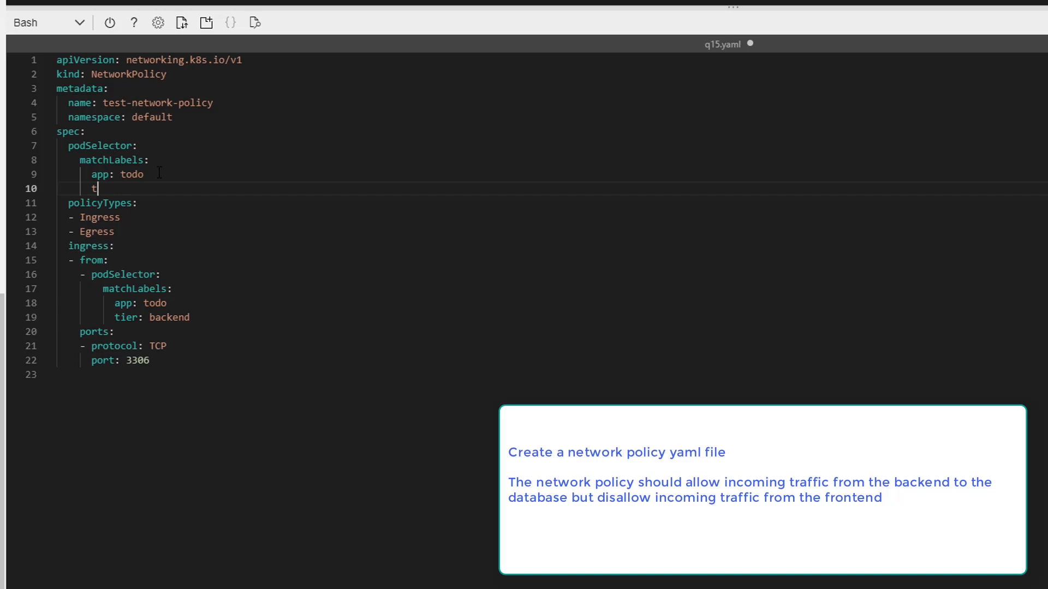
Step: Set the targeted pods' label to tier: database
{"action": "type", "text": "ie"}
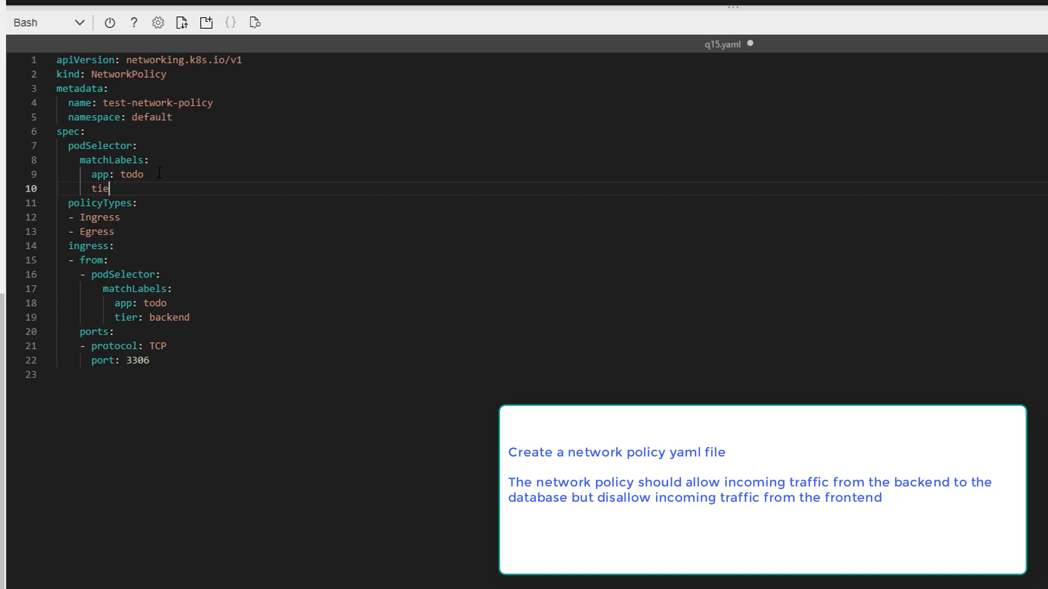
{"action": "type", "text": "r:"}
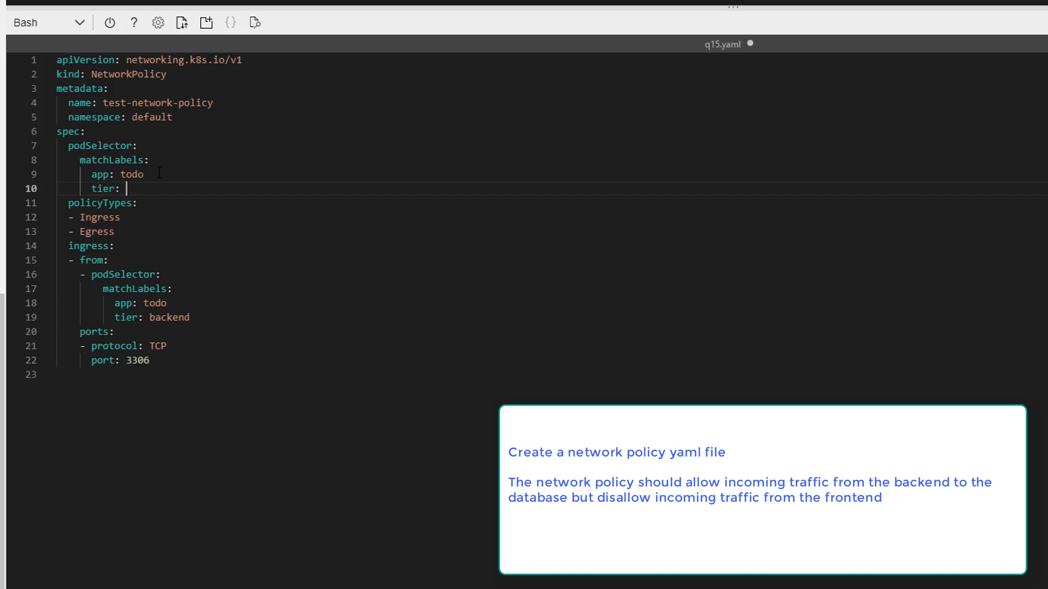
{"action": "type", "text": "database"}
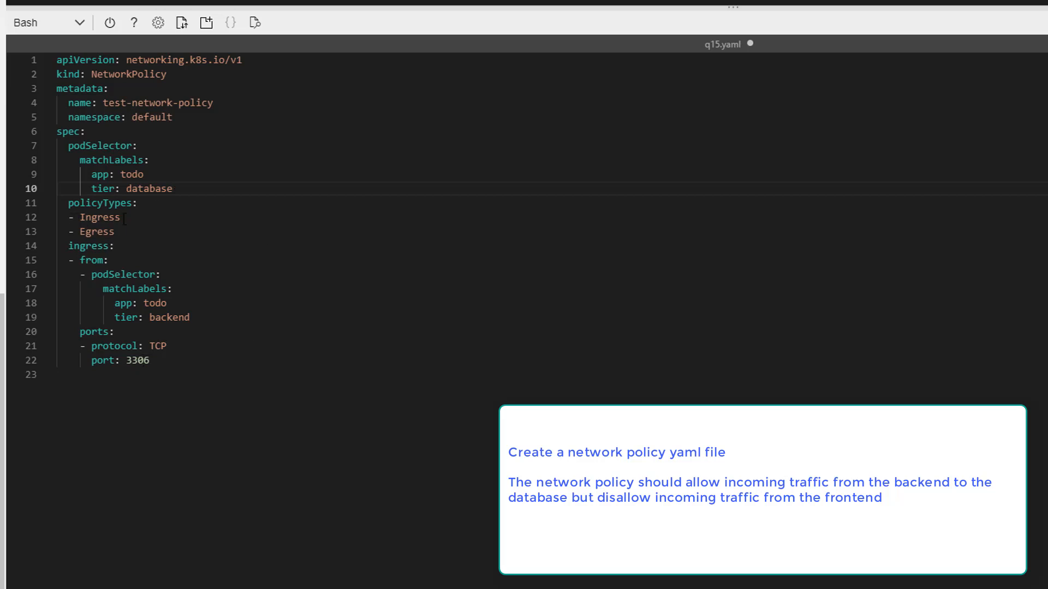
{"action": "double_click", "coordinate": [82, 245]}
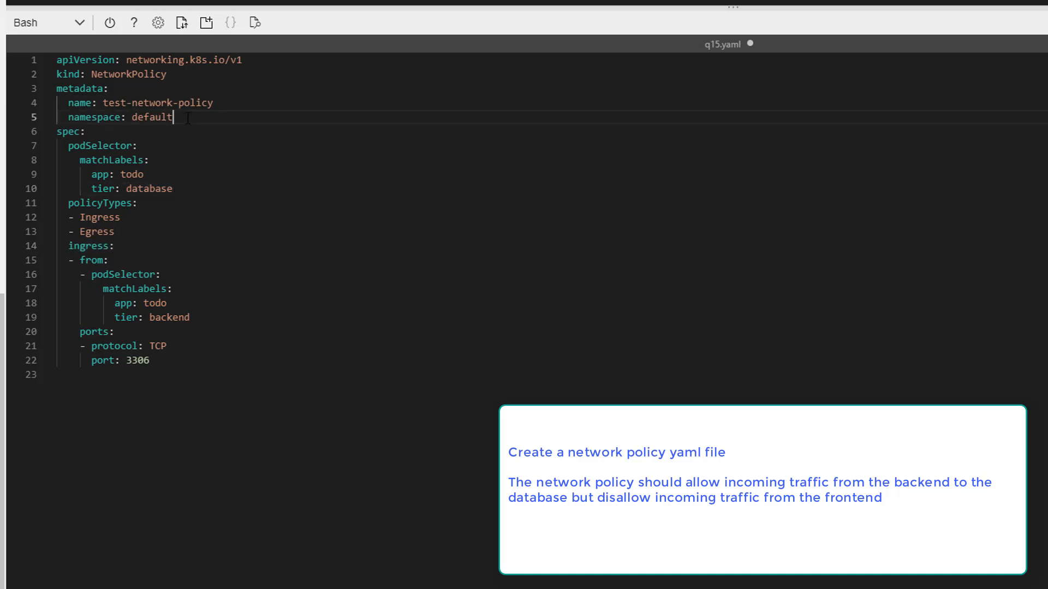
Step: Set namespace: app-stack and rename the policy to app-stack-network-policy
{"action": "key", "text": "BackSpace"}
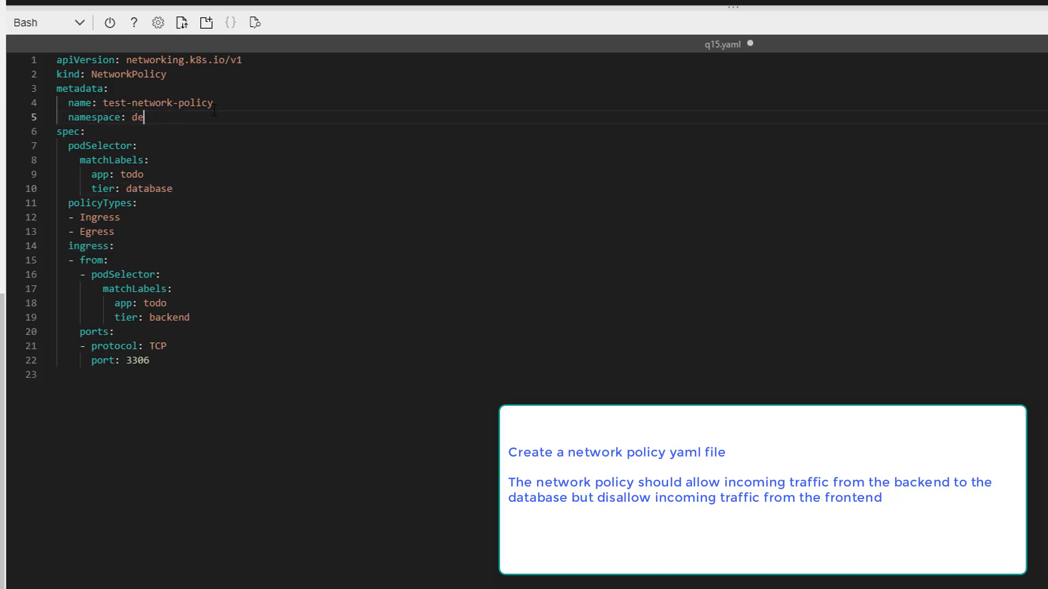
{"action": "key", "text": "Backspace"}
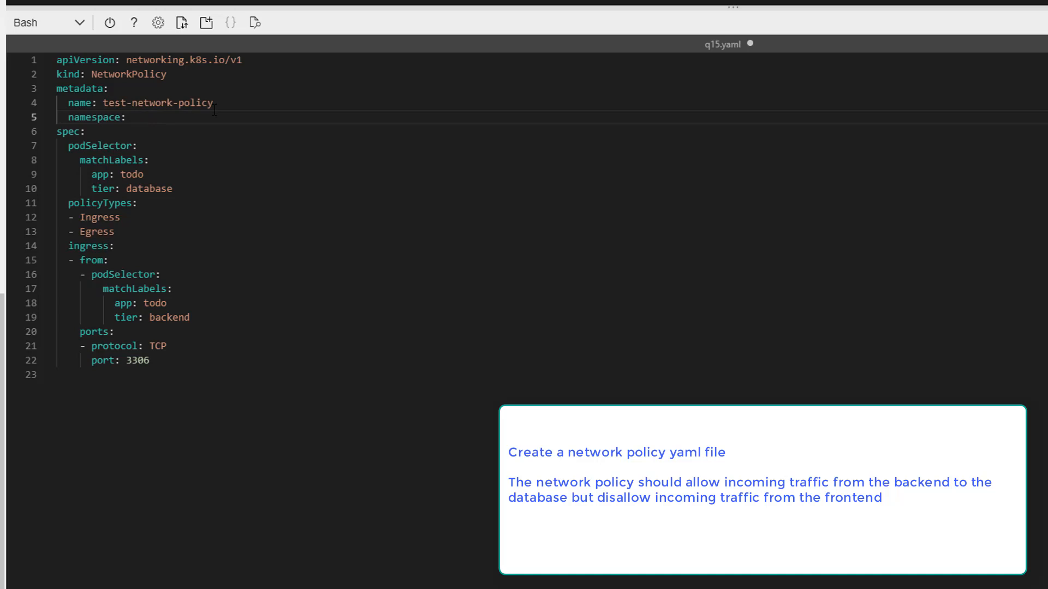
{"action": "type", "text": "app-st"}
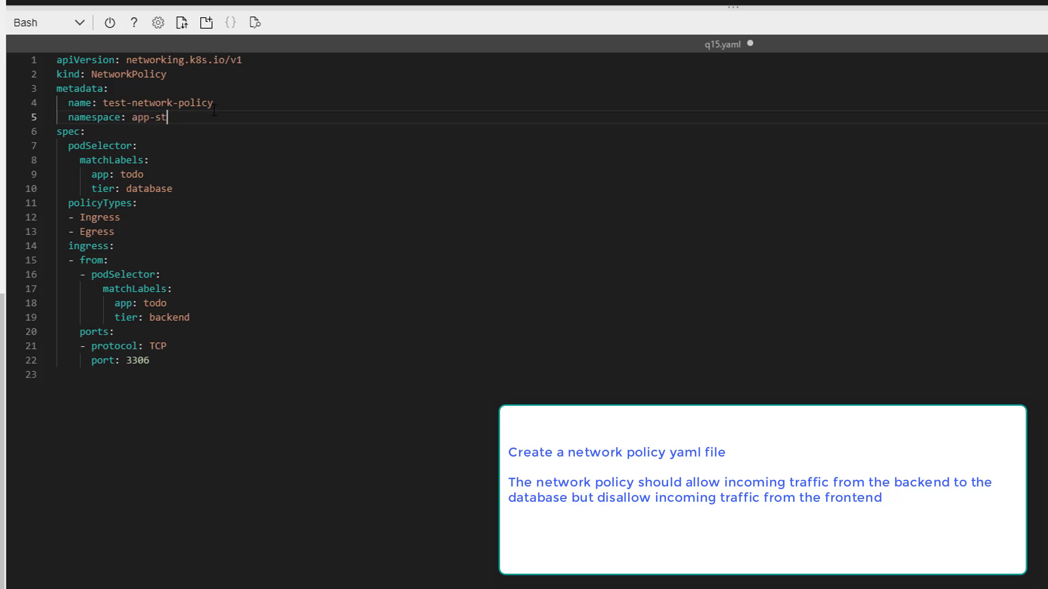
{"action": "type", "text": "ack"}
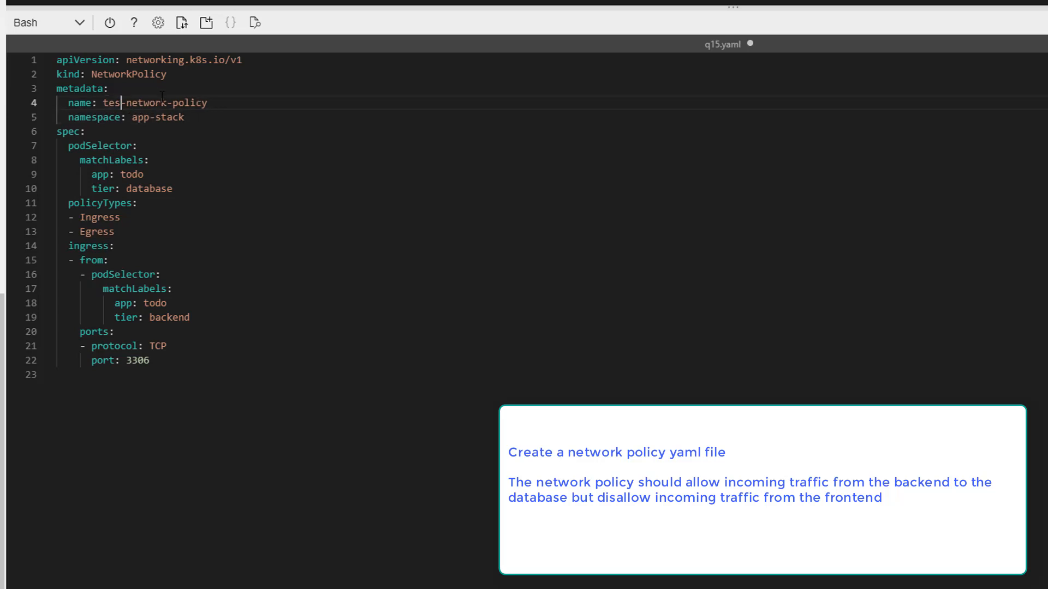
{"action": "type", "text": "app"}
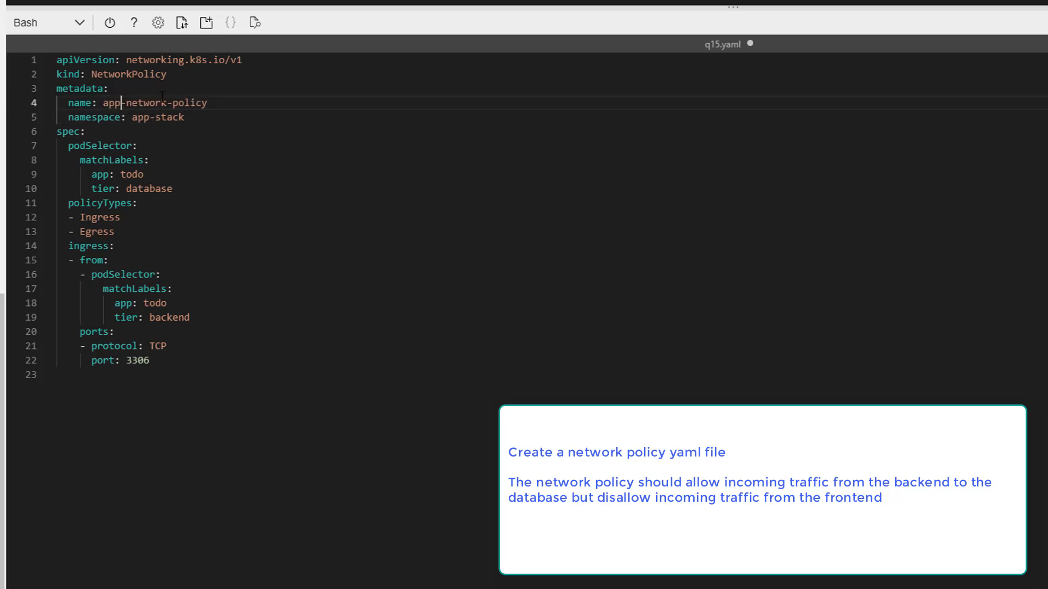
{"action": "type", "text": "st"}
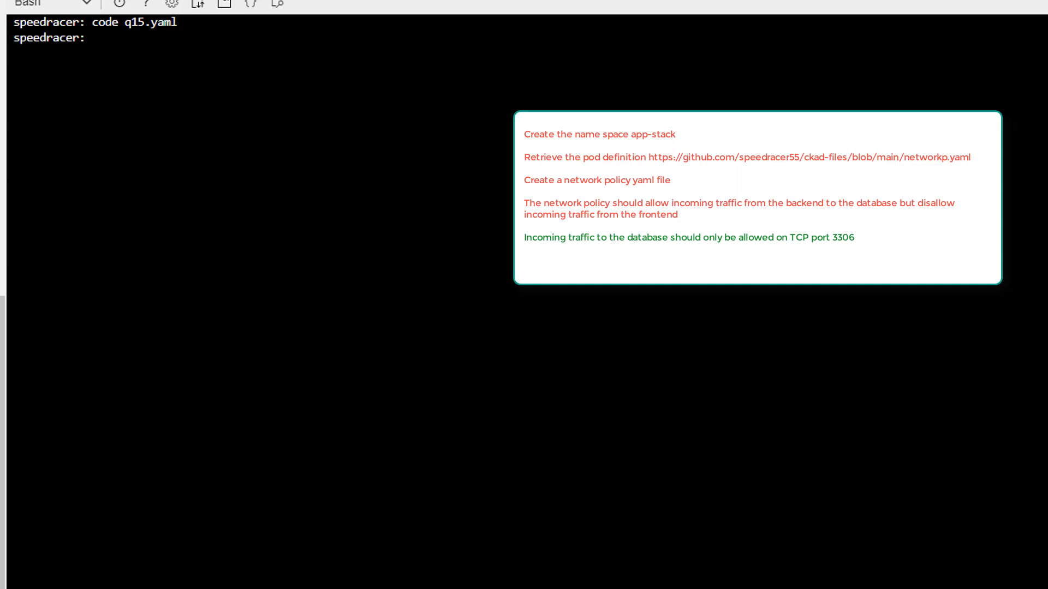
Step: Create the frontend, backend and database pods with kubectl create -f networkp.yaml
{"action": "type", "text": "k"}
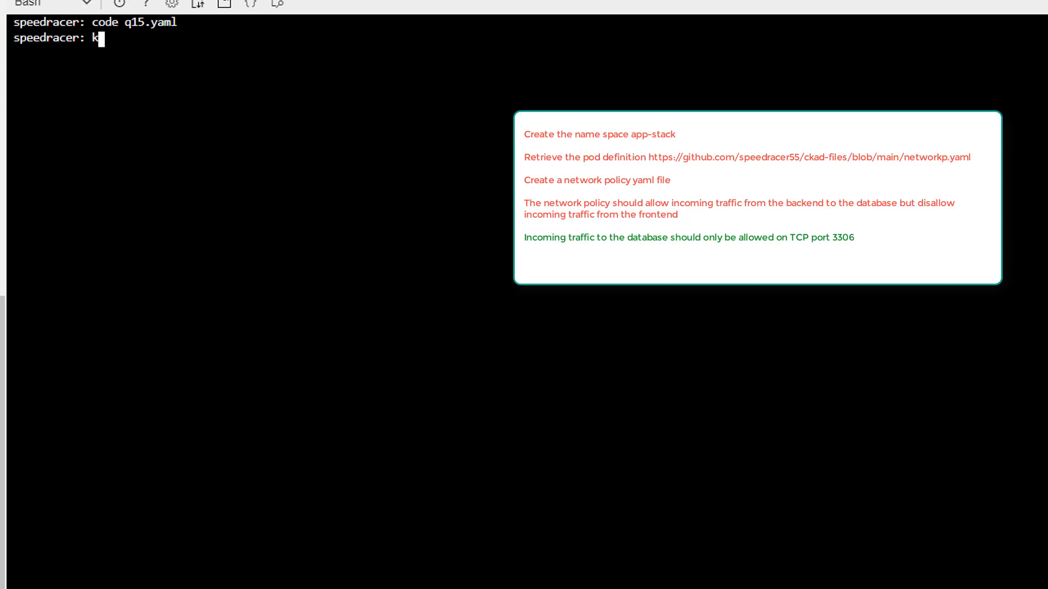
{"action": "type", "text": "ubectl c"}
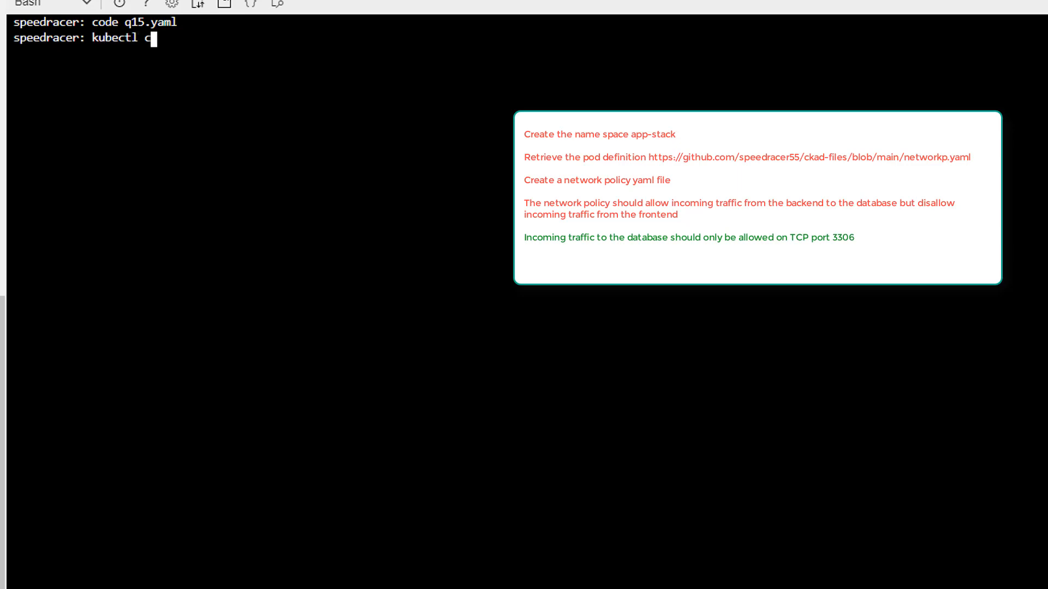
{"action": "type", "text": "reate -f"}
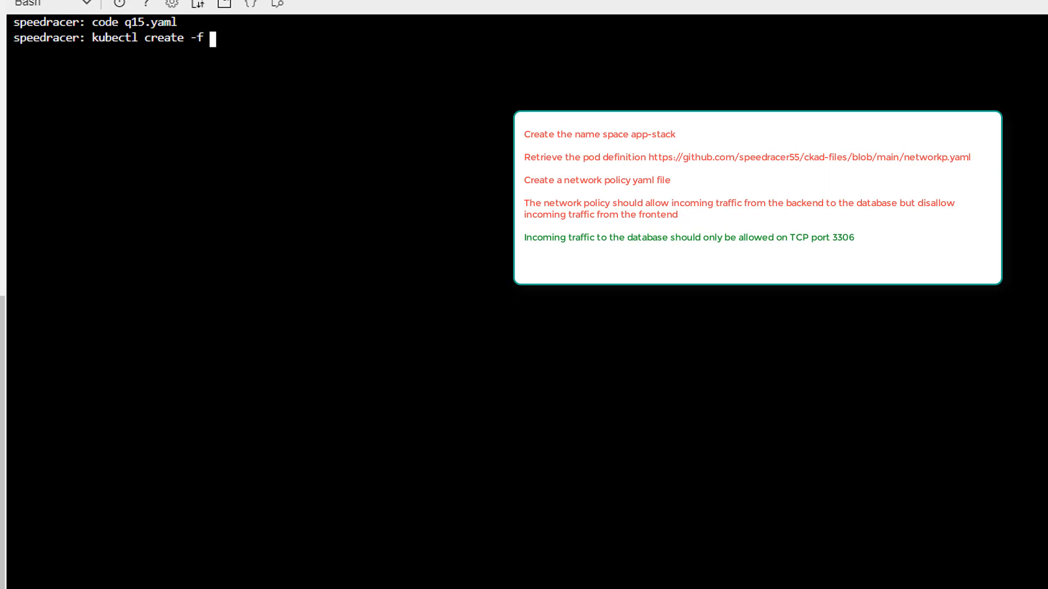
{"action": "type", "text": "networkp"}
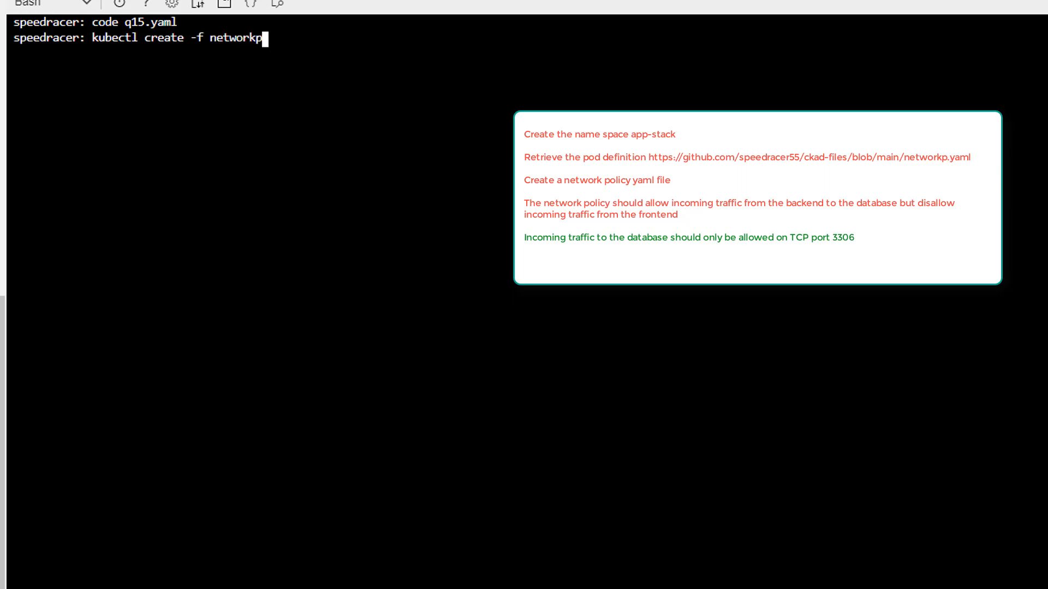
{"action": "type", "text": ".ya"}
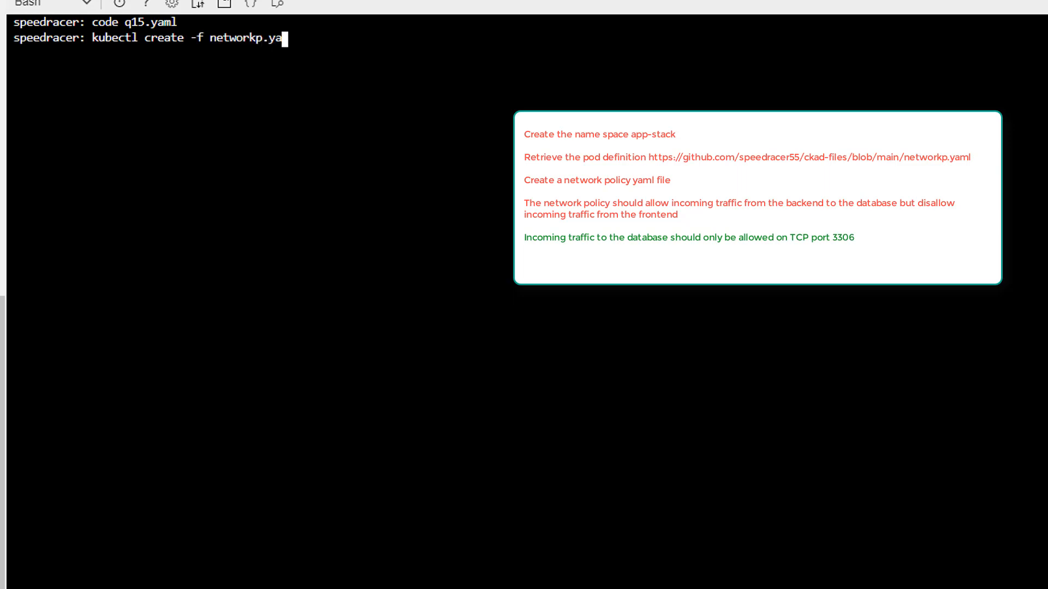
{"action": "key", "text": "Enter"}
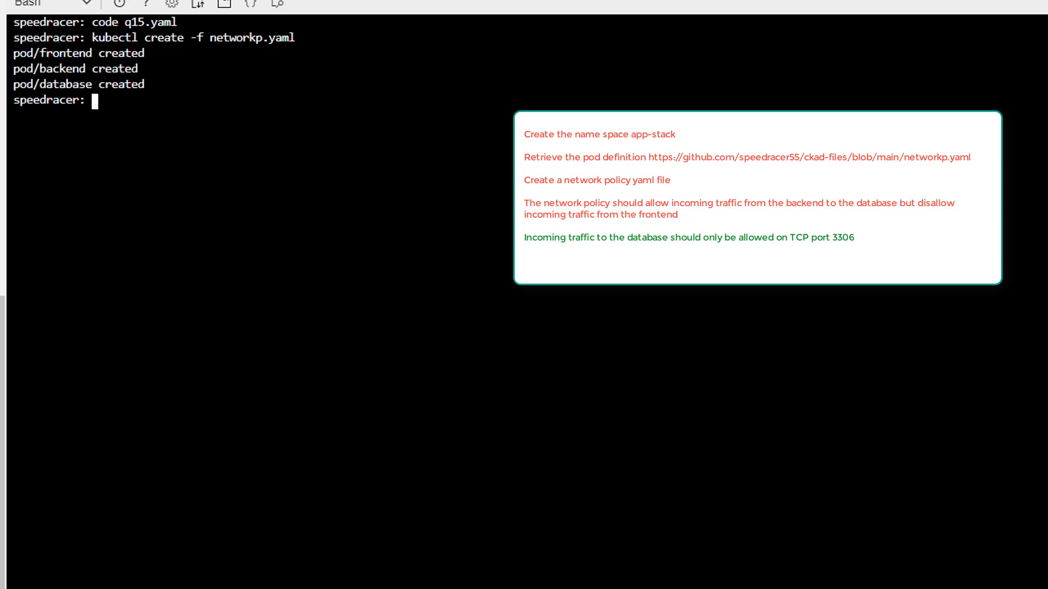
Step: List the pods in the app-stack namespace to confirm all three are running
{"action": "type", "text": "k"}
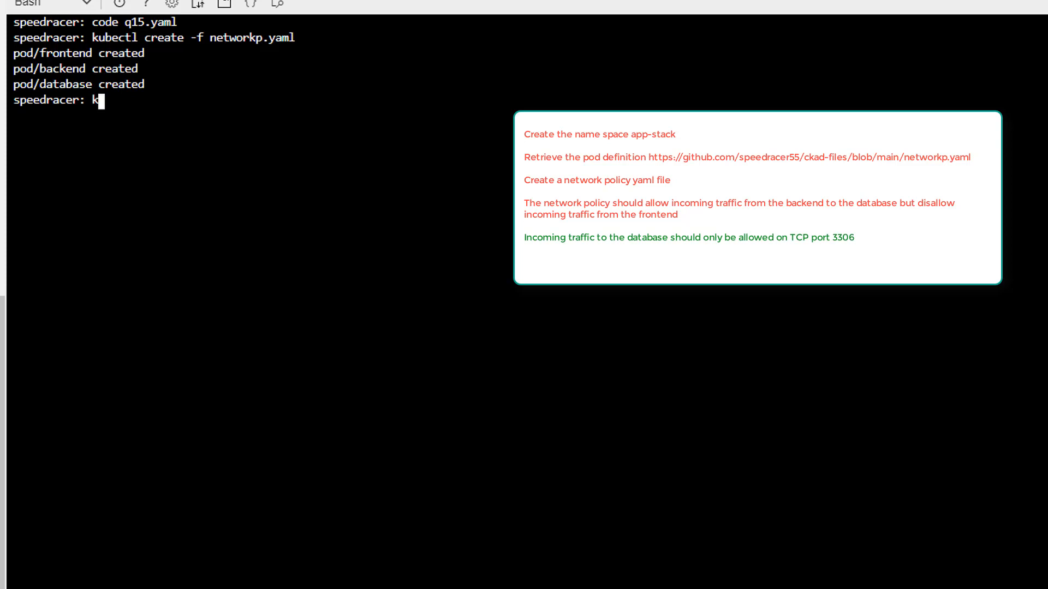
{"action": "type", "text": "ubectl get pods"}
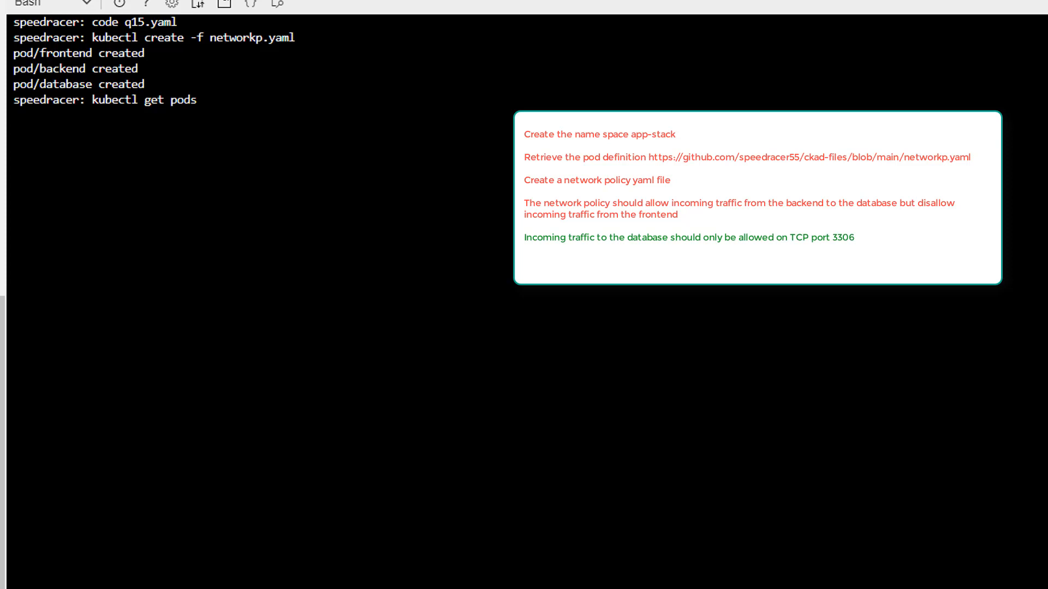
{"action": "type", "text": "--namespace"}
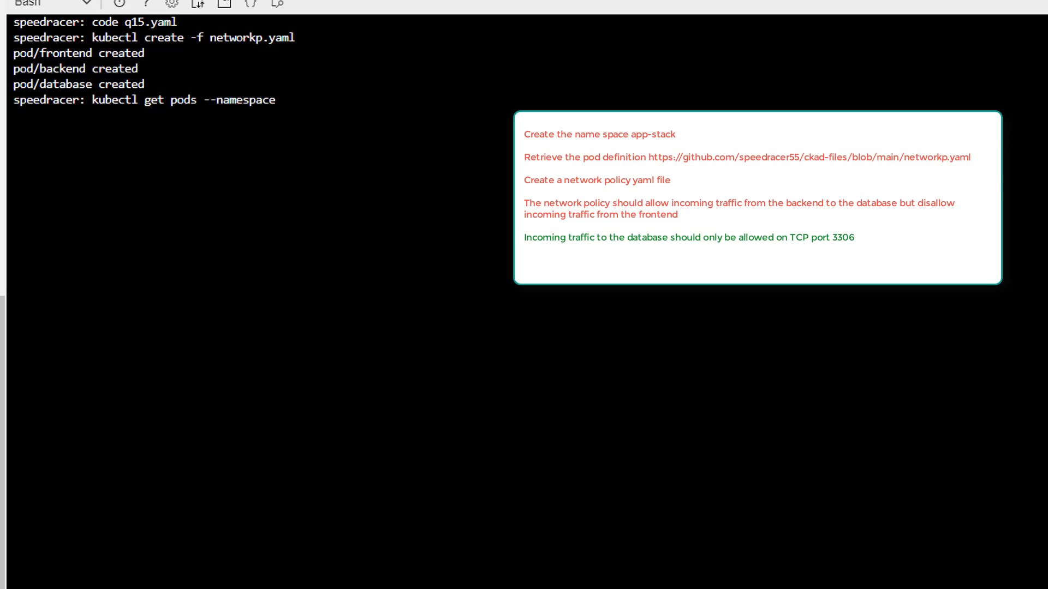
{"action": "type", "text": "ap"}
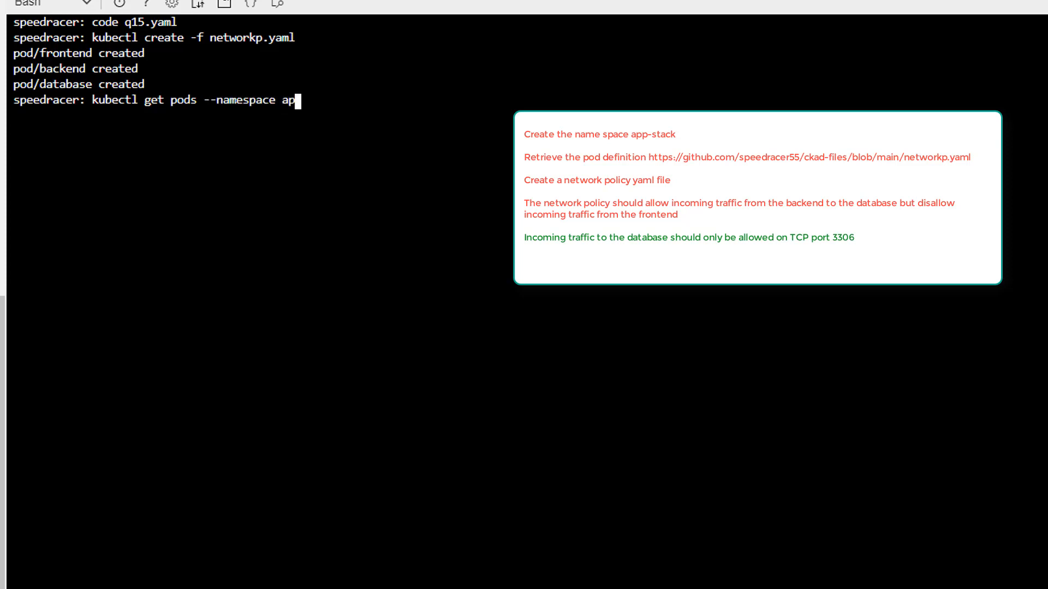
{"action": "type", "text": "p-stack"}
{"action": "type", "text": "kub"}
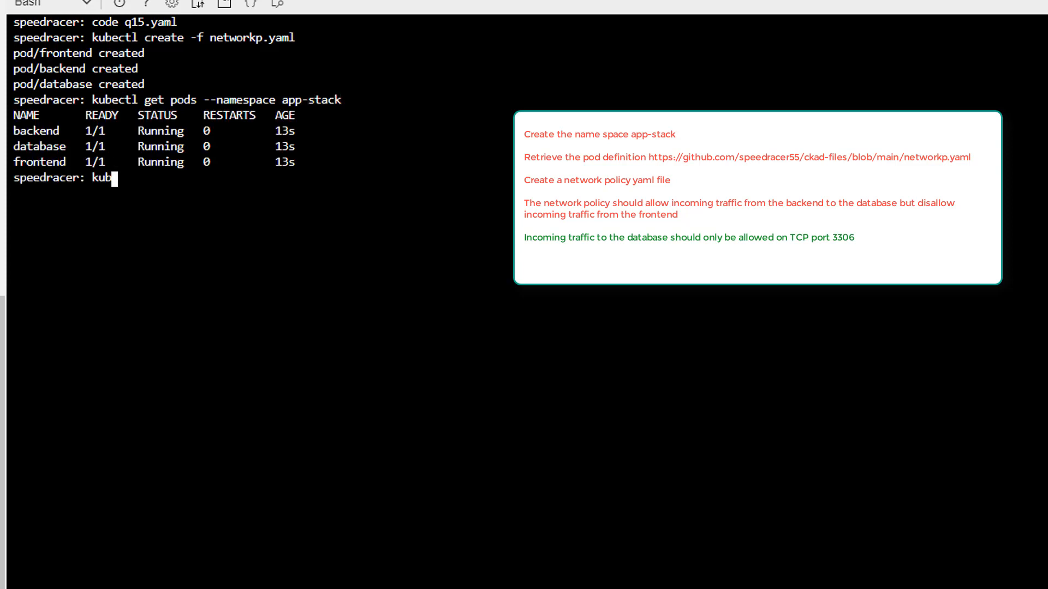
{"action": "type", "text": "ectl create"}
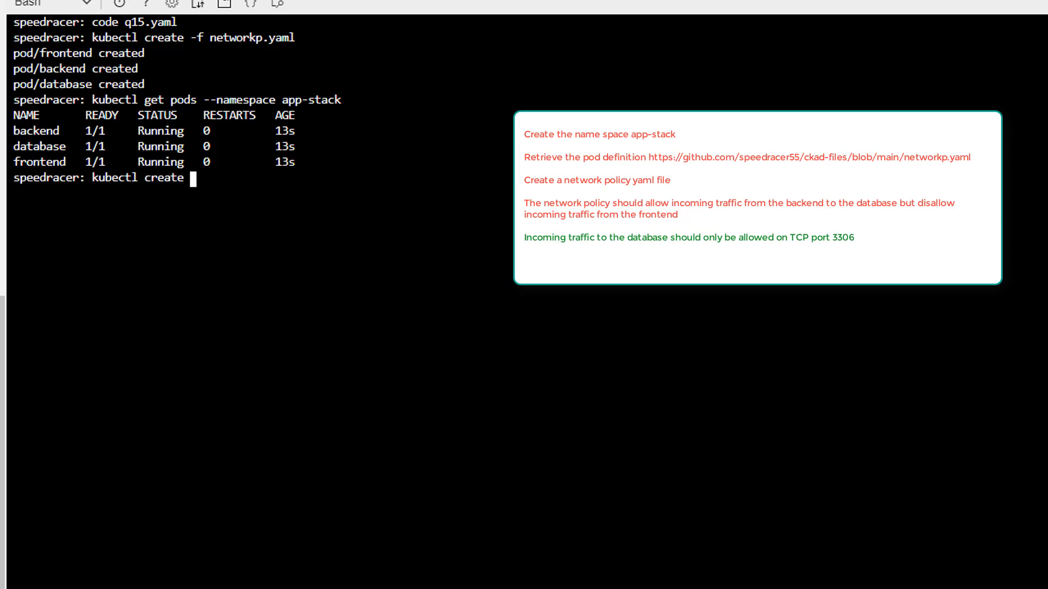
Step: Create the policy from q15.yaml, then list networkpolicies in app-stack
{"action": "type", "text": "-f"}
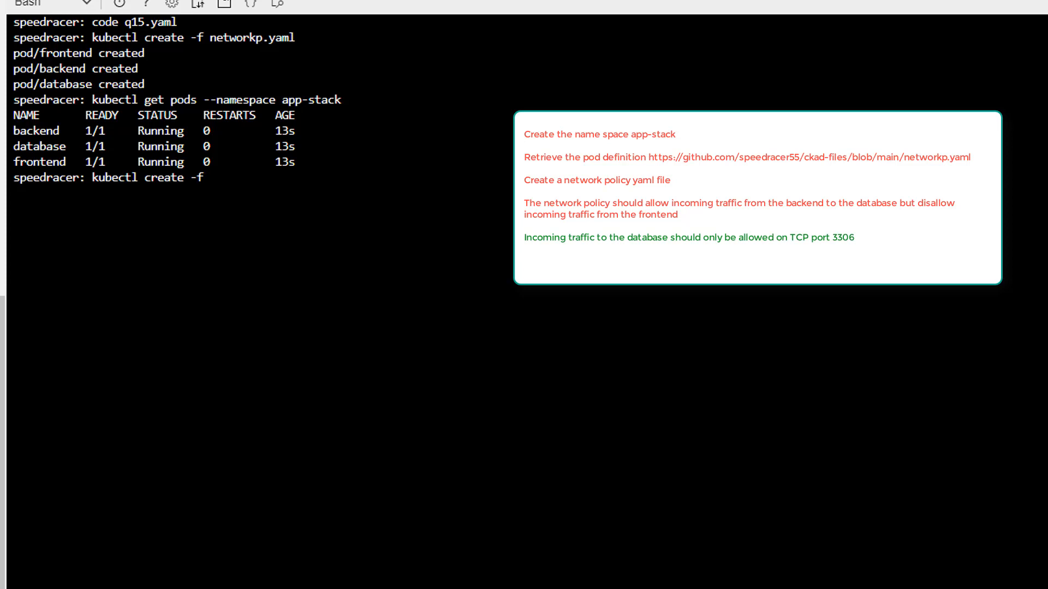
{"action": "type", "text": "q15.yaml"}
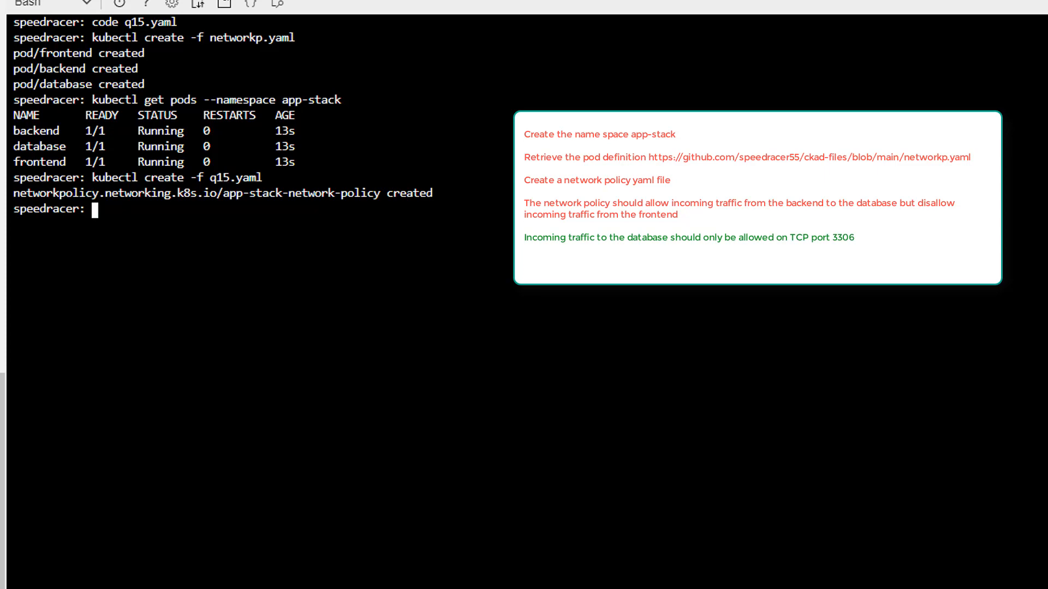
{"action": "type", "text": "kubectl get"}
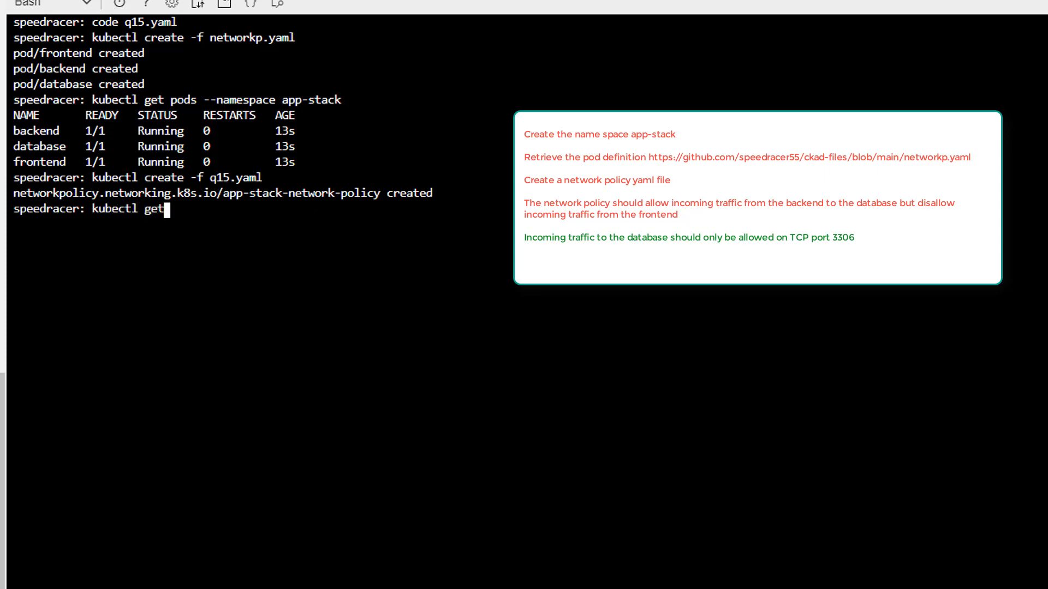
{"action": "type", "text": "networkpolicies.networking.k8s.io"}
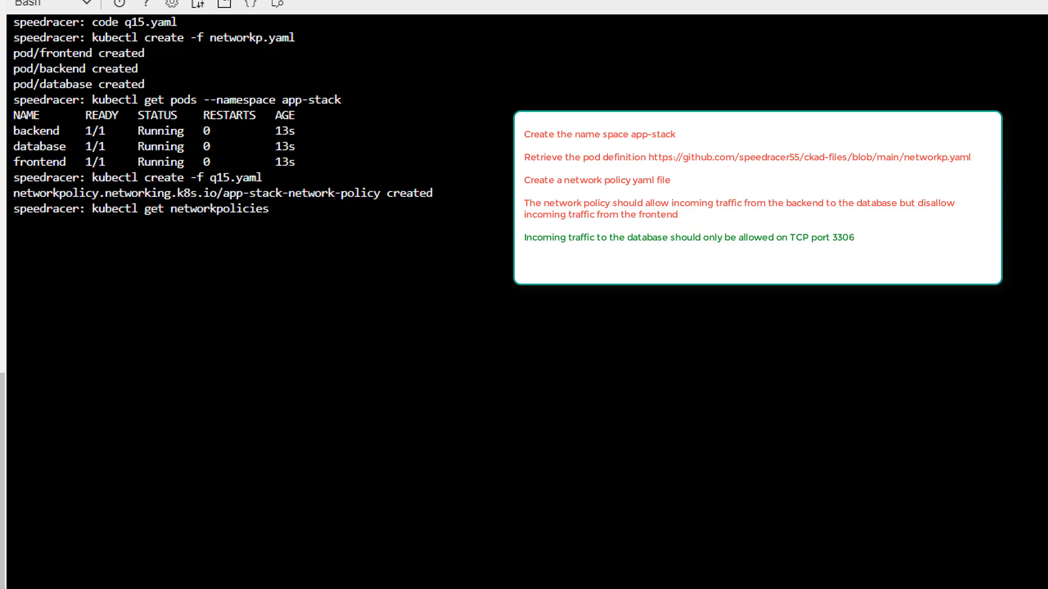
{"action": "type", "text": "--ba"}
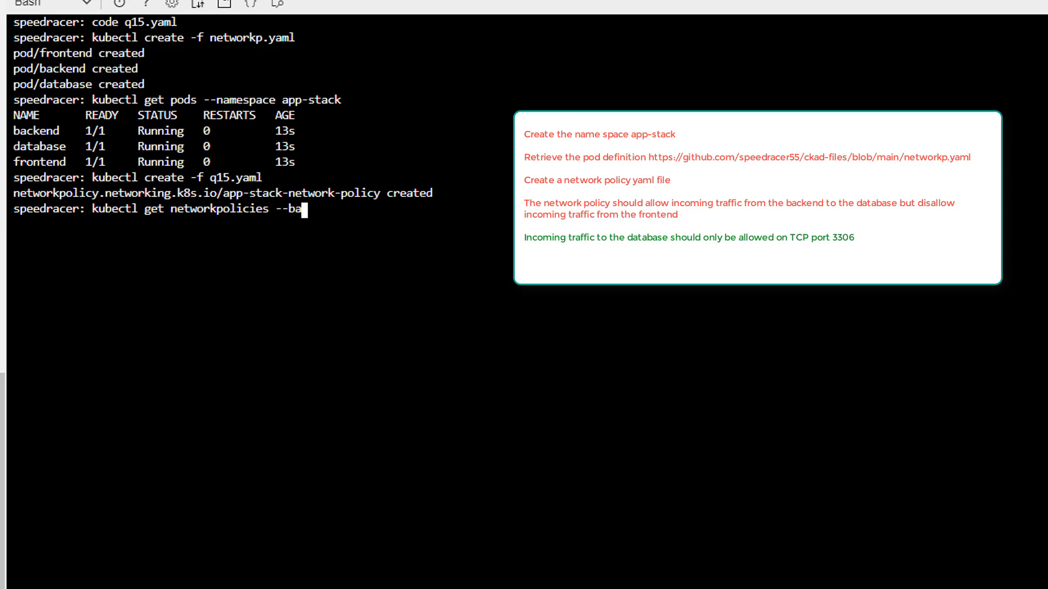
{"action": "key", "text": "Backspace"}
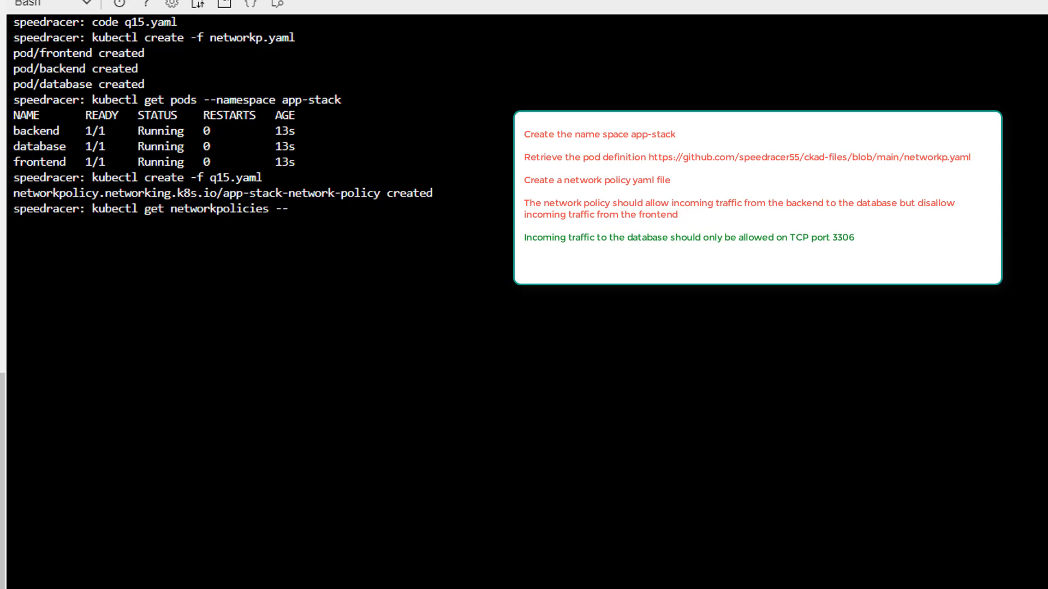
{"action": "type", "text": "namespace"}
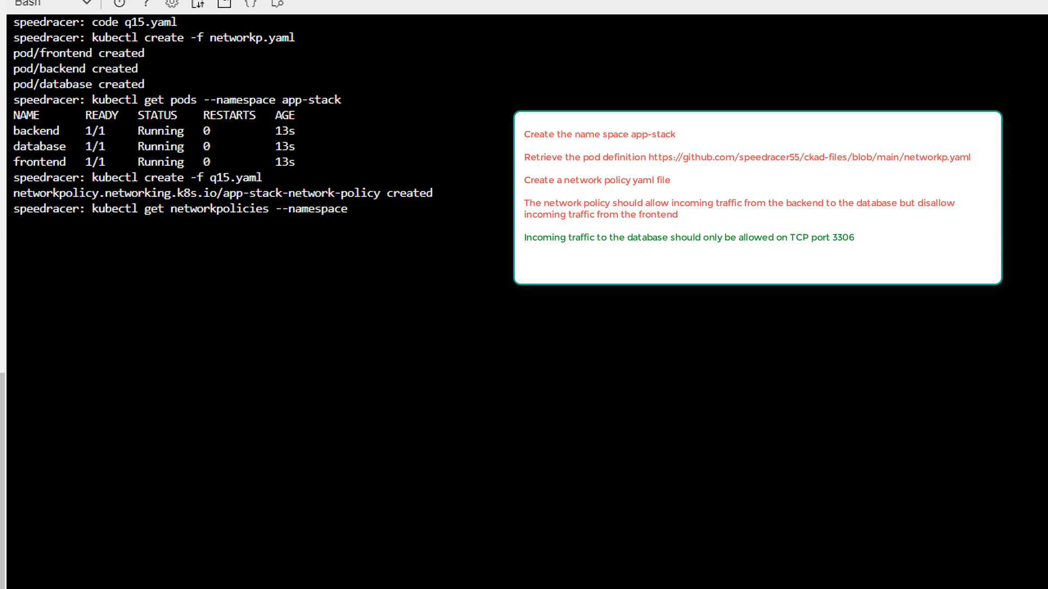
{"action": "type", "text": "app-sta"}
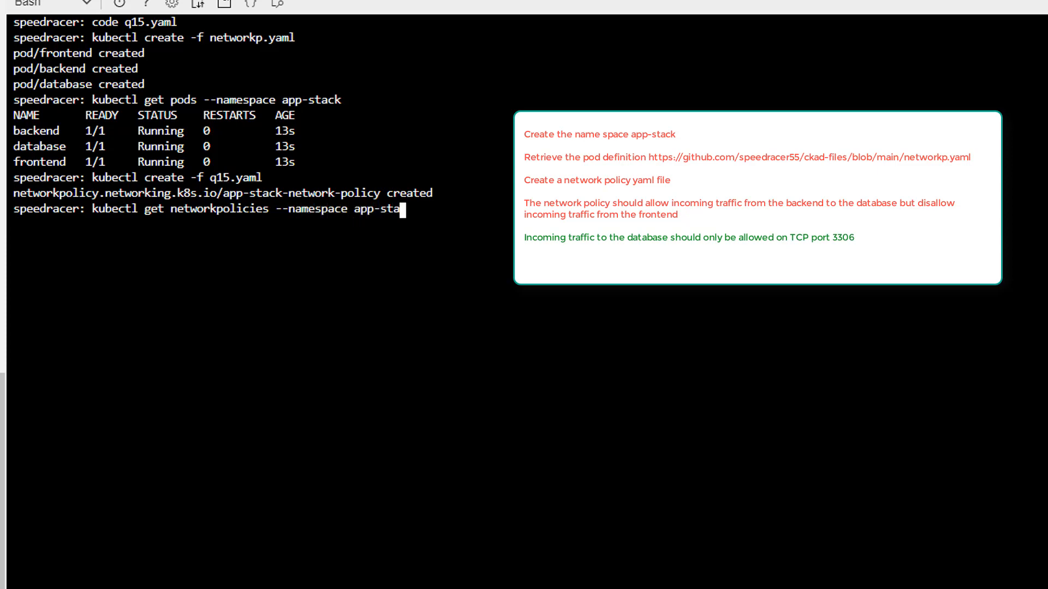
{"action": "key", "text": "Enter"}
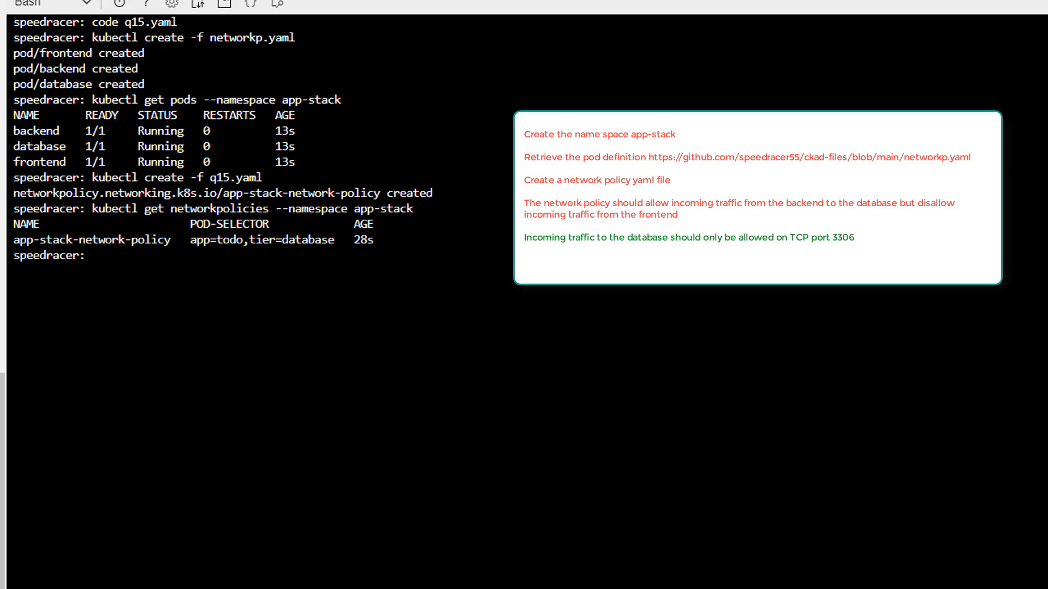
{"action": "type", "text": "kubectl"}
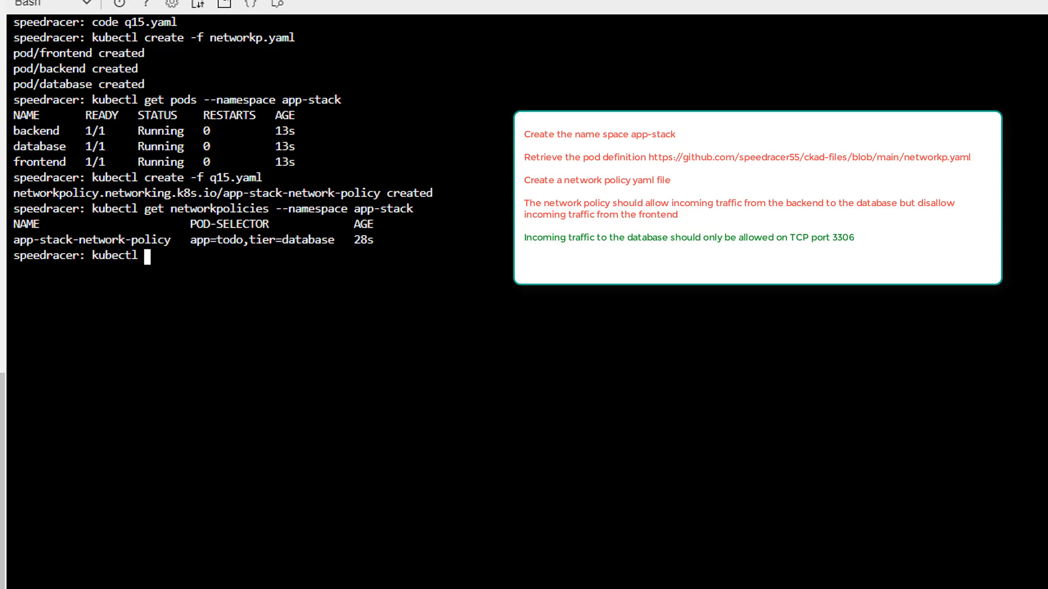
Step: Describe the app-stack network policies to check the backend-only 3306/TCP ingress rule
{"action": "type", "text": "describe"}
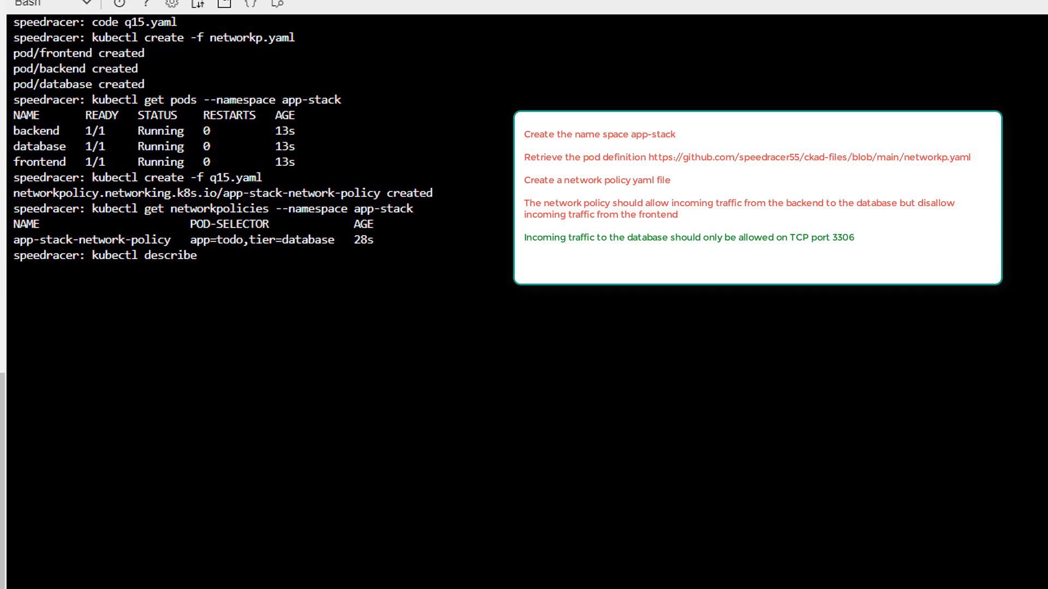
{"action": "type", "text": "networkpolicies.networking.k8s.io"}
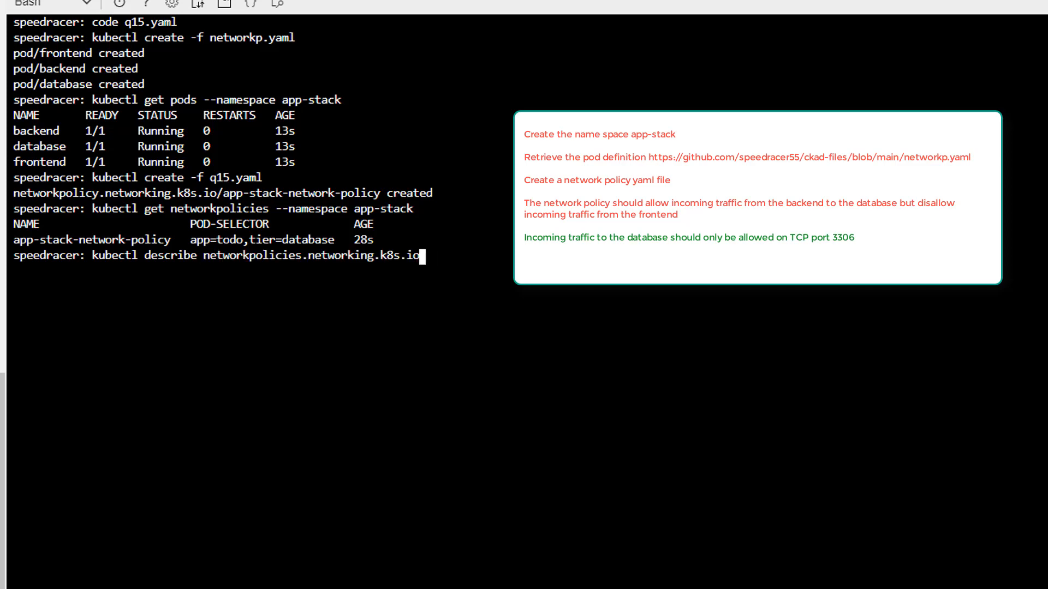
{"action": "key", "text": "Backspace"}
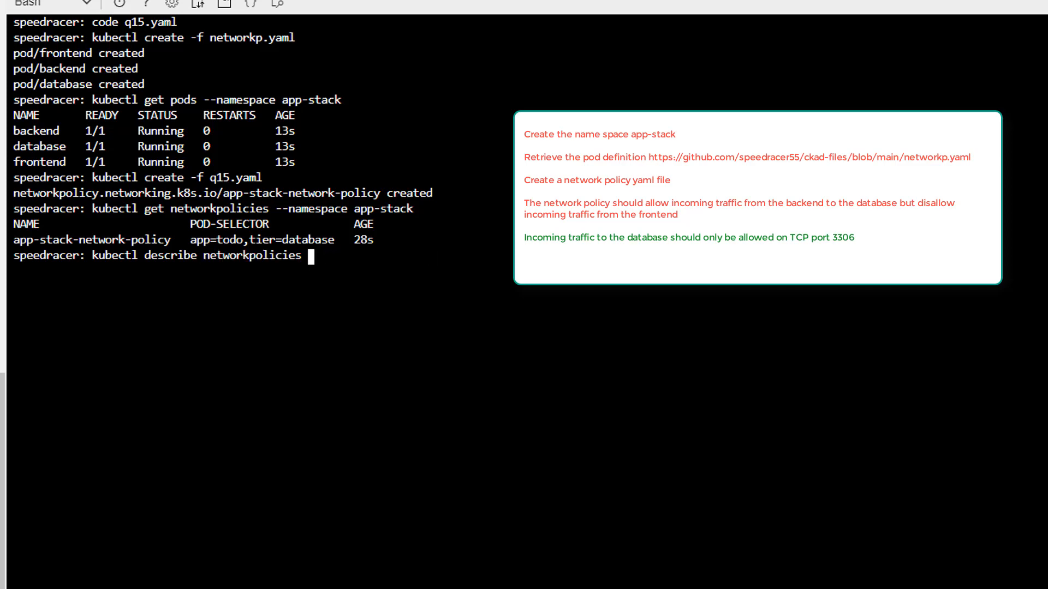
{"action": "type", "text": "--namespace"}
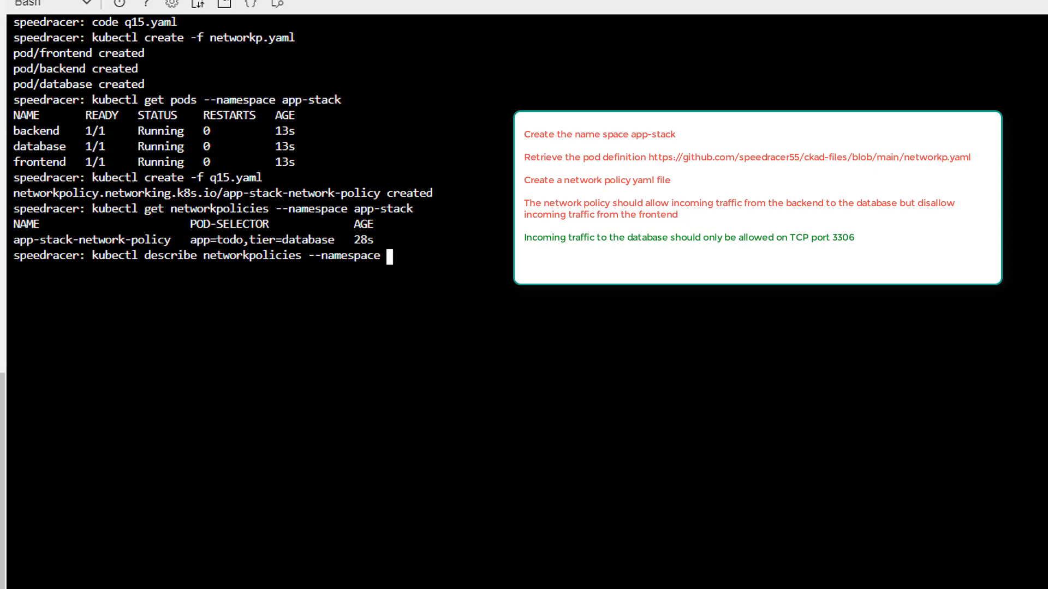
{"action": "type", "text": "ap"}
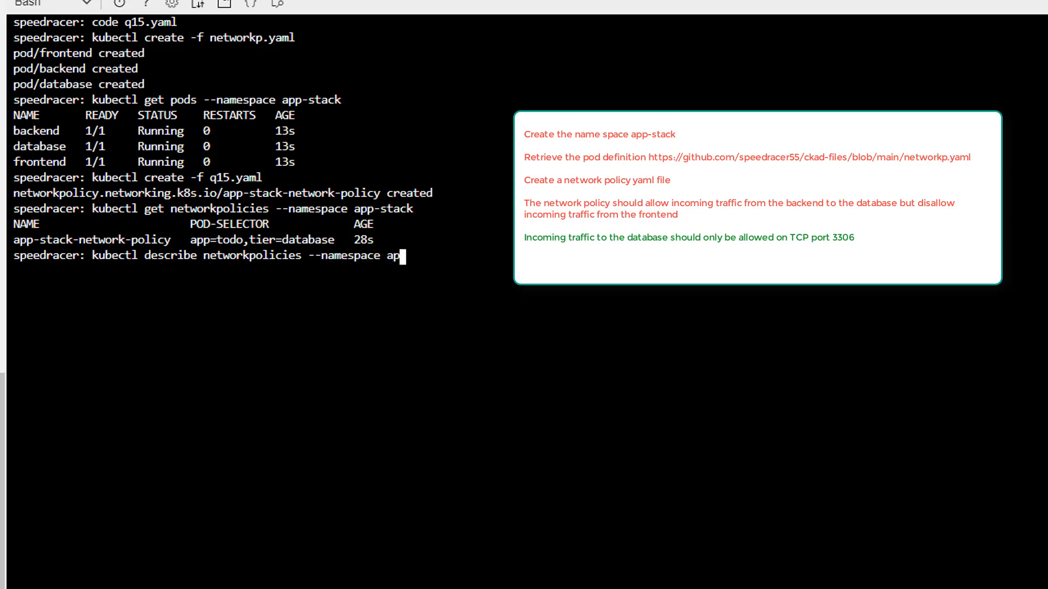
{"action": "type", "text": "-st"}
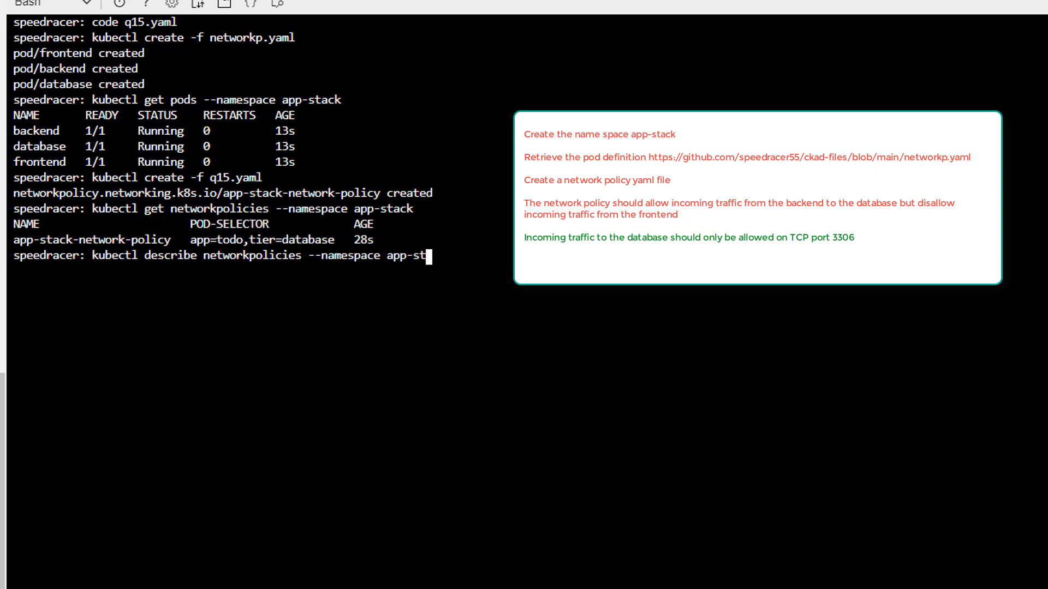
{"action": "key", "text": "Enter"}
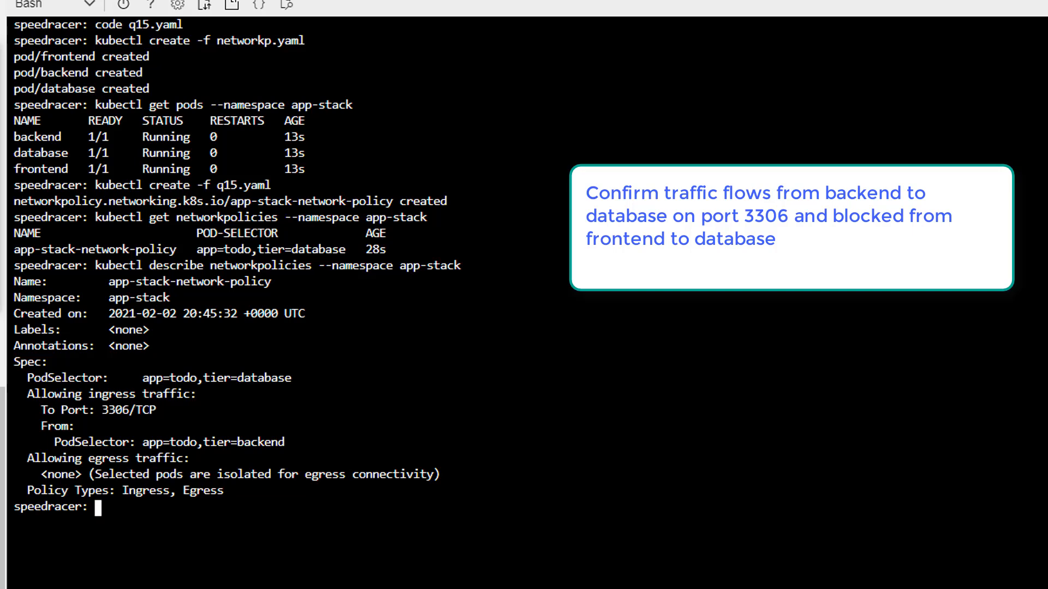
Step: Start drafting 'kubectl run test --image=busybox --restart=Never' at the prompt
{"action": "type", "text": "kubectl"}
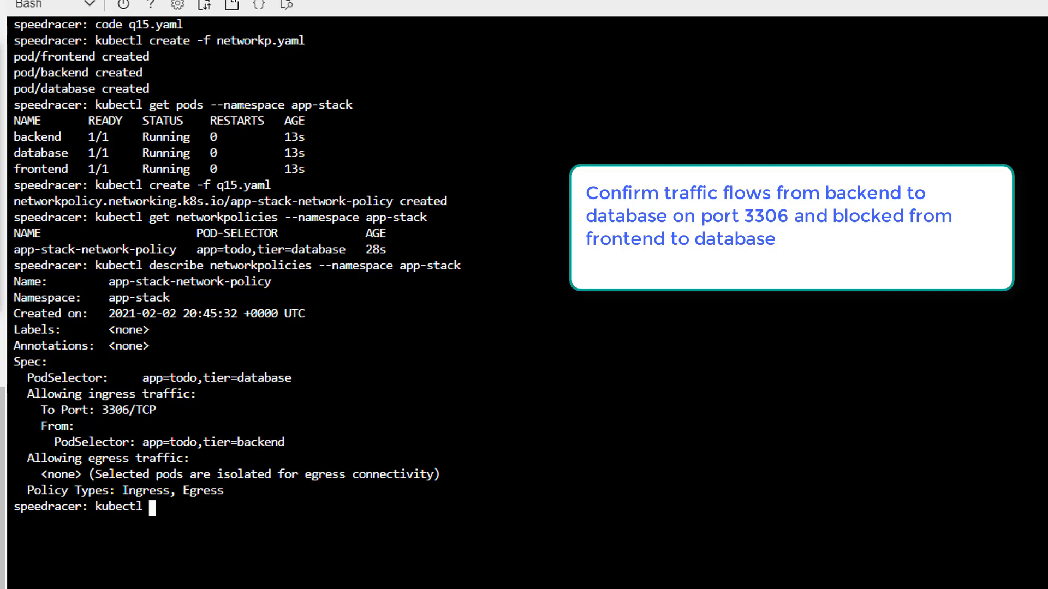
{"action": "type", "text": "run test --i"}
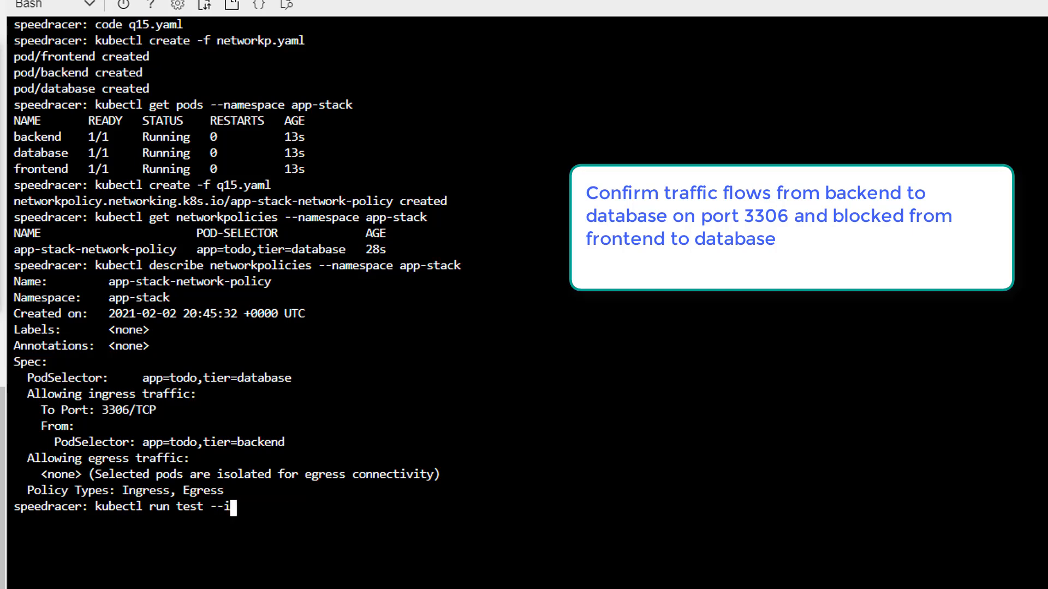
{"action": "type", "text": "mage"}
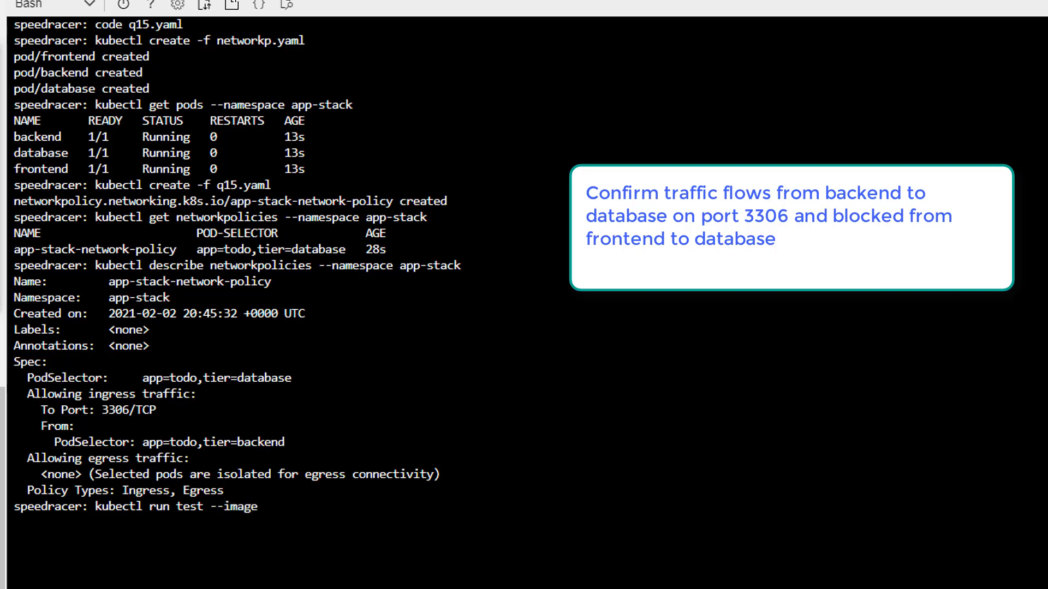
{"action": "type", "text": "=bu"}
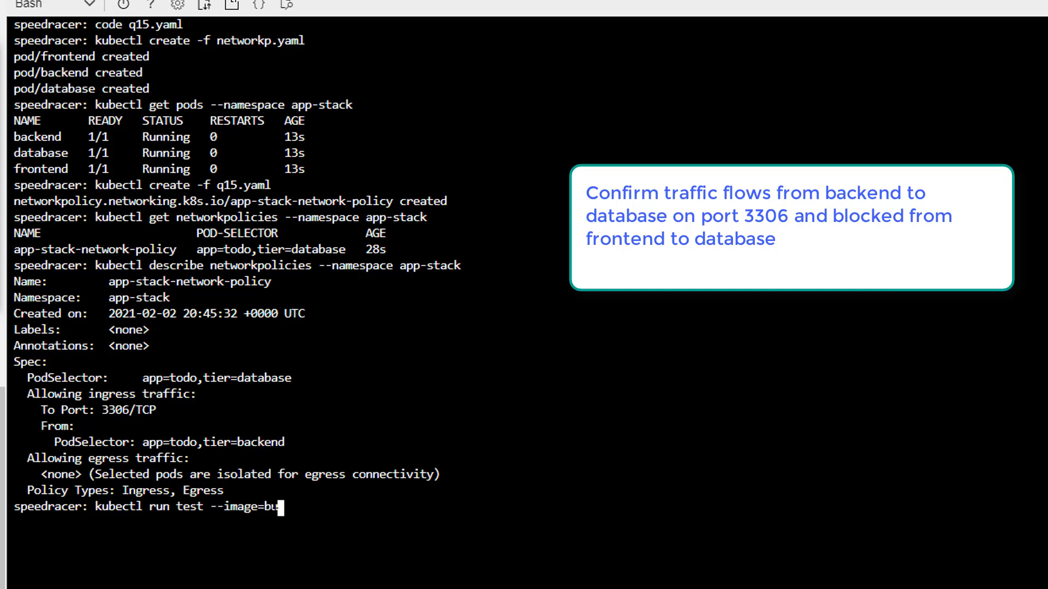
{"action": "type", "text": "sybox"}
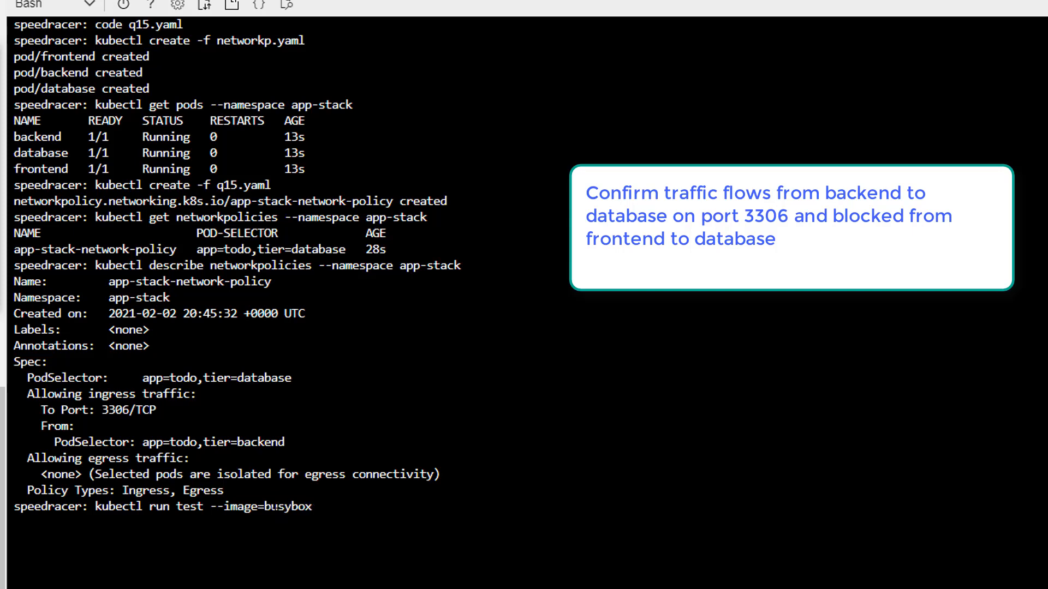
{"action": "type", "text": "--ret"}
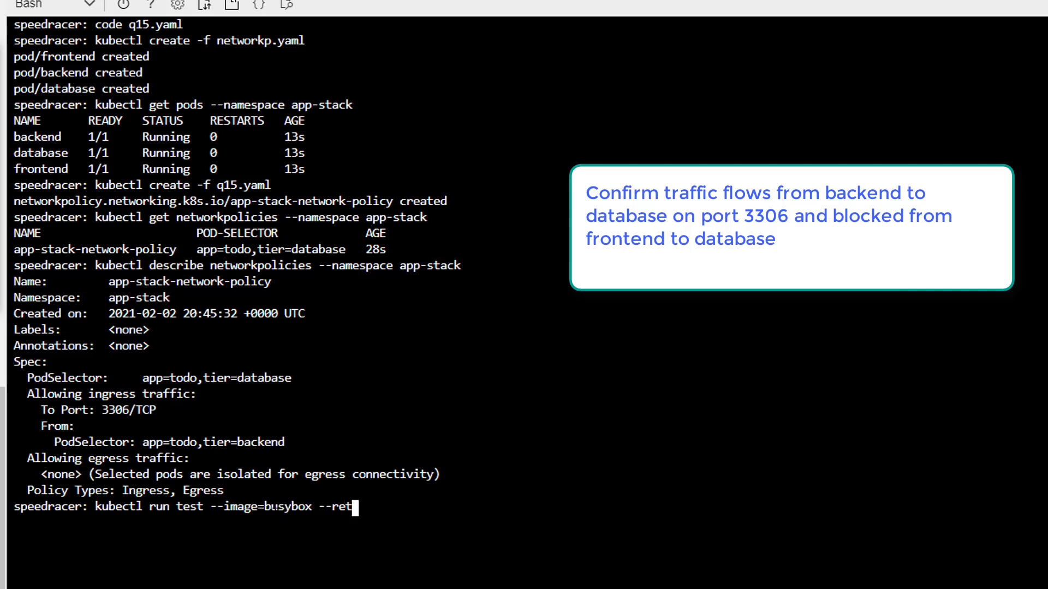
{"action": "type", "text": "art"}
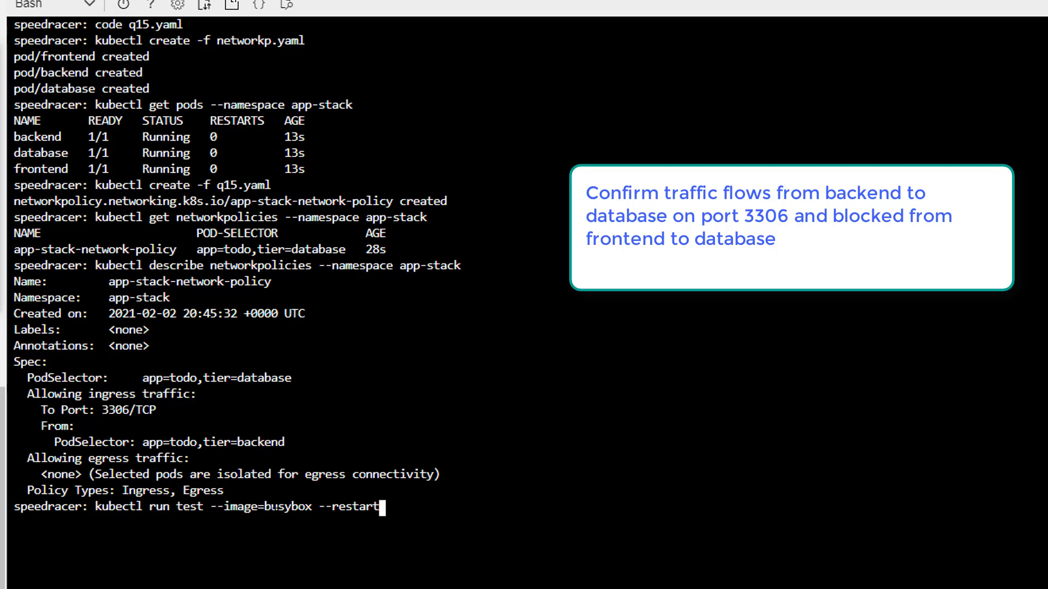
{"action": "type", "text": "=Never"}
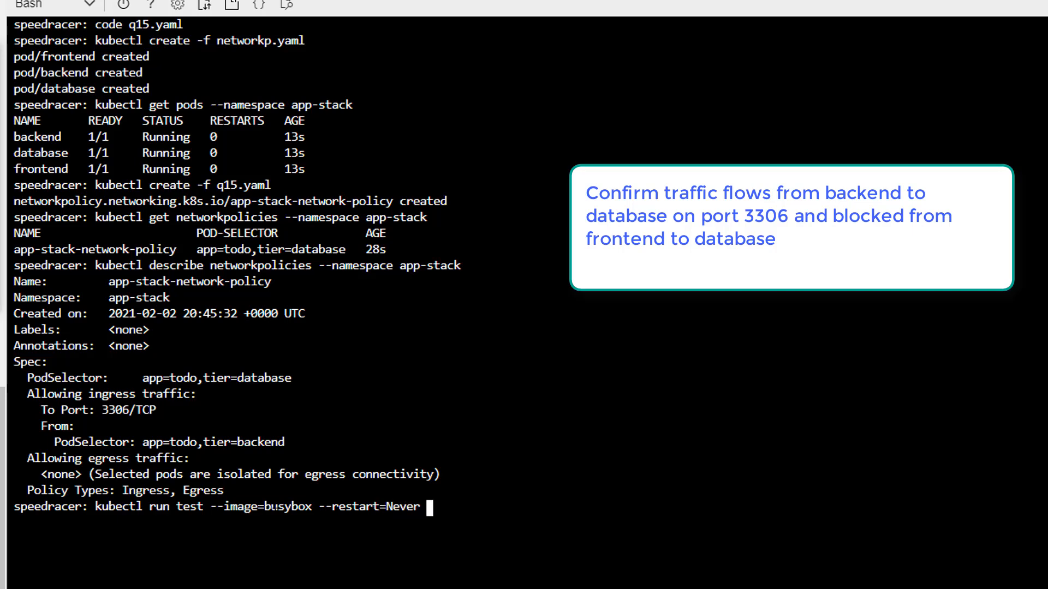
Step: Add labels app=todo,tier=backend, -n app-stack and --rm -it sh, then clear the draft unrun
{"action": "type", "text": "--labels"}
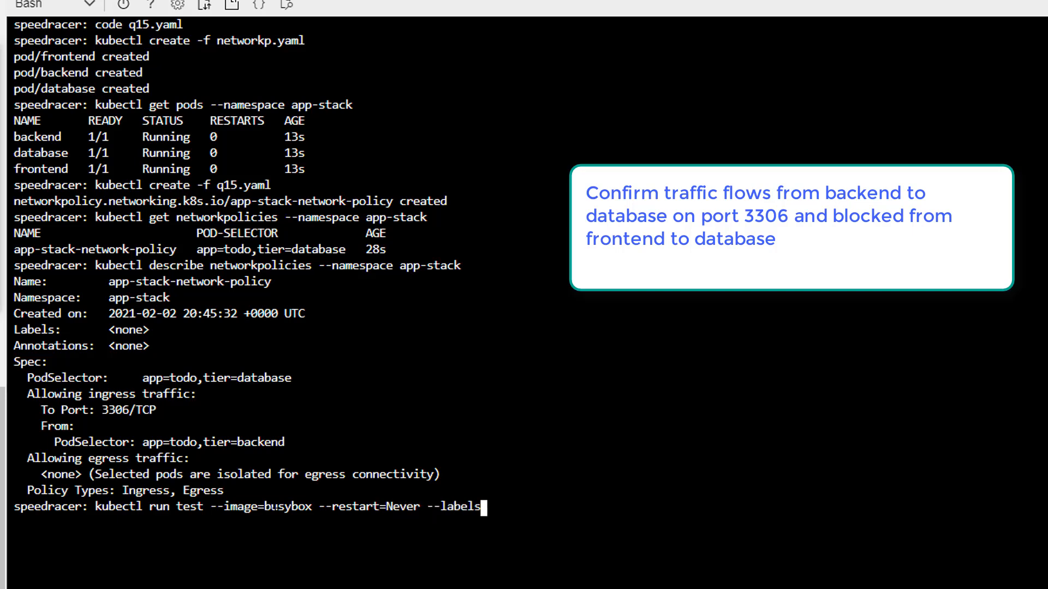
{"action": "type", "text": "="}
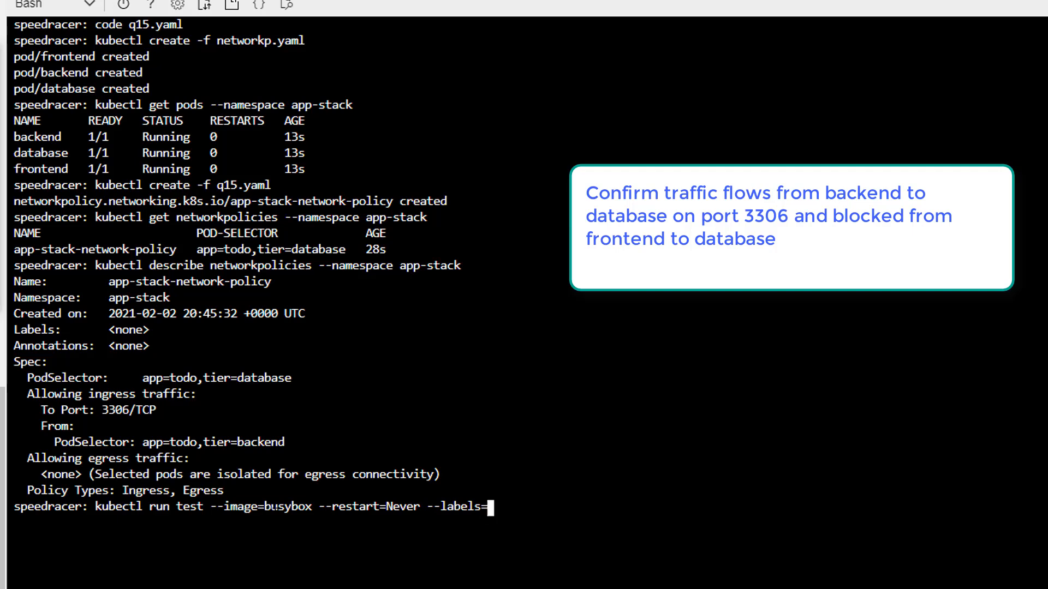
{"action": "type", "text": "\"app"}
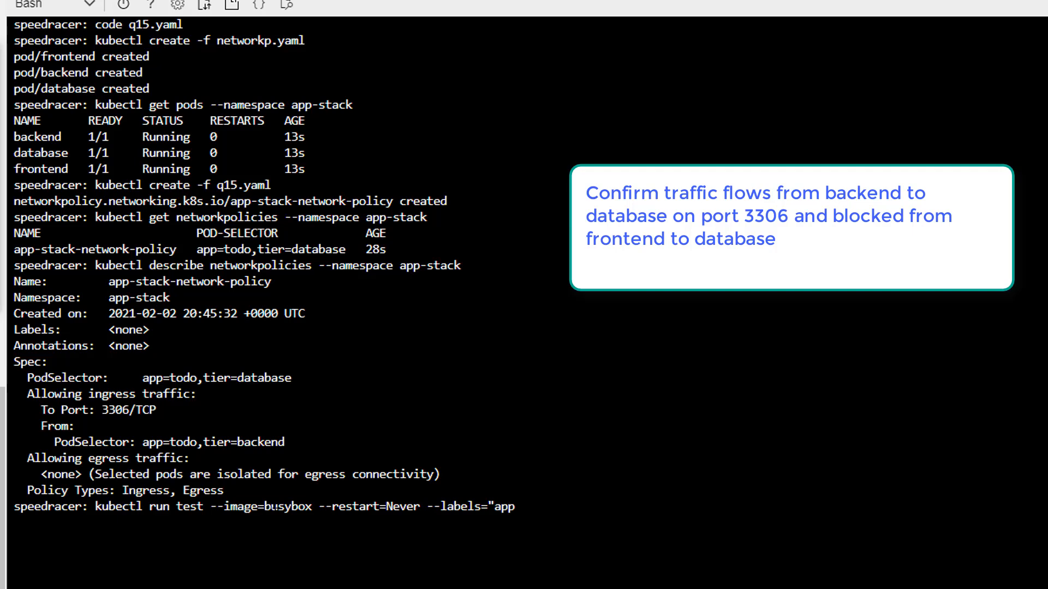
{"action": "type", "text": "tod"}
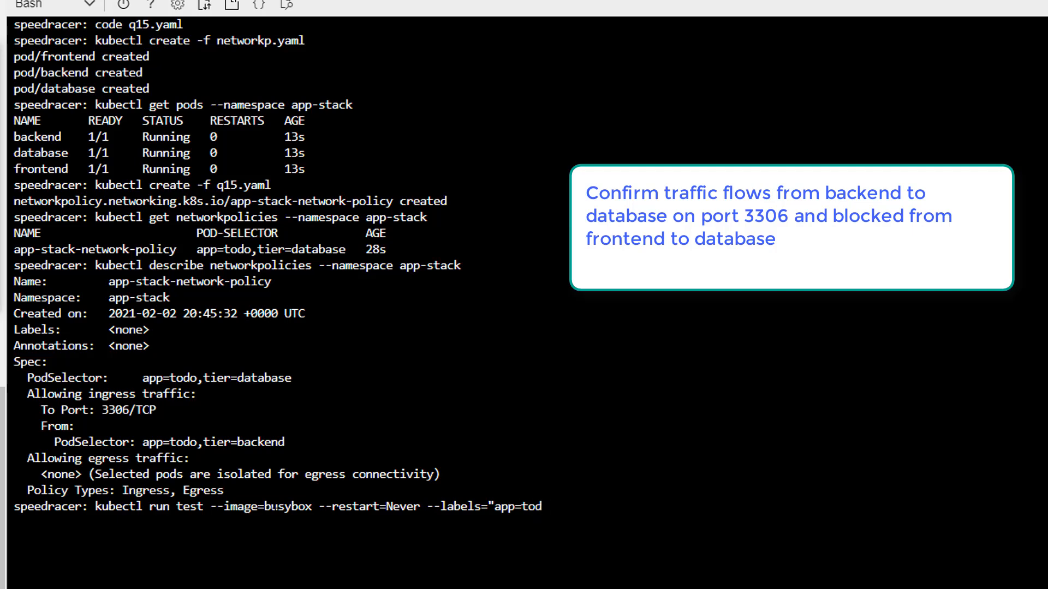
{"action": "type", "text": ","}
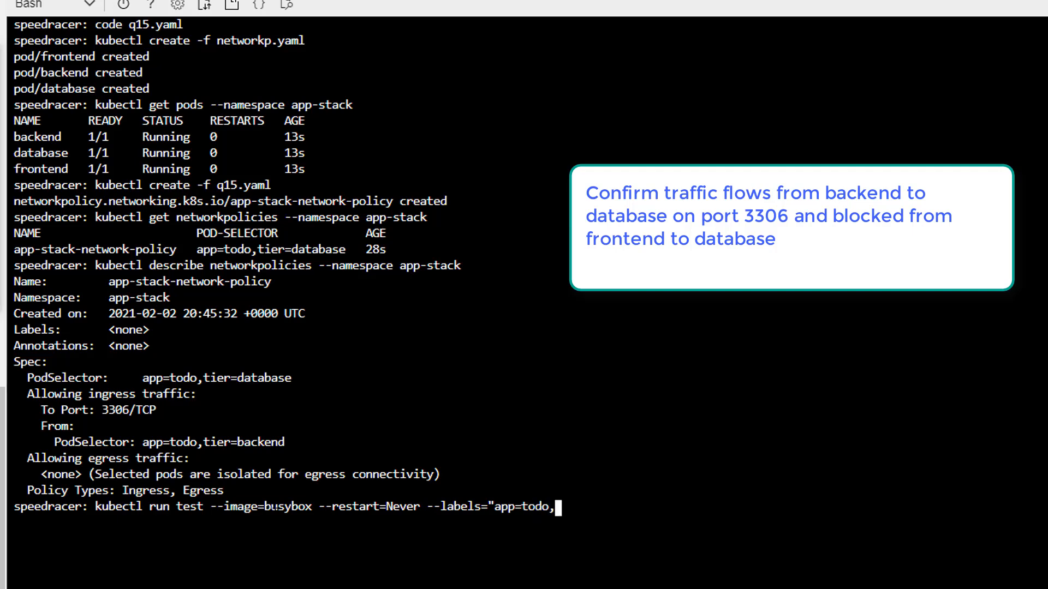
{"action": "type", "text": "backend"}
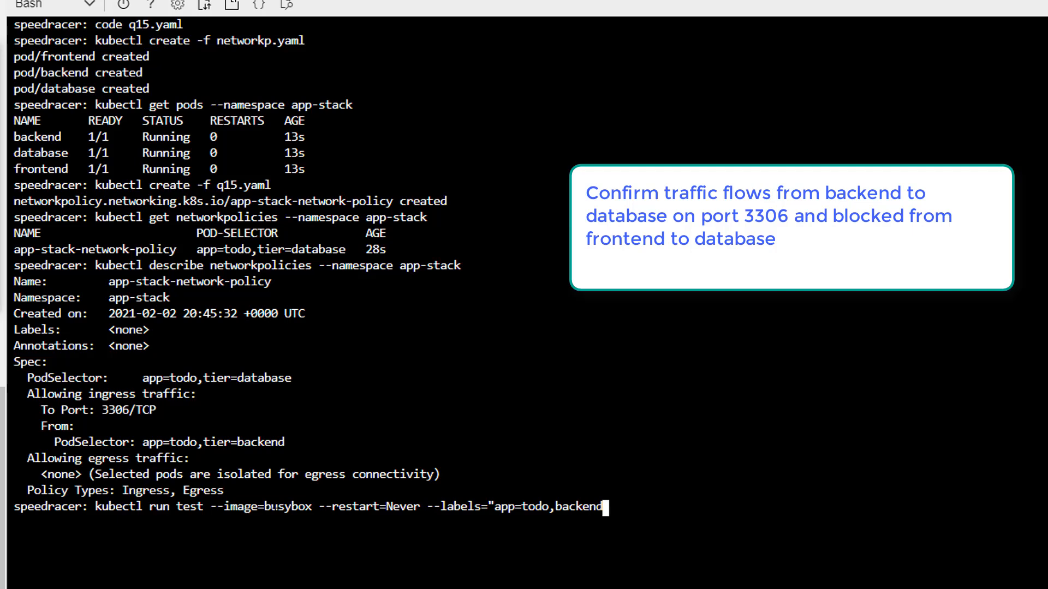
{"action": "type", "text": "="}
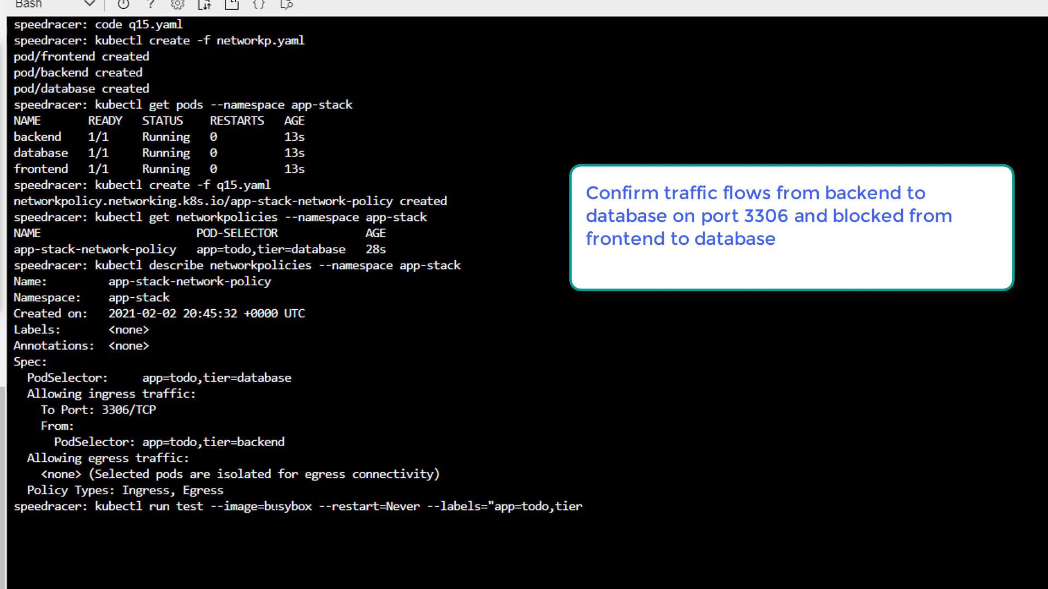
{"action": "type", "text": "backend"}
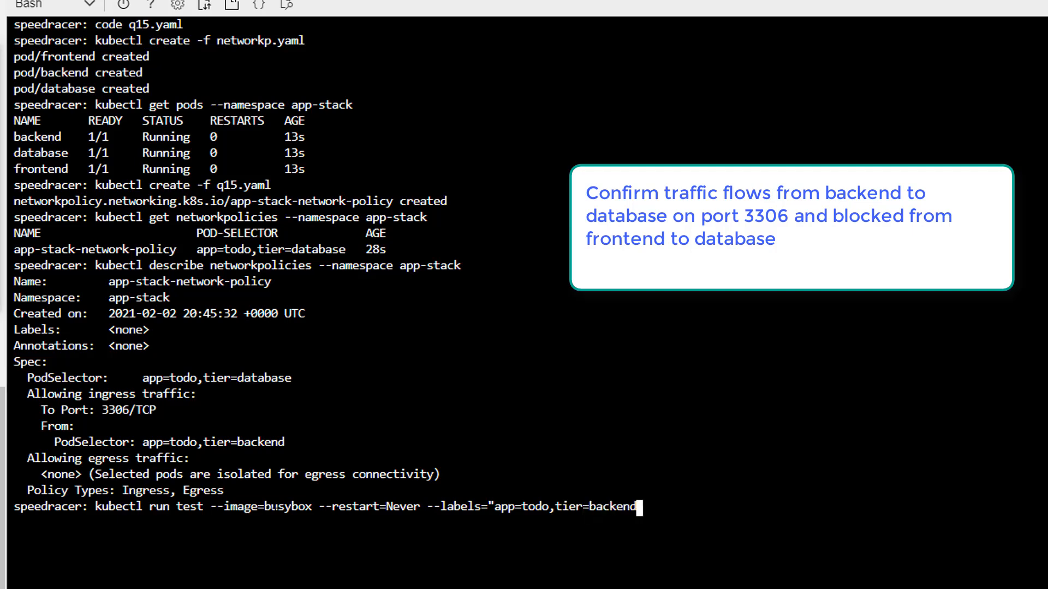
{"action": "type", "text": "\""}
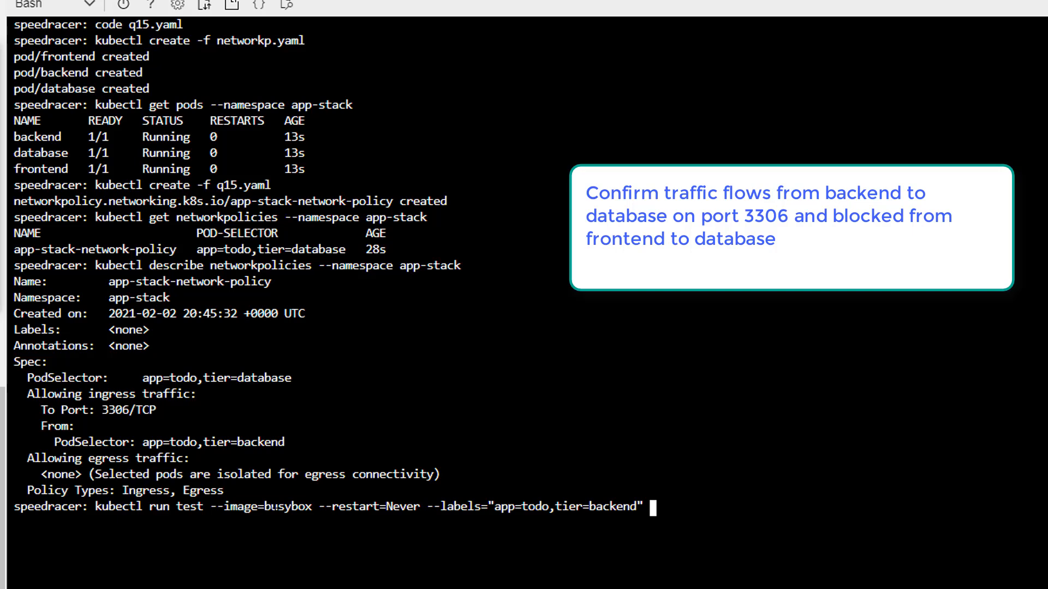
{"action": "type", "text": "-"}
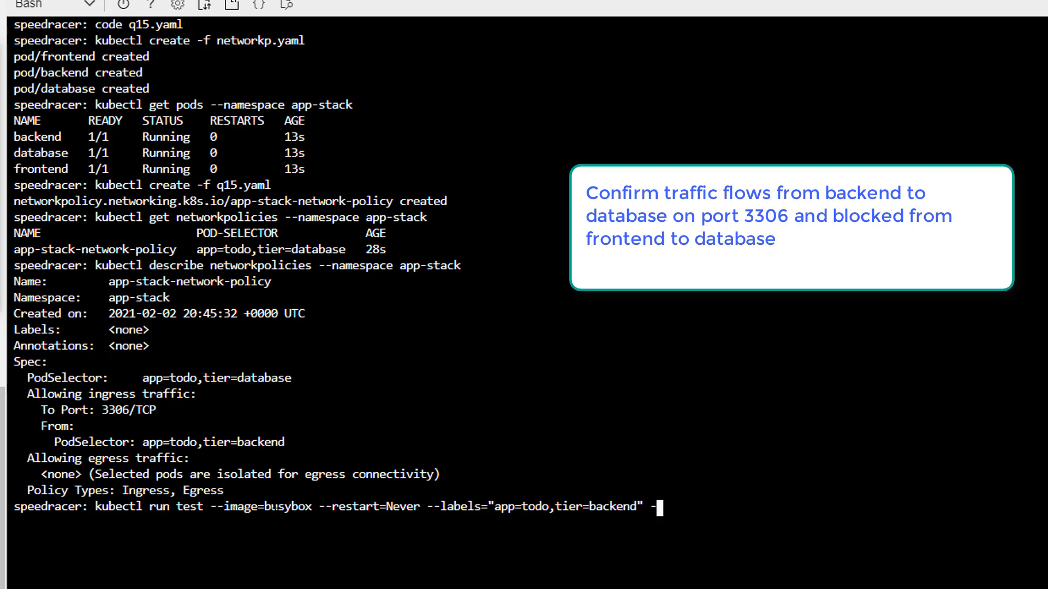
{"action": "type", "text": "n ap"}
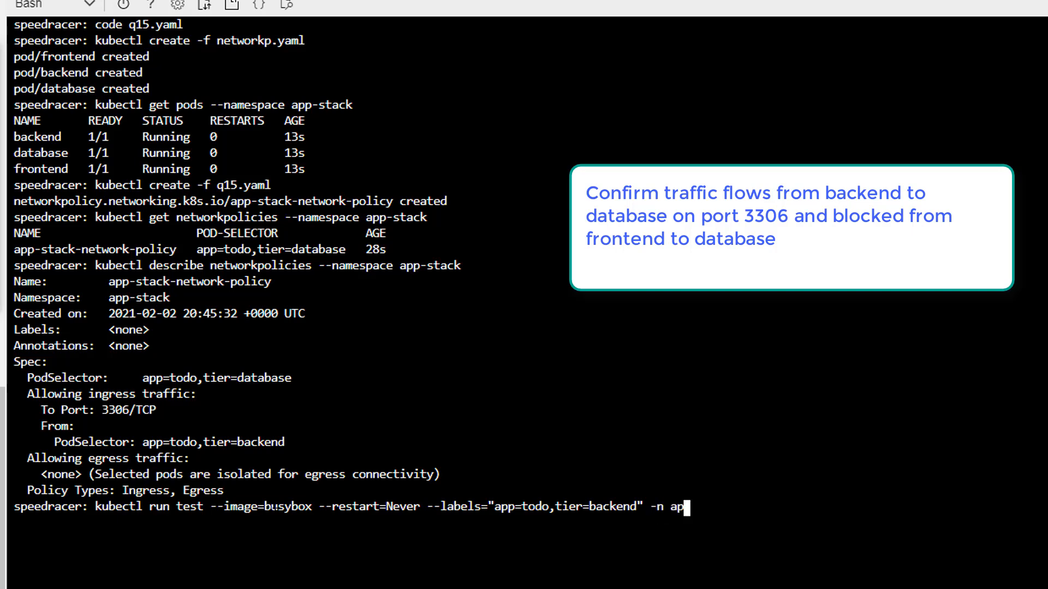
{"action": "type", "text": "-s"}
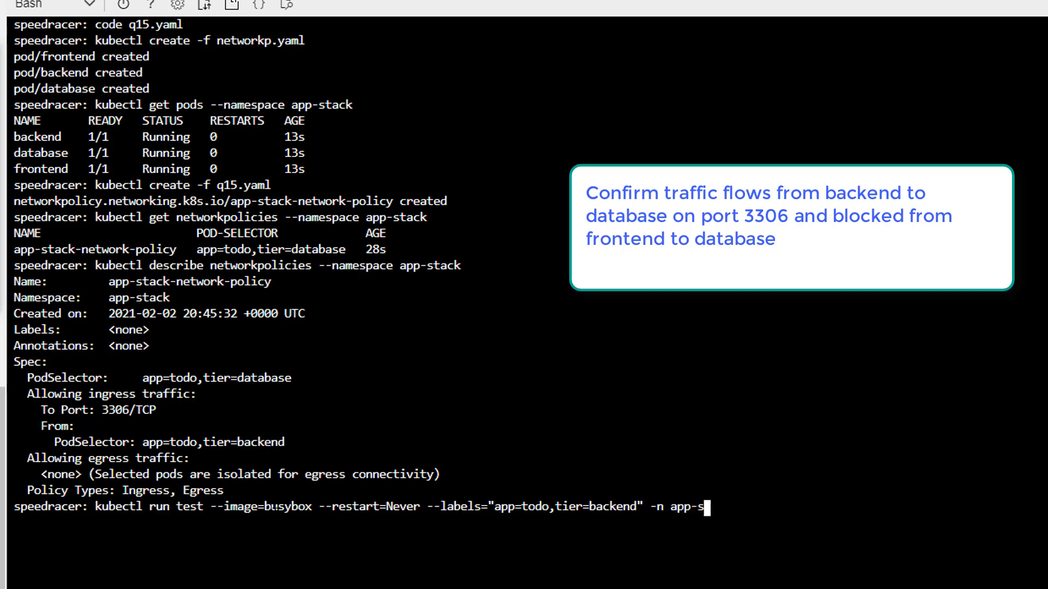
{"action": "type", "text": "tack"}
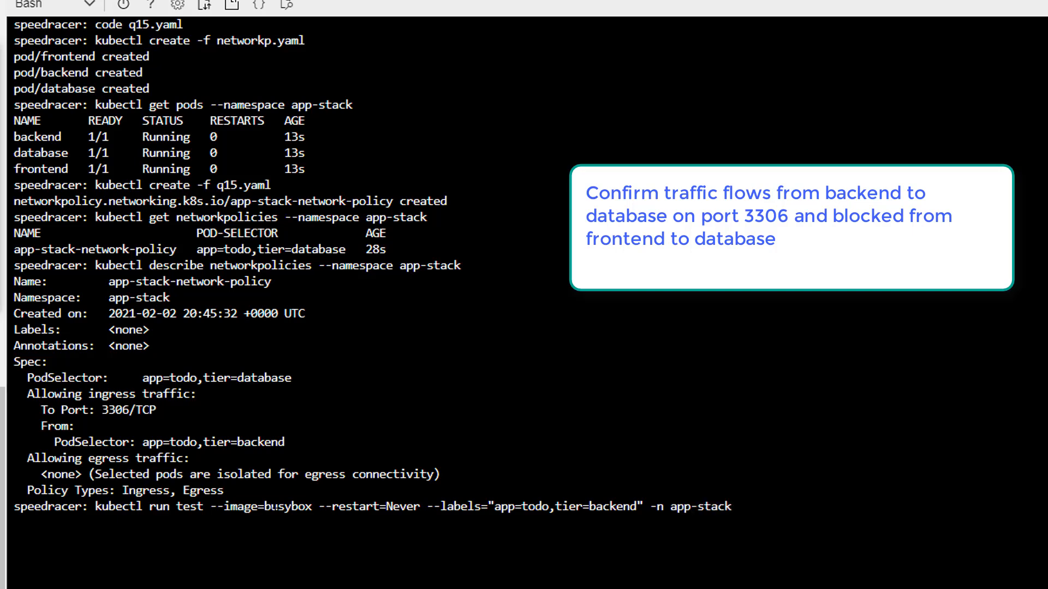
{"action": "type", "text": "--rm"}
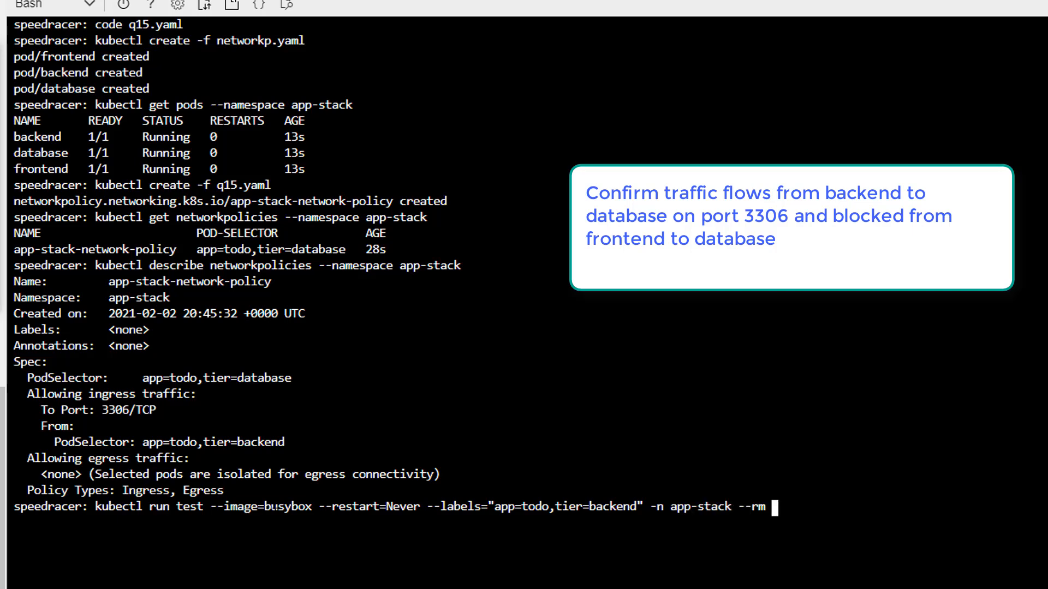
{"action": "type", "text": "-"}
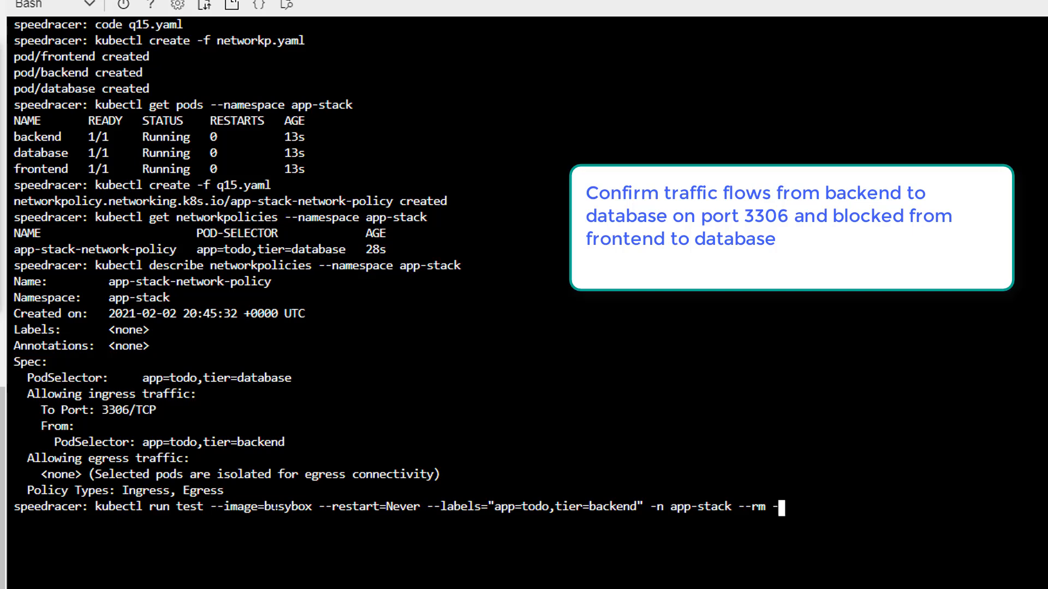
{"action": "type", "text": "it sh"}
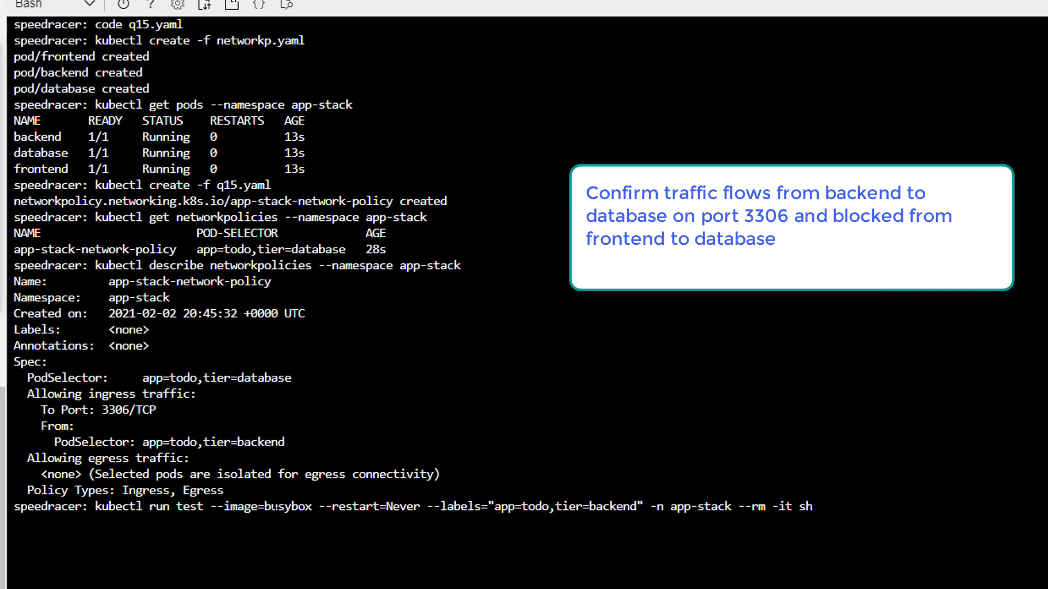
{"action": "double_click", "coordinate": [159, 506]}
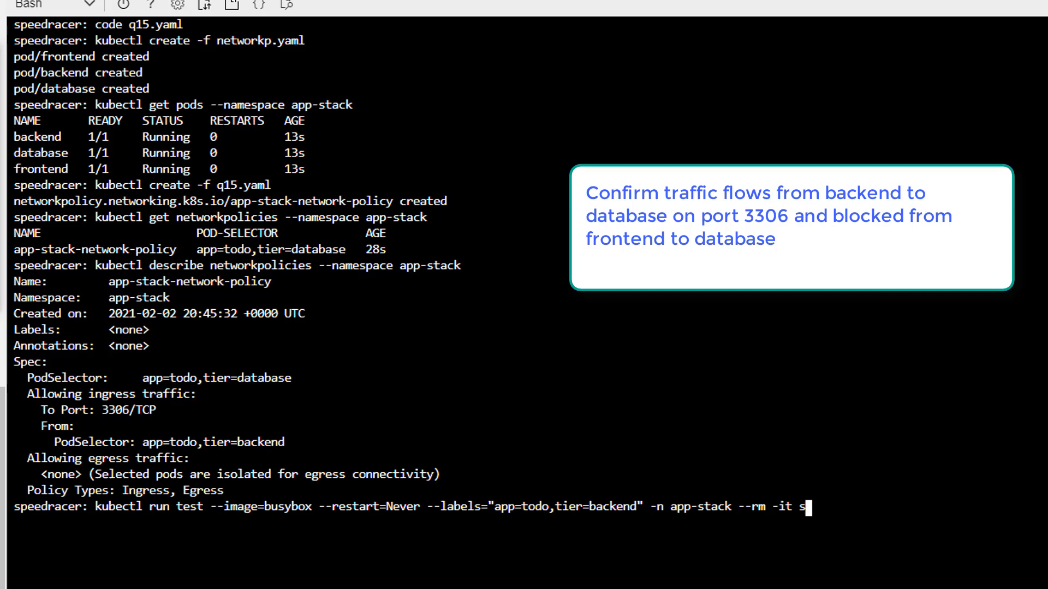
{"action": "key", "text": "Backspace"}
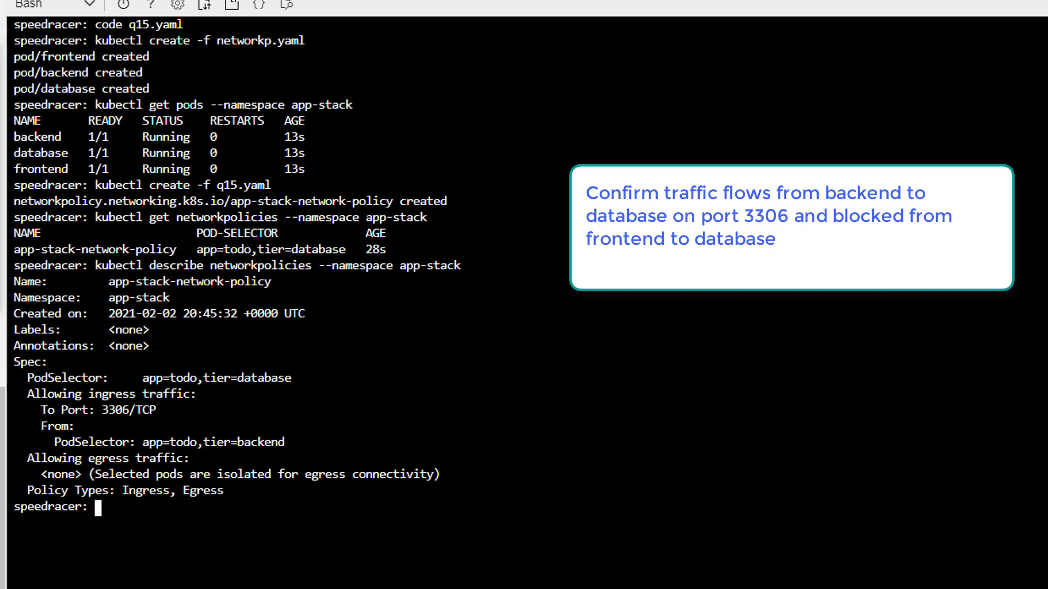
Step: Run 'kubectl get pods -o wide --namespace app-stack' to see the database pod IP 172.16.1.5
{"action": "type", "text": "kubectl get pods -o wide"}
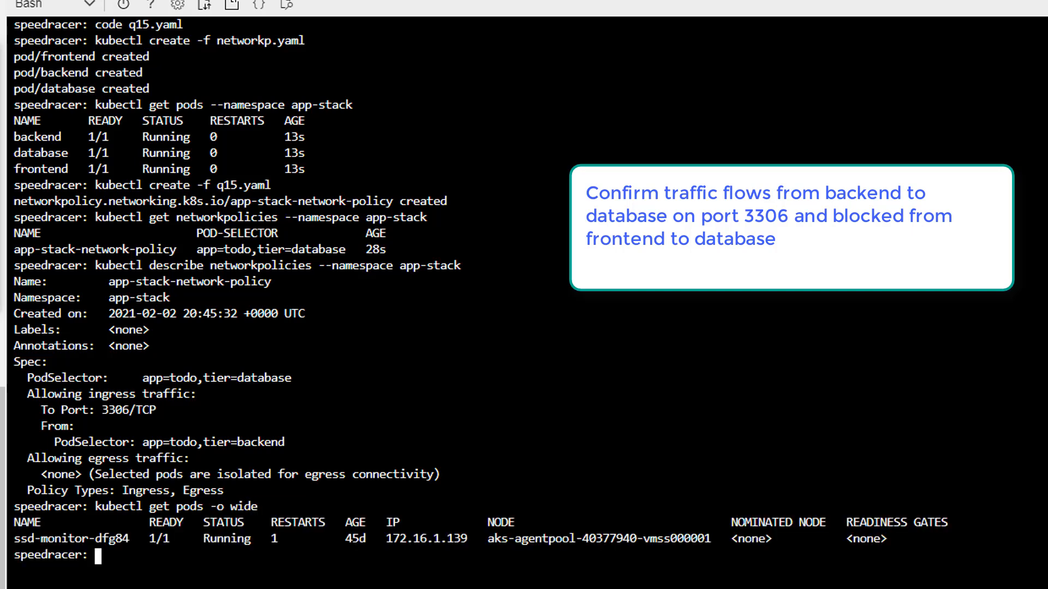
{"action": "type", "text": "kubectl get pods -o wide"}
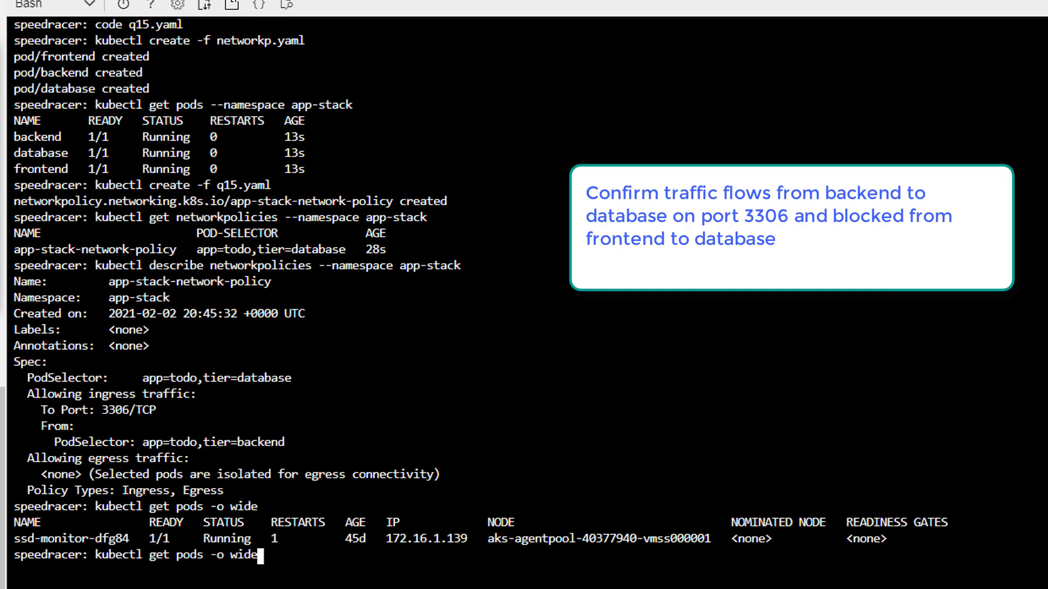
{"action": "type", "text": "--"}
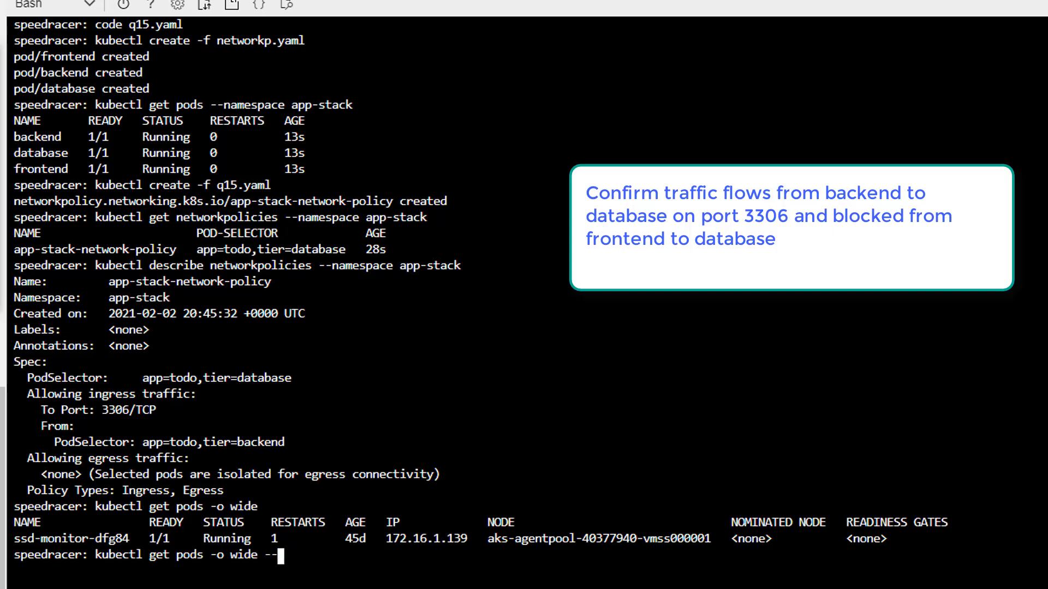
{"action": "type", "text": "namespace"}
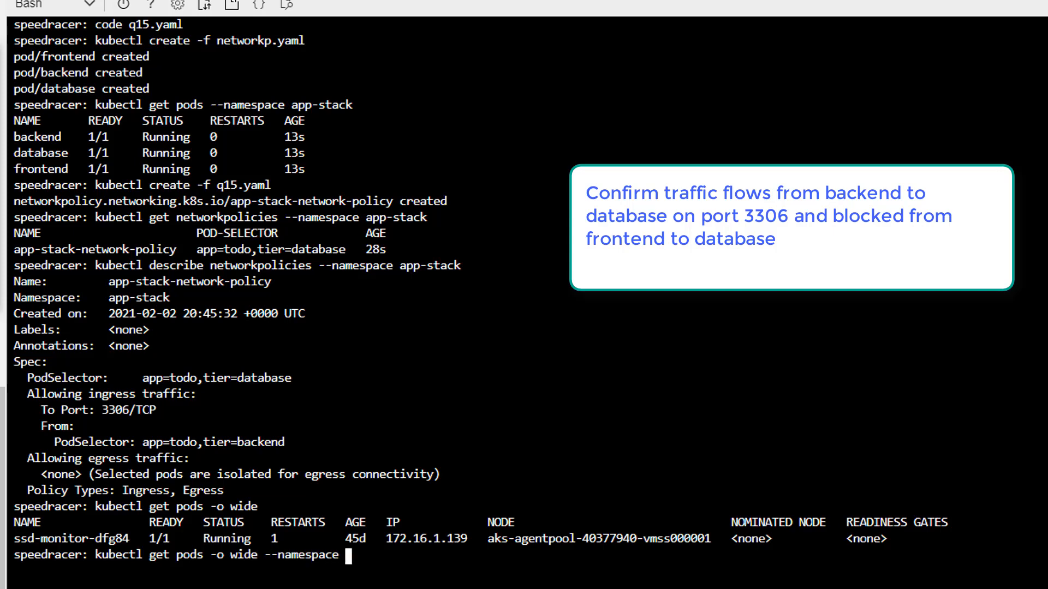
{"action": "type", "text": "app"}
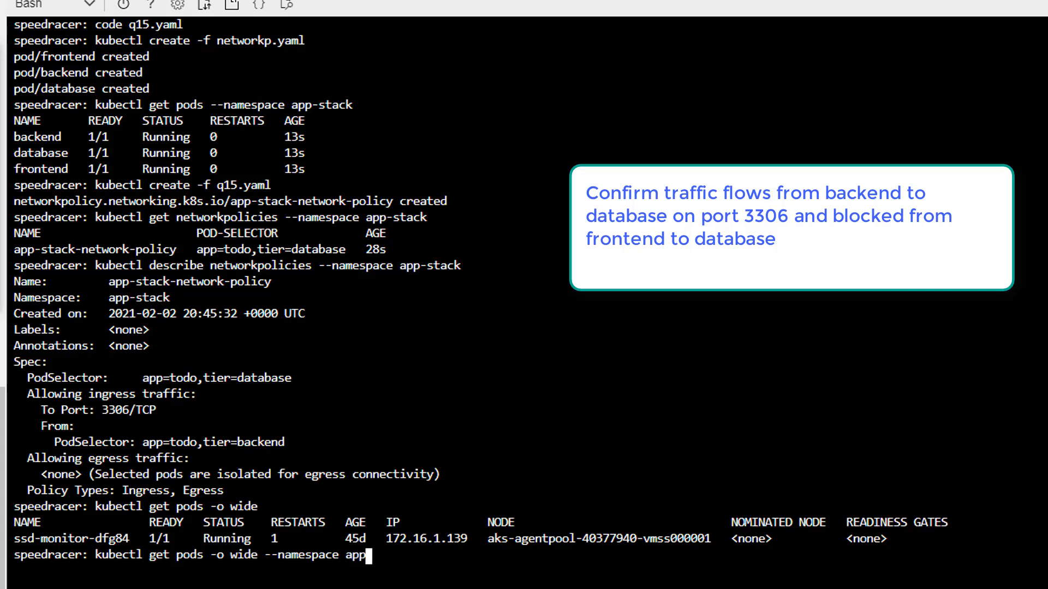
{"action": "type", "text": "-st"}
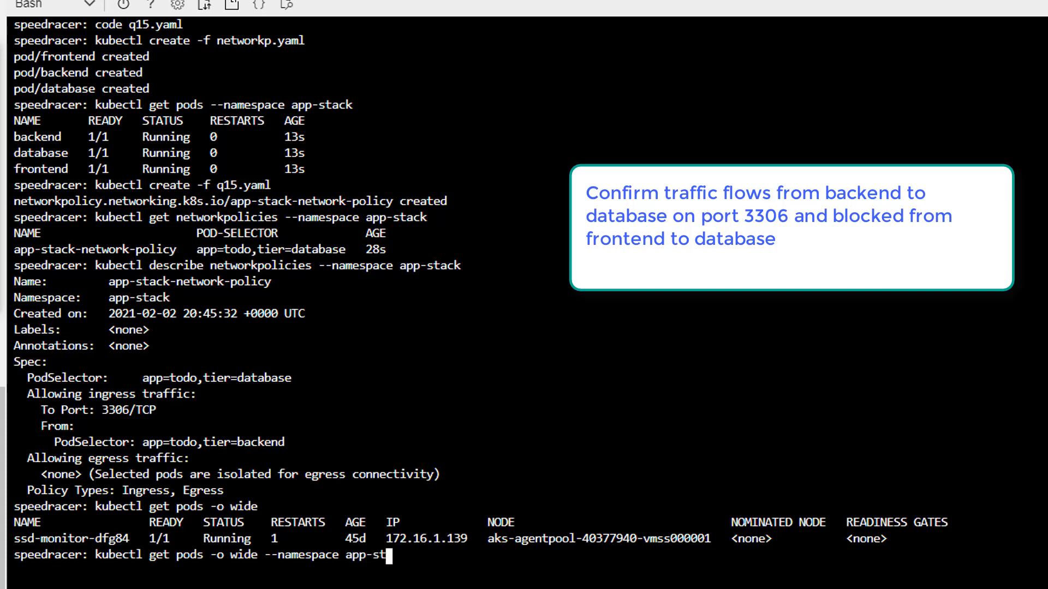
{"action": "key", "text": "Enter"}
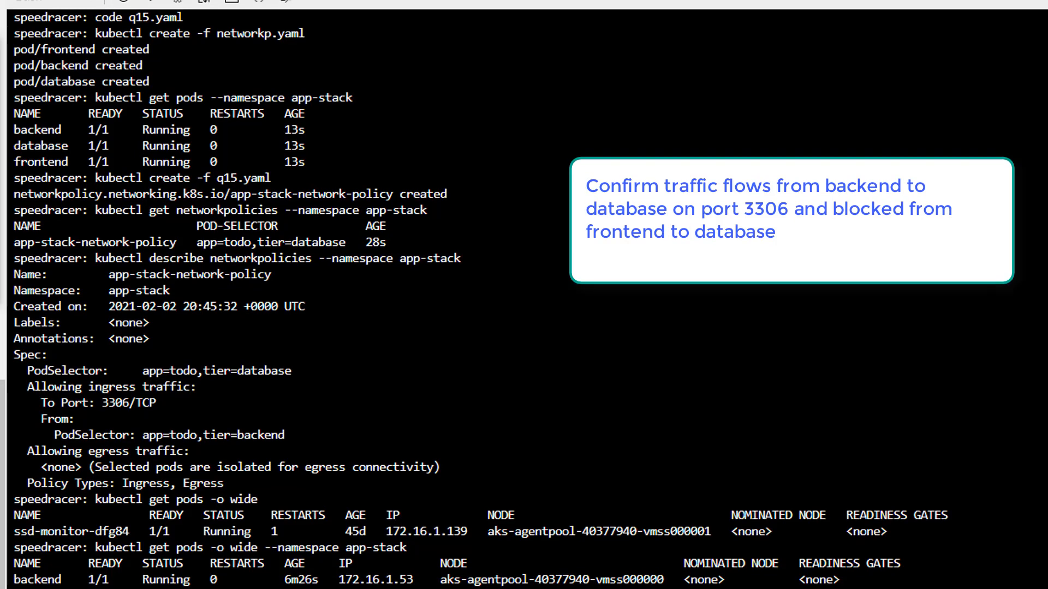
{"action": "scroll", "scroll_direction": "down", "scroll_amount": 3}
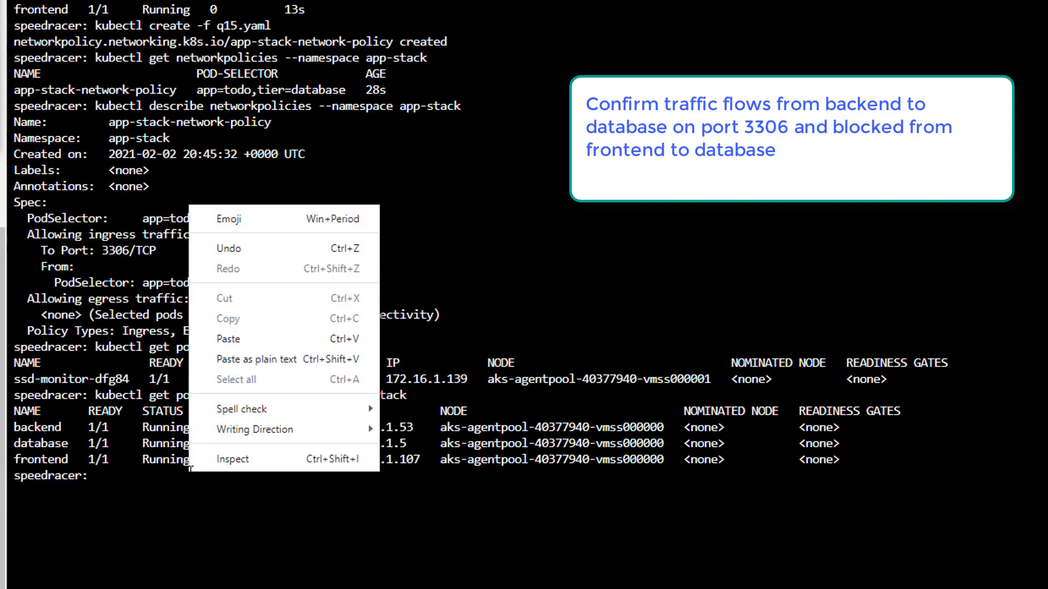
Step: Launch the backend-labelled busybox test pod and wget the database at 172.16.1.5:3306
{"action": "type", "text": "kubectl run test --image=busybox --restart=Never --labels=\"app=todo,tier=backend\" -n app-stack --rm -it sh"}
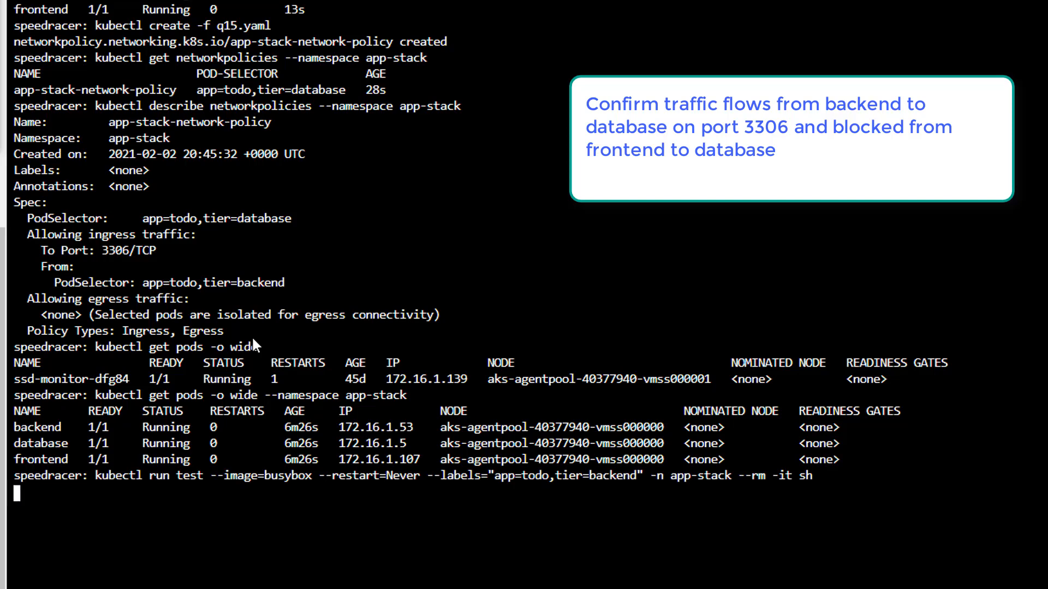
{"action": "key", "text": "Enter"}
{"action": "type", "text": "wget"}
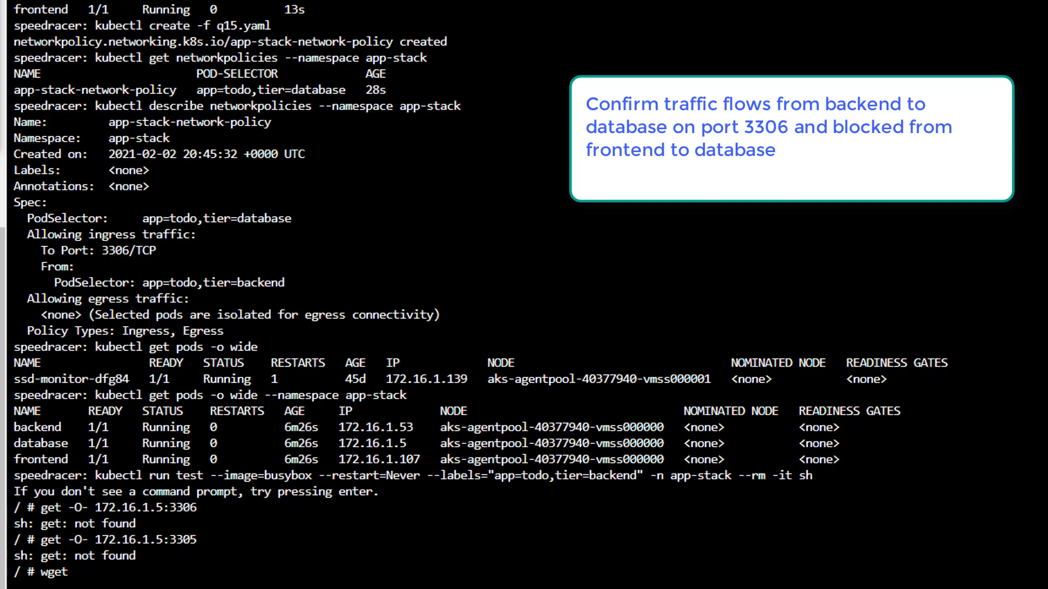
{"action": "type", "text": "-"}
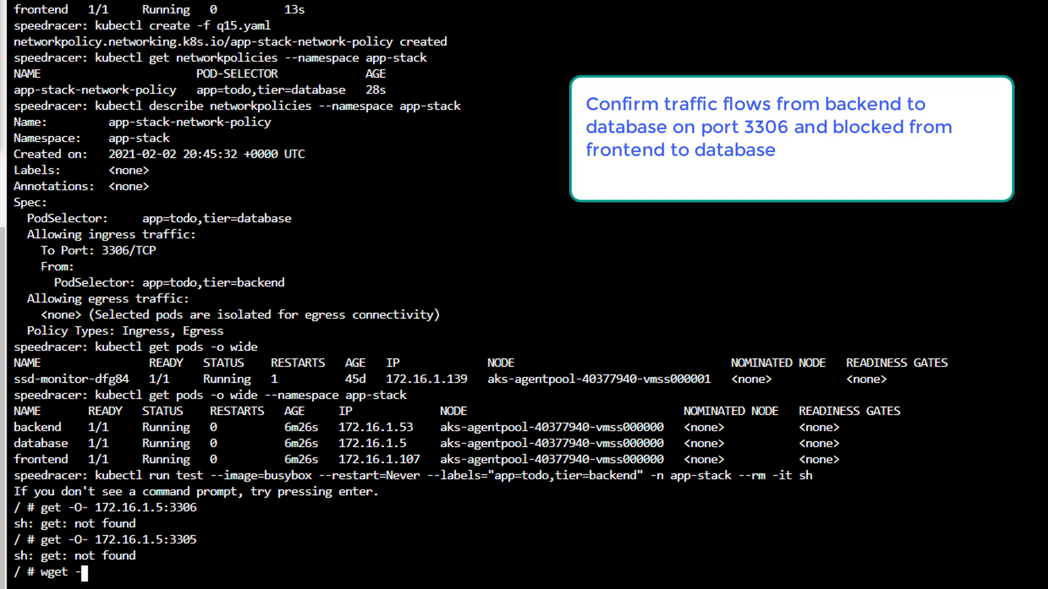
{"action": "type", "text": "O"}
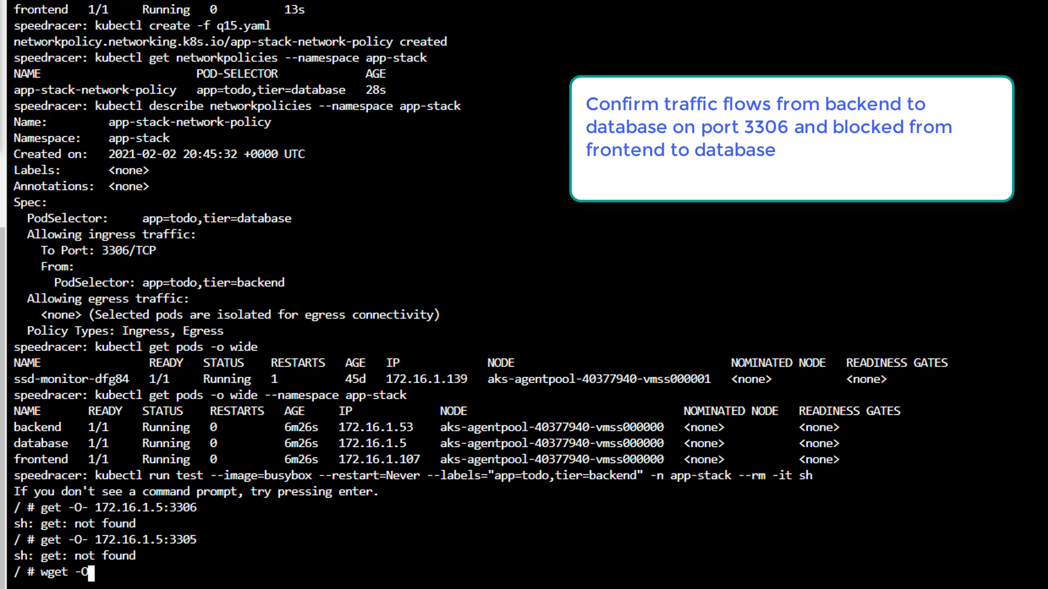
{"action": "type", "text": "173"}
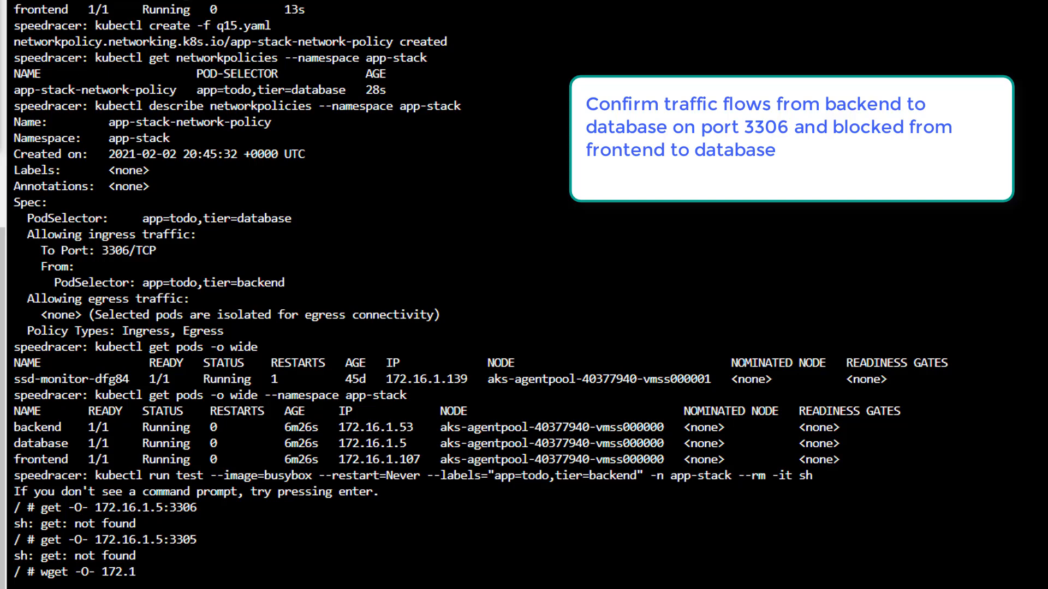
{"action": "type", "text": "6.1.5:"}
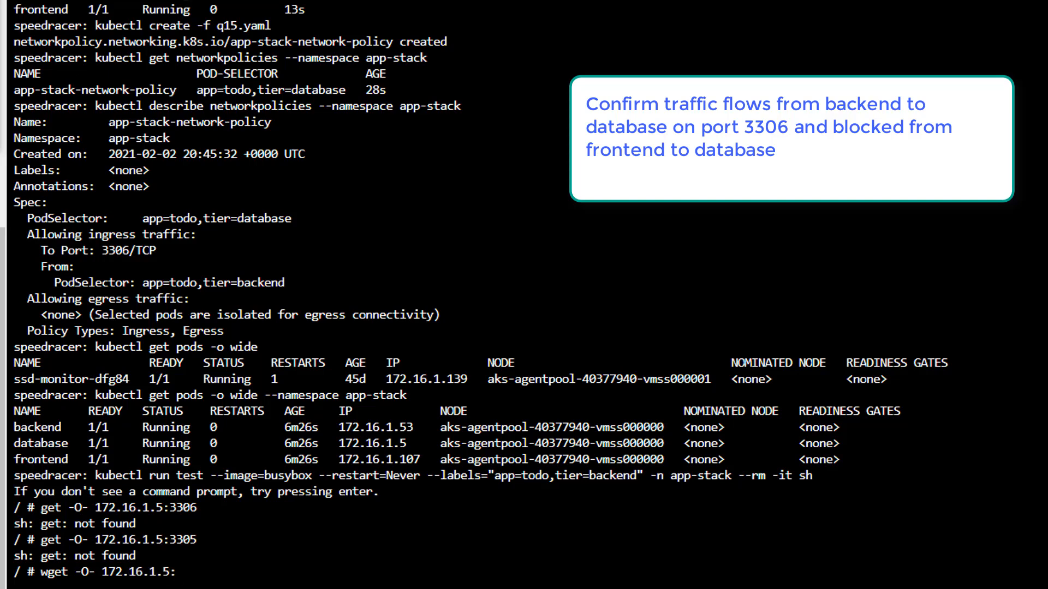
{"action": "type", "text": "3306"}
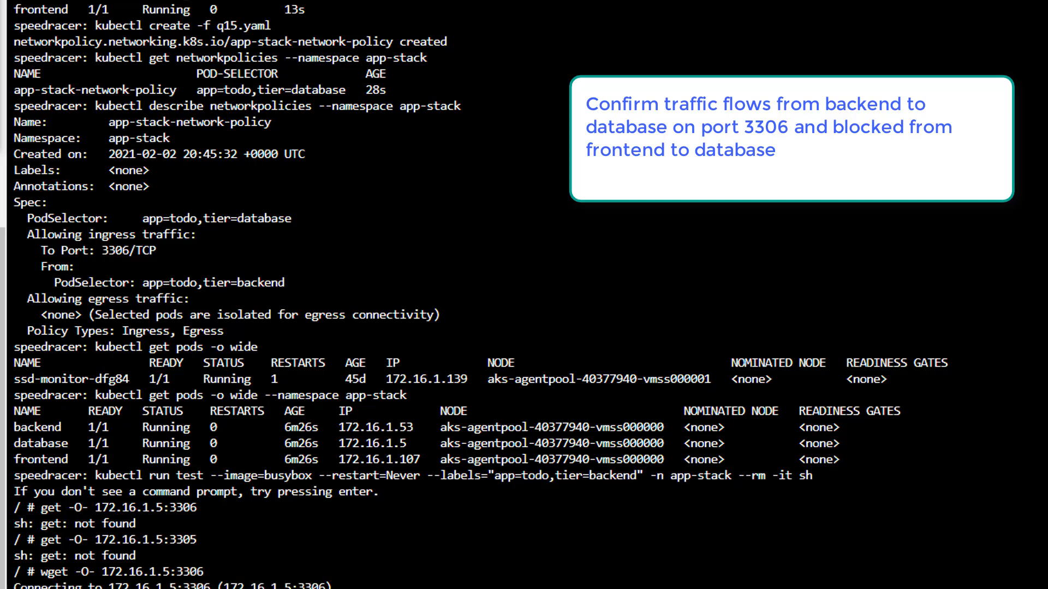
{"action": "scroll", "scroll_direction": "down", "scroll_amount": 3}
{"action": "type", "text": "wget -O- 172.16.1.5:330"}
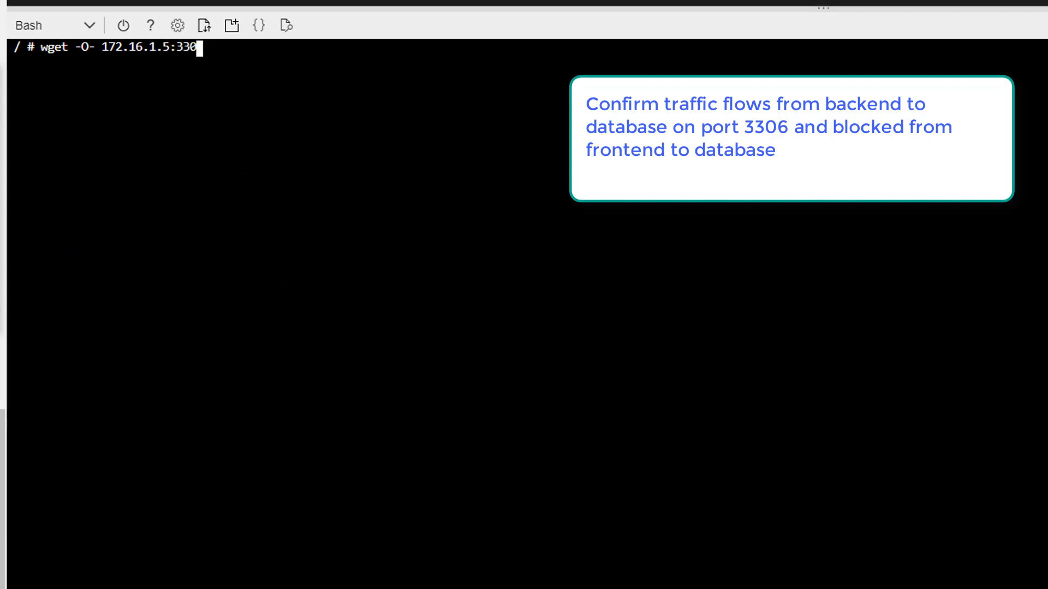
Step: Rerun wget against port 3305, then launch test1 with labels app=todo,tier=frontend
{"action": "type", "text": "5"}
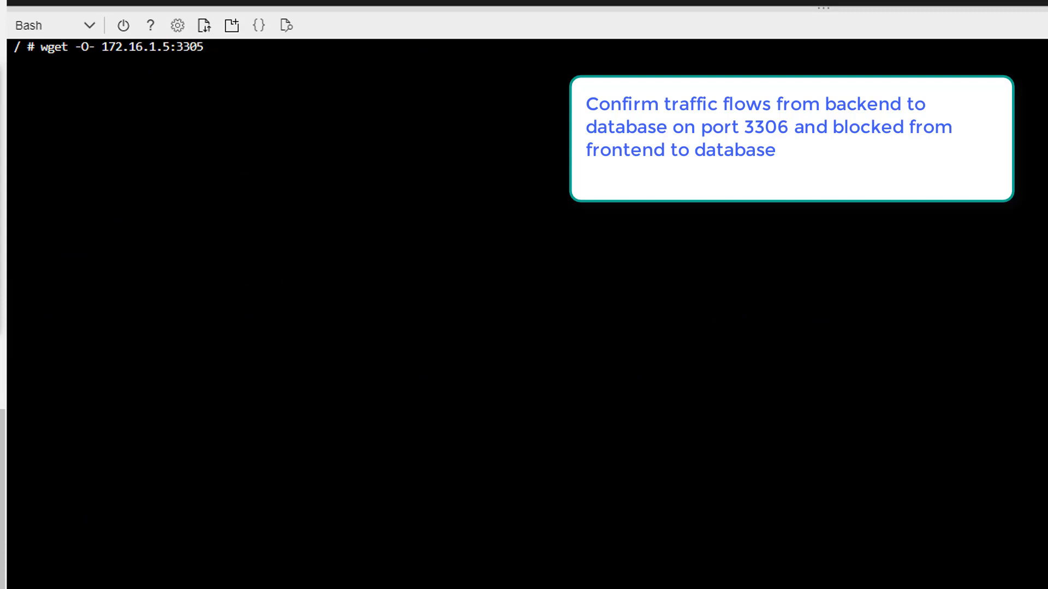
{"action": "key", "text": "Enter"}
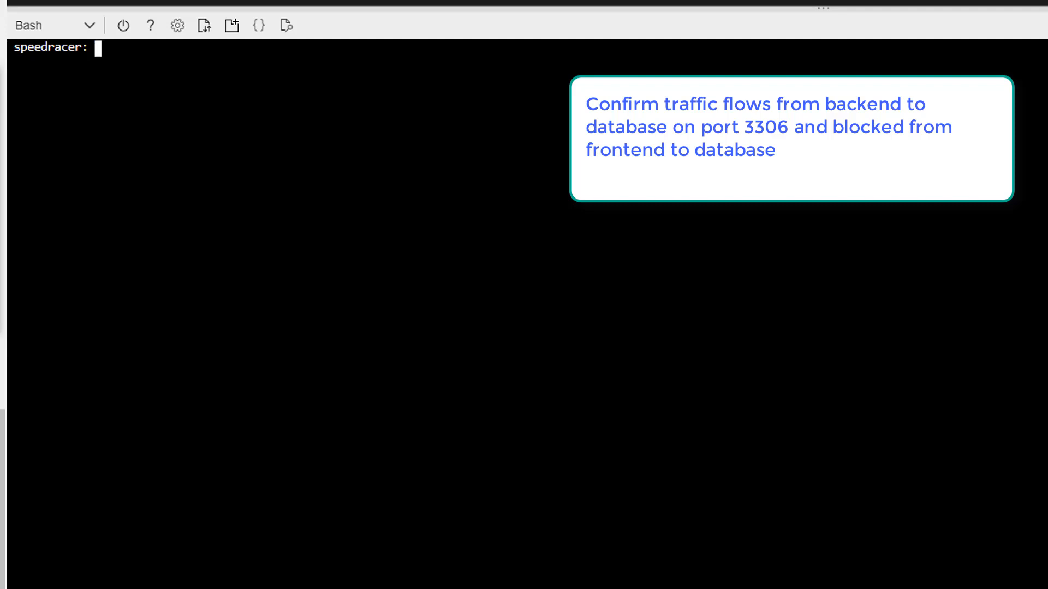
{"action": "type", "text": "kubectl run test --image=busybox --restart=Never --labels=\"app=todo,tier=backend\" -n app-stack --rm -it sh"}
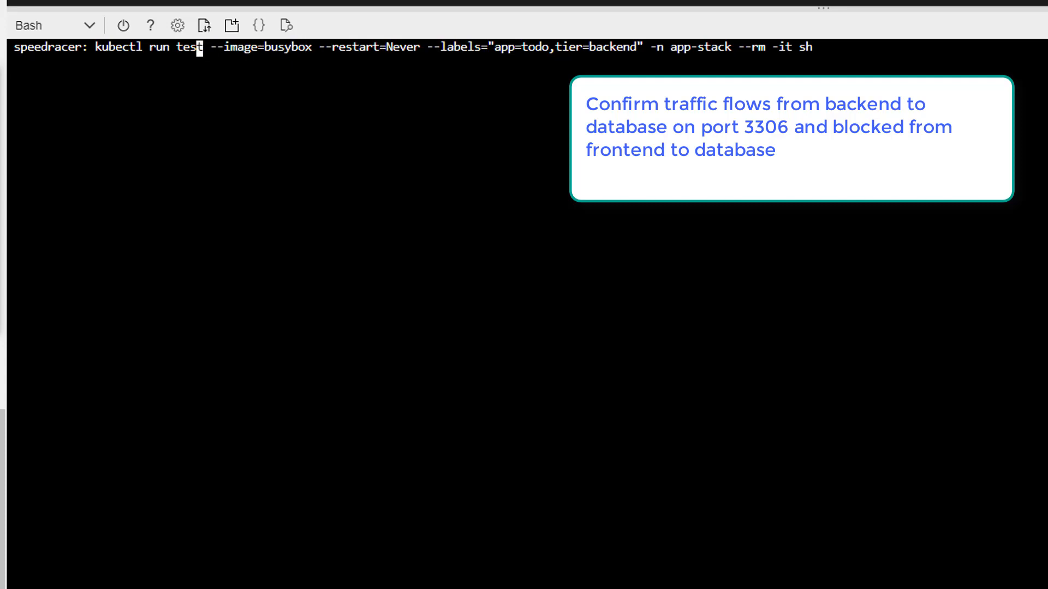
{"action": "type", "text": "1"}
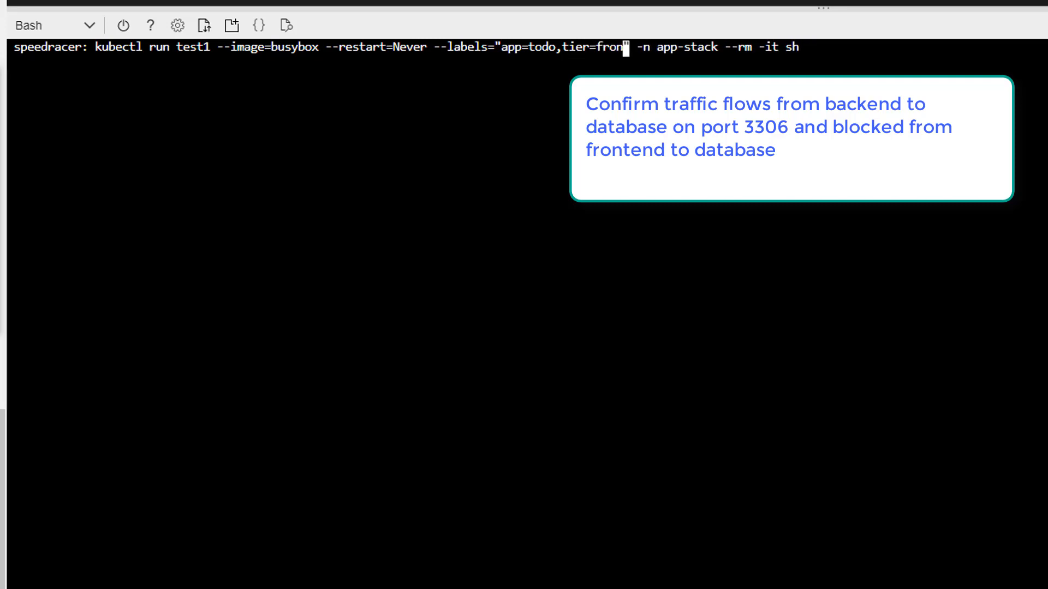
{"action": "type", "text": "tend\""}
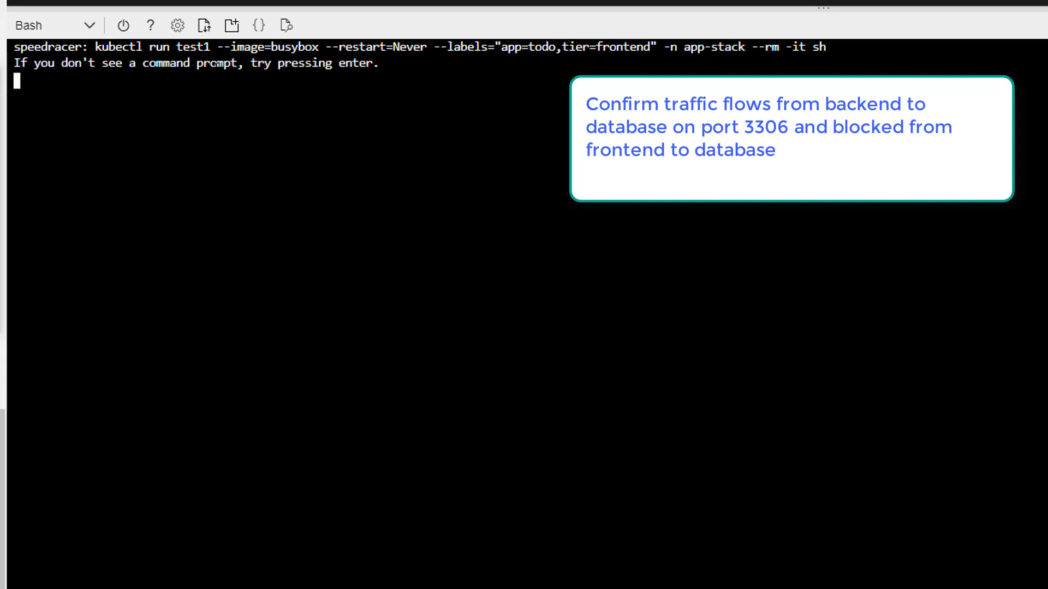
Step: From test1, wget 172.16.1.5:3306, then interrupt the hanging request and exit to Bash
{"action": "type", "text": "wget -O"}
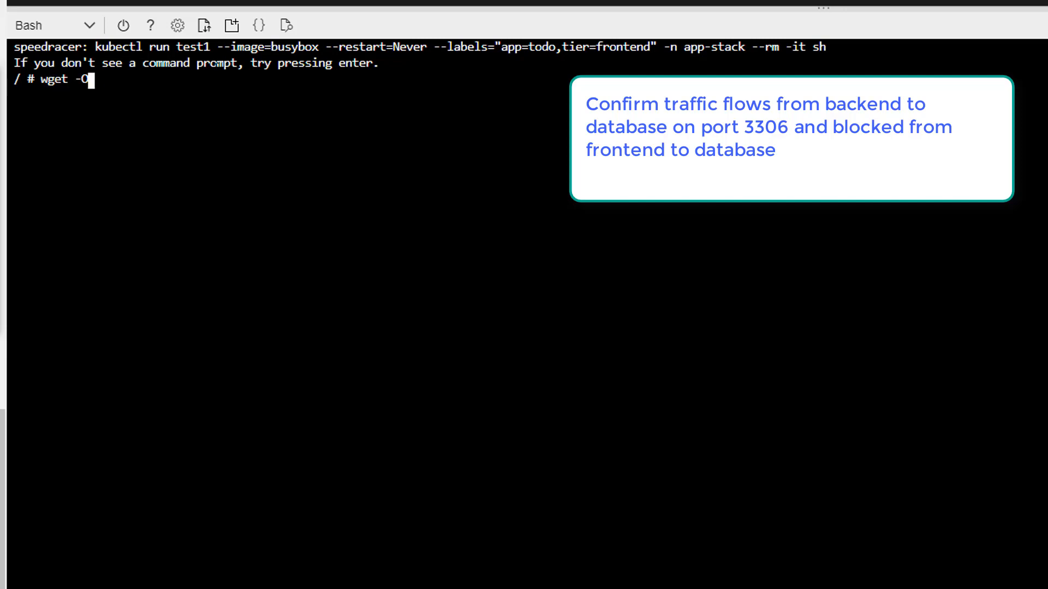
{"action": "type", "text": "172.1"}
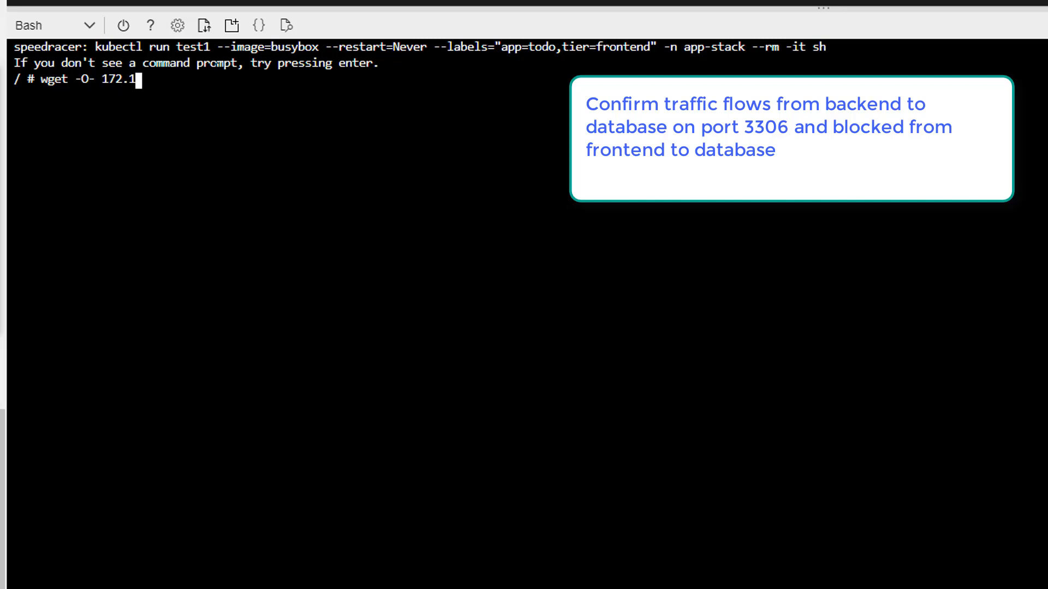
{"action": "type", "text": "6."}
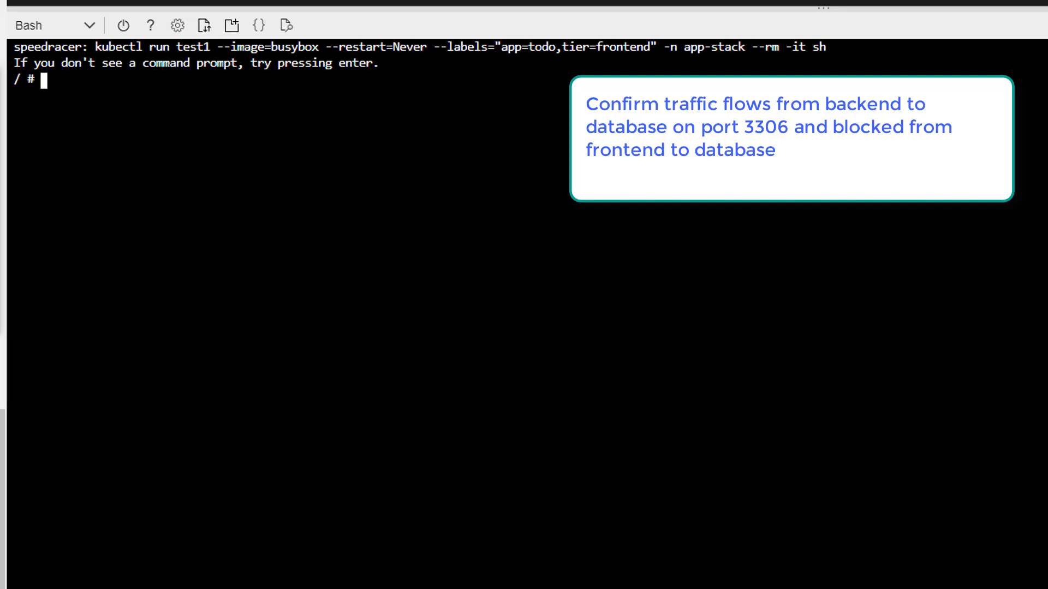
{"action": "key", "text": "ctrl+c"}
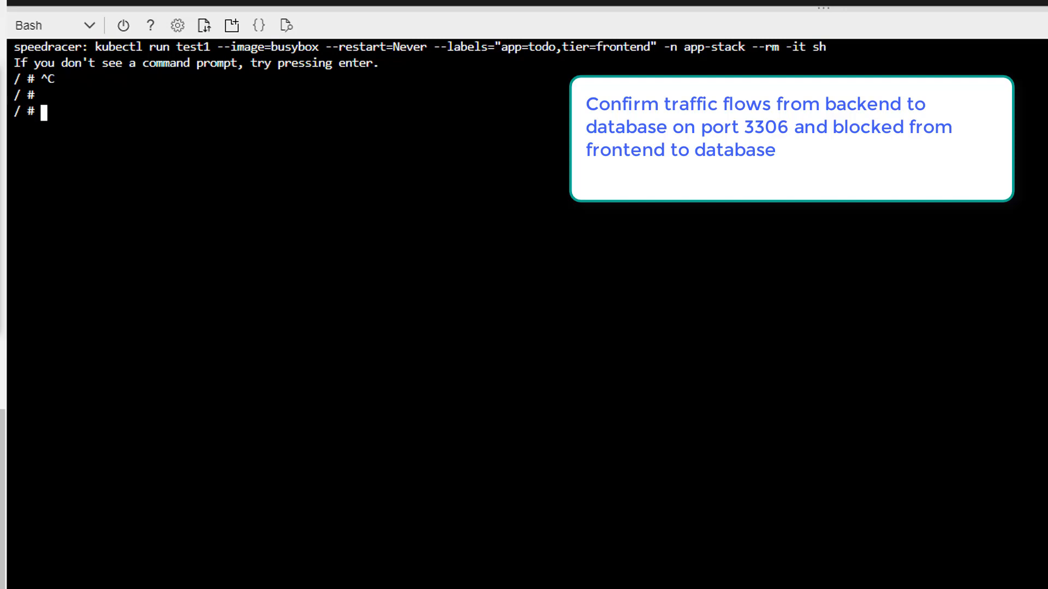
{"action": "key", "text": "Ctrl+c"}
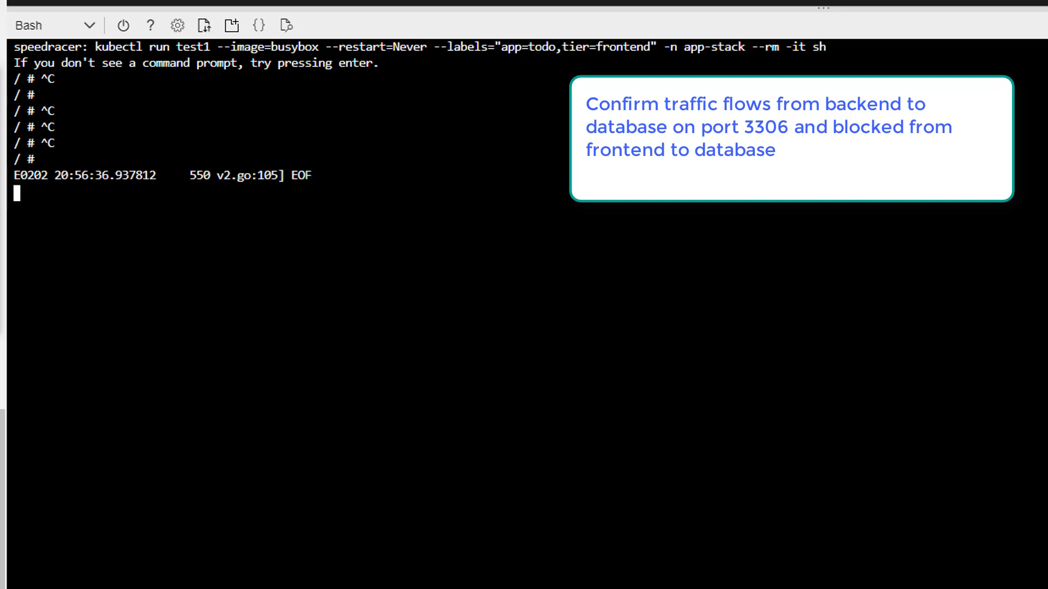
{"action": "key", "text": "ctrl+c"}
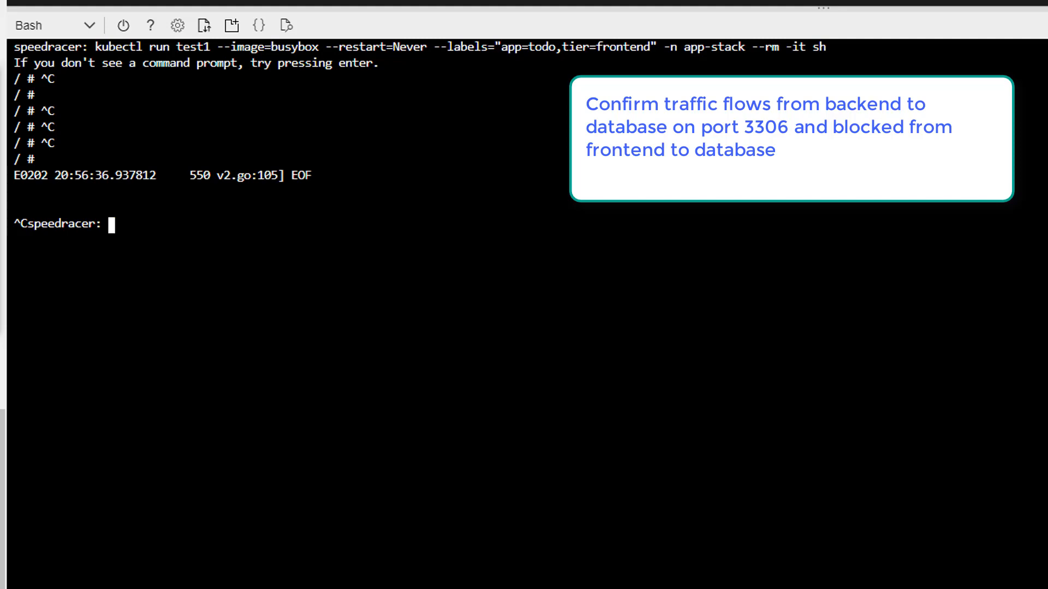
Step: List app-stack pods, then from frontend pod test2 wget 172.16.1.5:3306, which only connects
{"action": "type", "text": "kubectl run test --image=busybox --restart=Never --labels=\"app=todo,tier=backend\" -n app-stack --rm -it sh"}
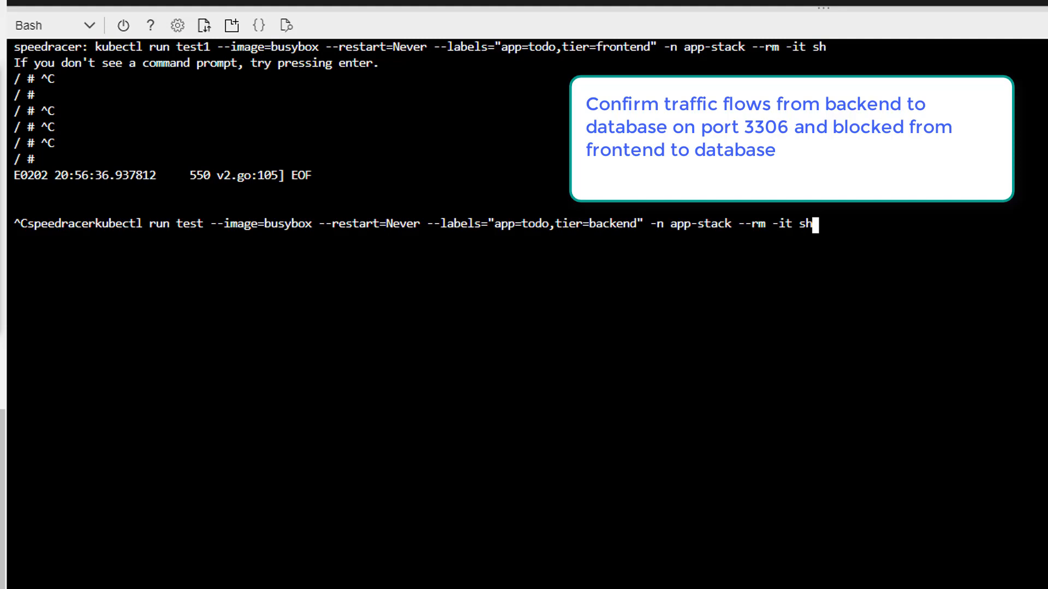
{"action": "type", "text": "kubectl get pods -o wide --namespace app-stack"}
{"action": "type", "text": "kubectl run test2 --image=busybox --restart=Never --labels=\"app=todo,tier=frontend\" -n app-stack --rm -it sh"}
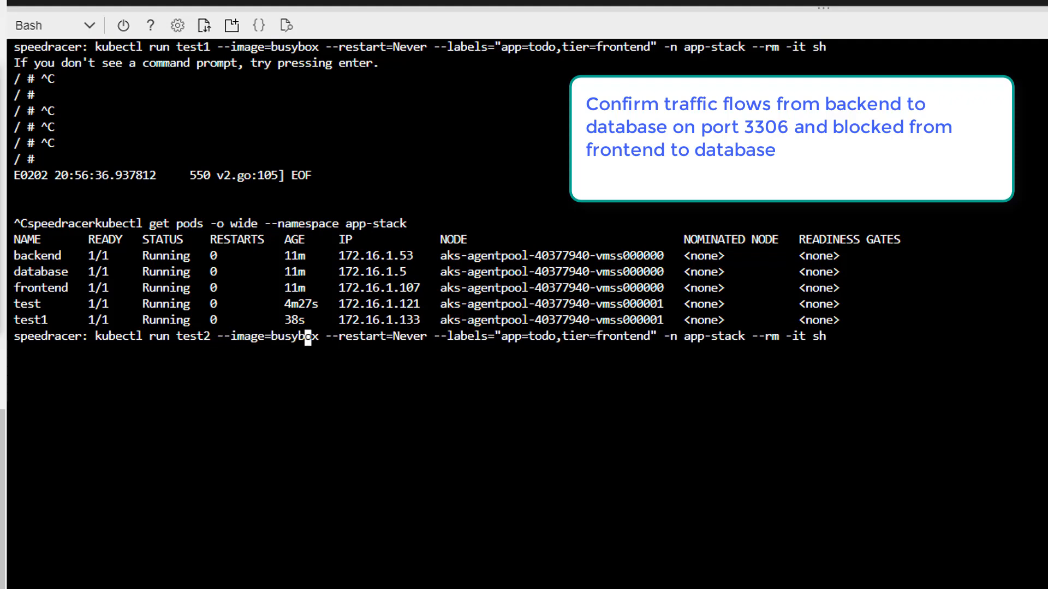
{"action": "mouse_move", "coordinate": [700, 337]}
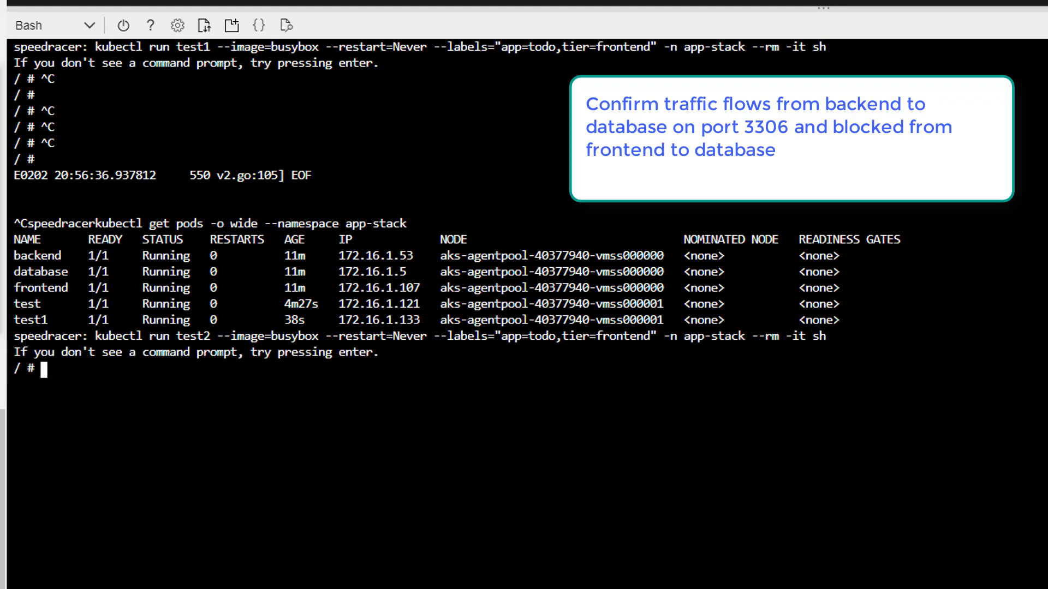
{"action": "type", "text": "wege"}
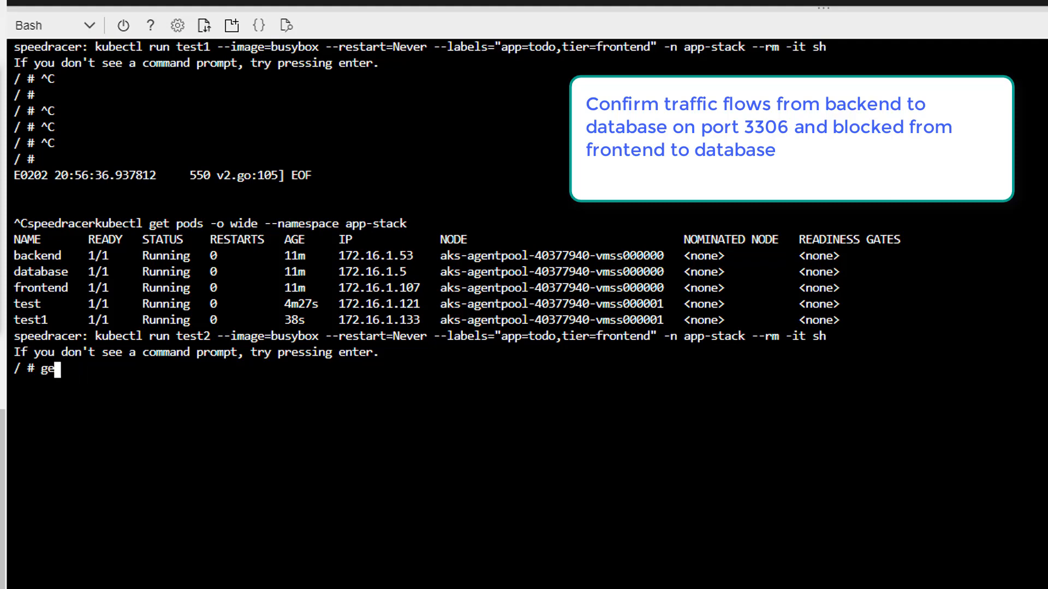
{"action": "type", "text": "wget"}
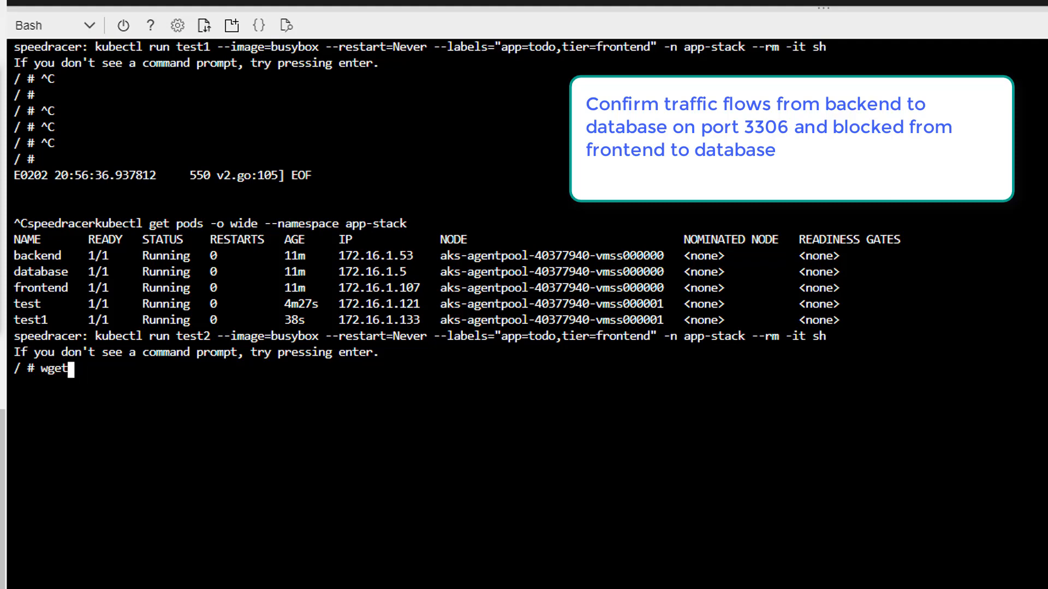
{"action": "type", "text": "-"}
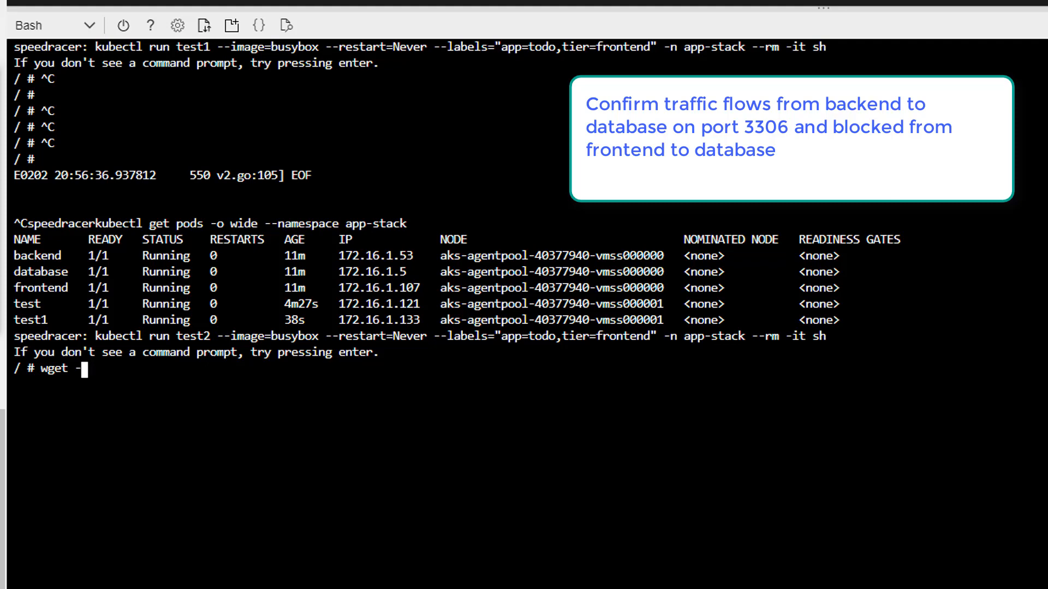
{"action": "type", "text": "O- 1"}
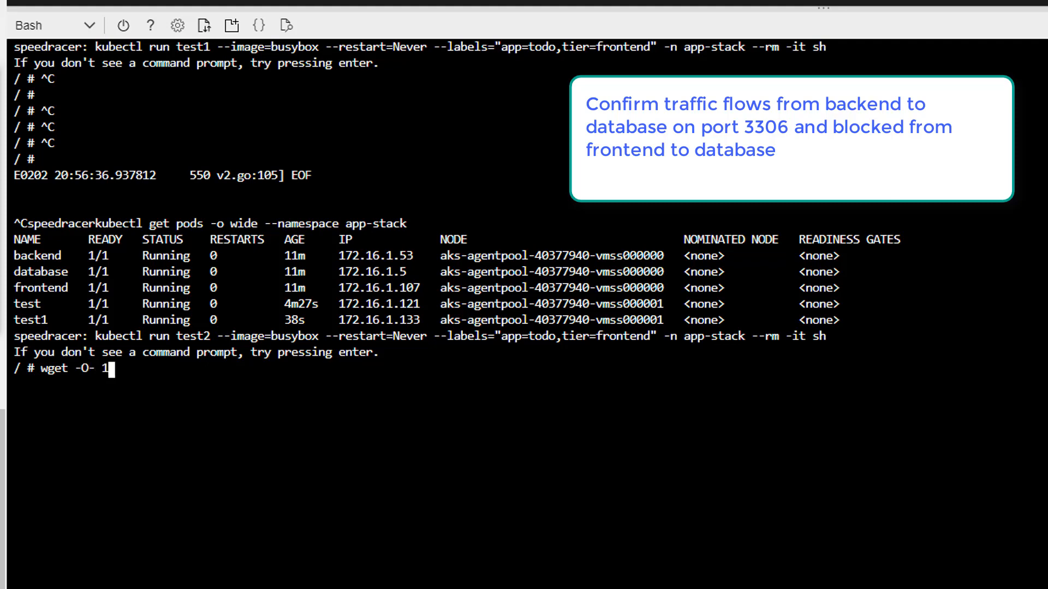
{"action": "type", "text": "72.16."}
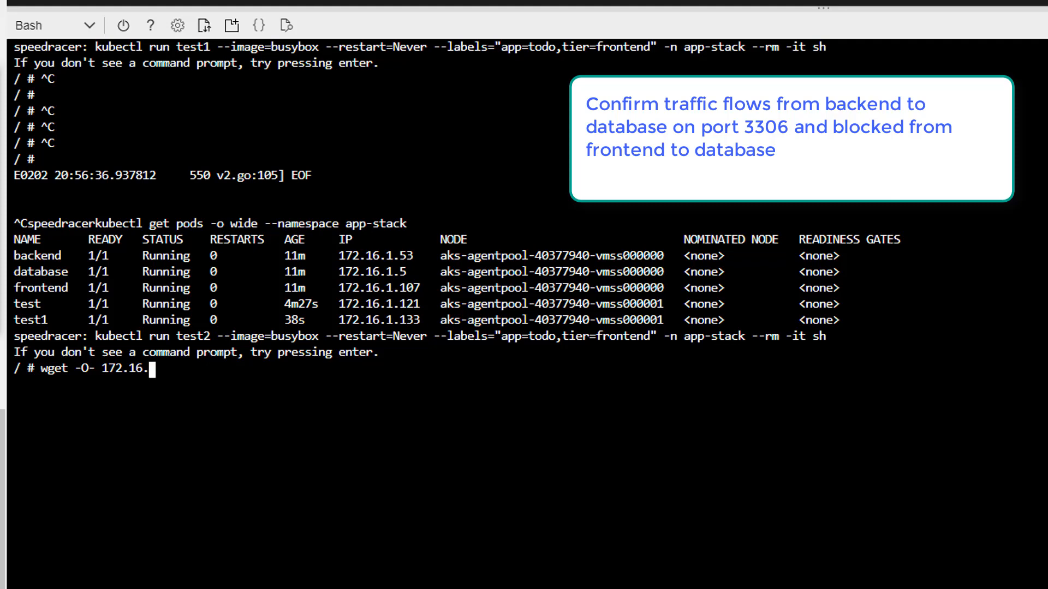
{"action": "type", "text": "1.5:33"}
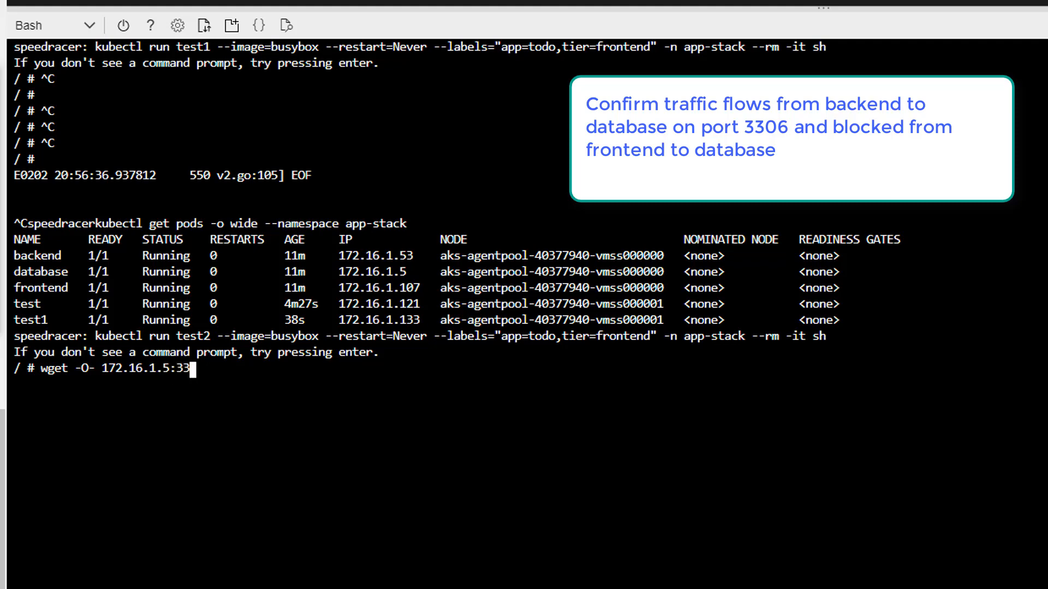
{"action": "type", "text": "06"}
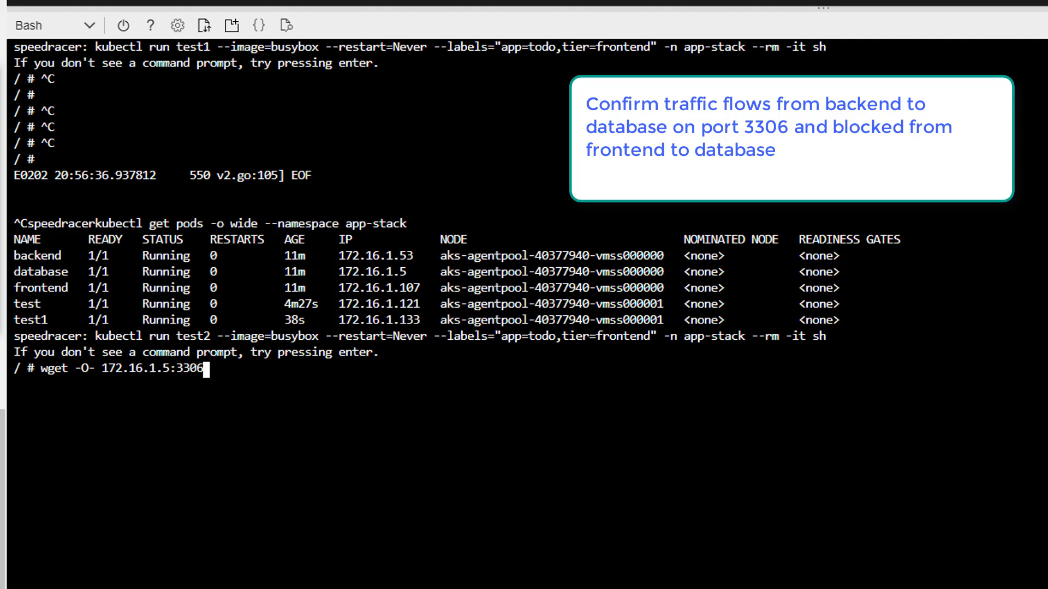
{"action": "key", "text": "Enter"}
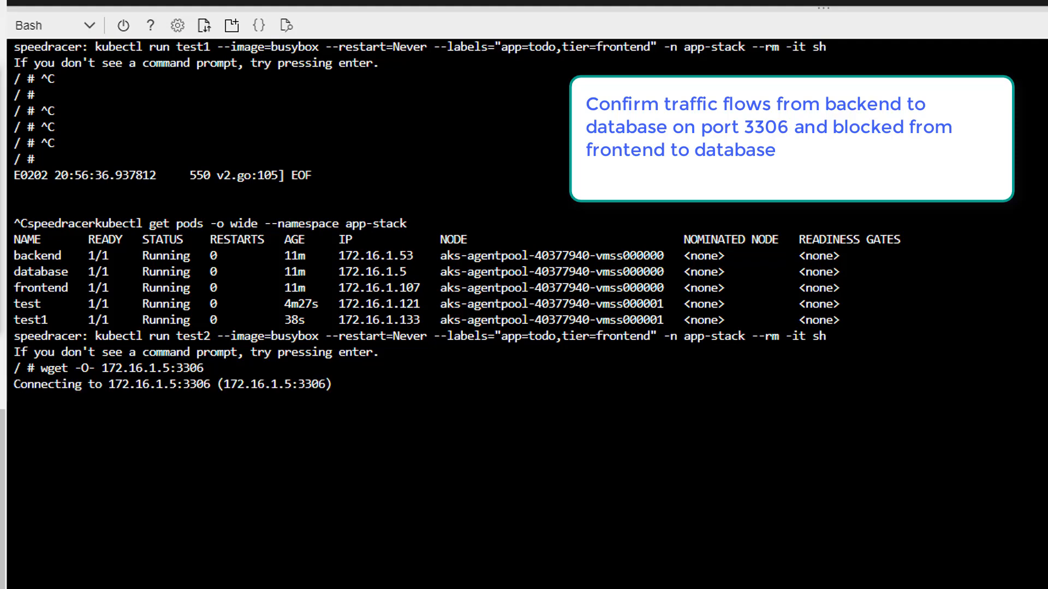